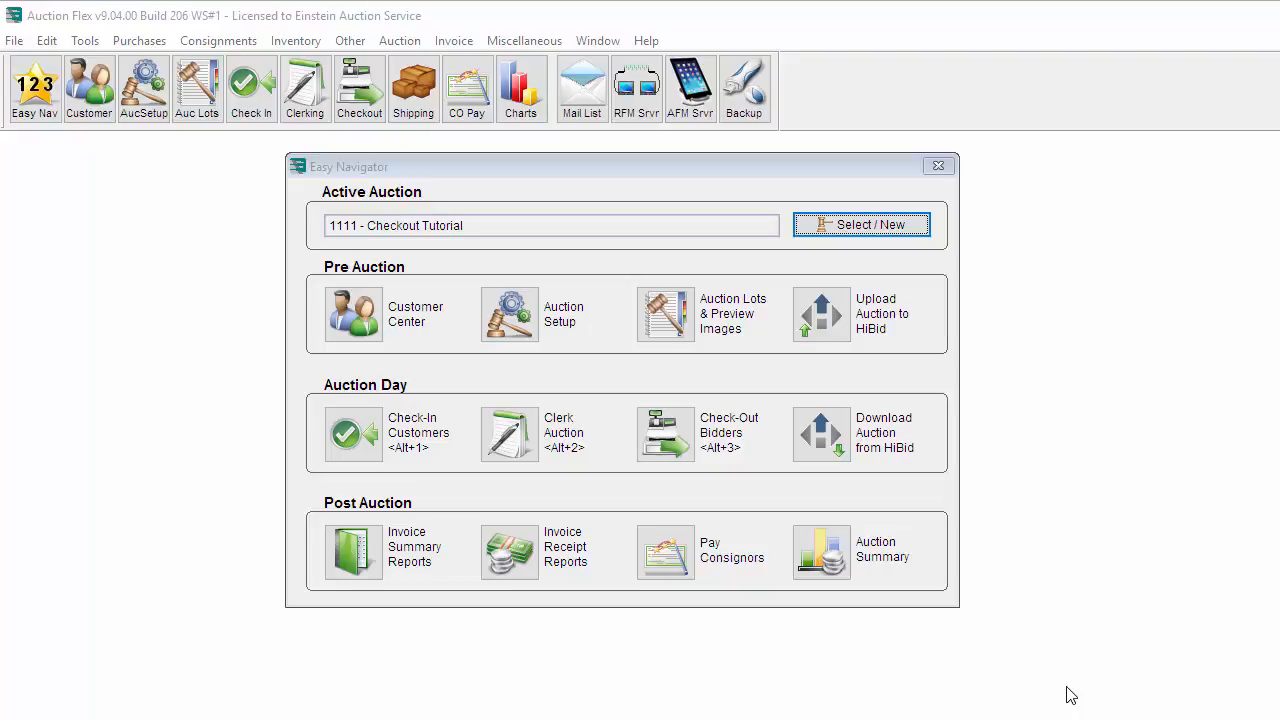
{"action": "mouse_move", "coordinate": [874, 510]}
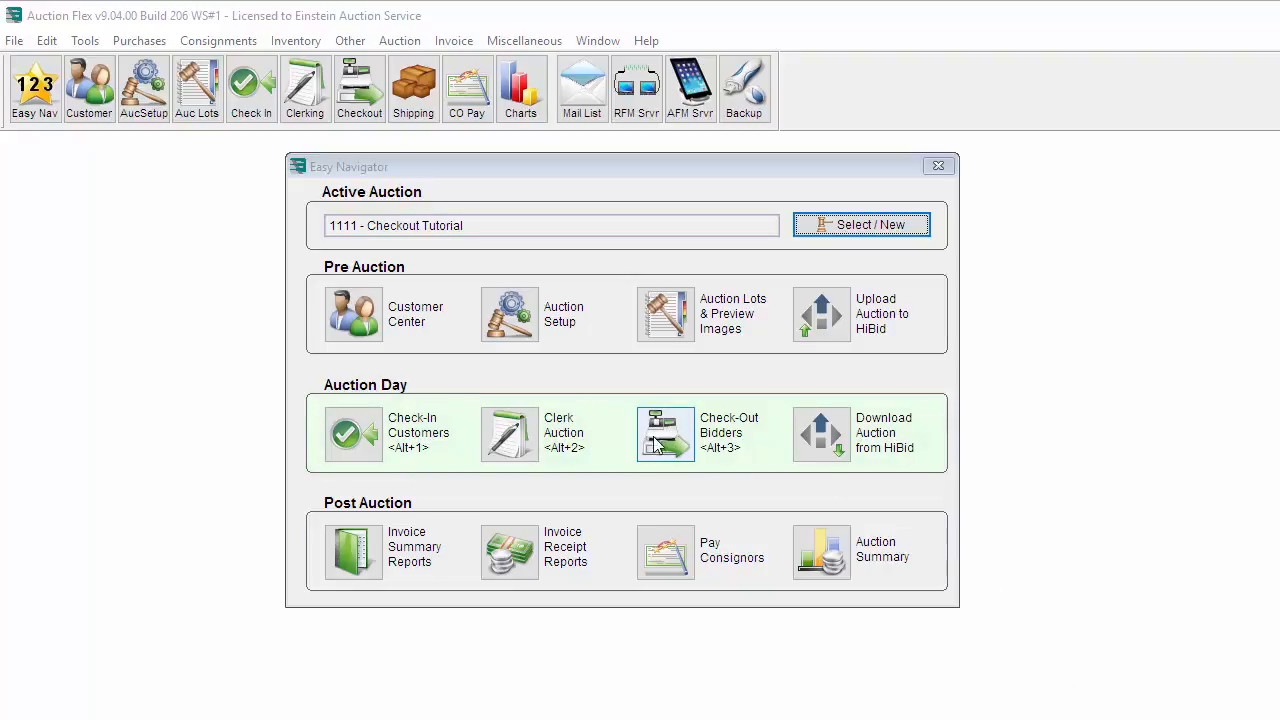
{"action": "mouse_move", "coordinate": [360, 82]}
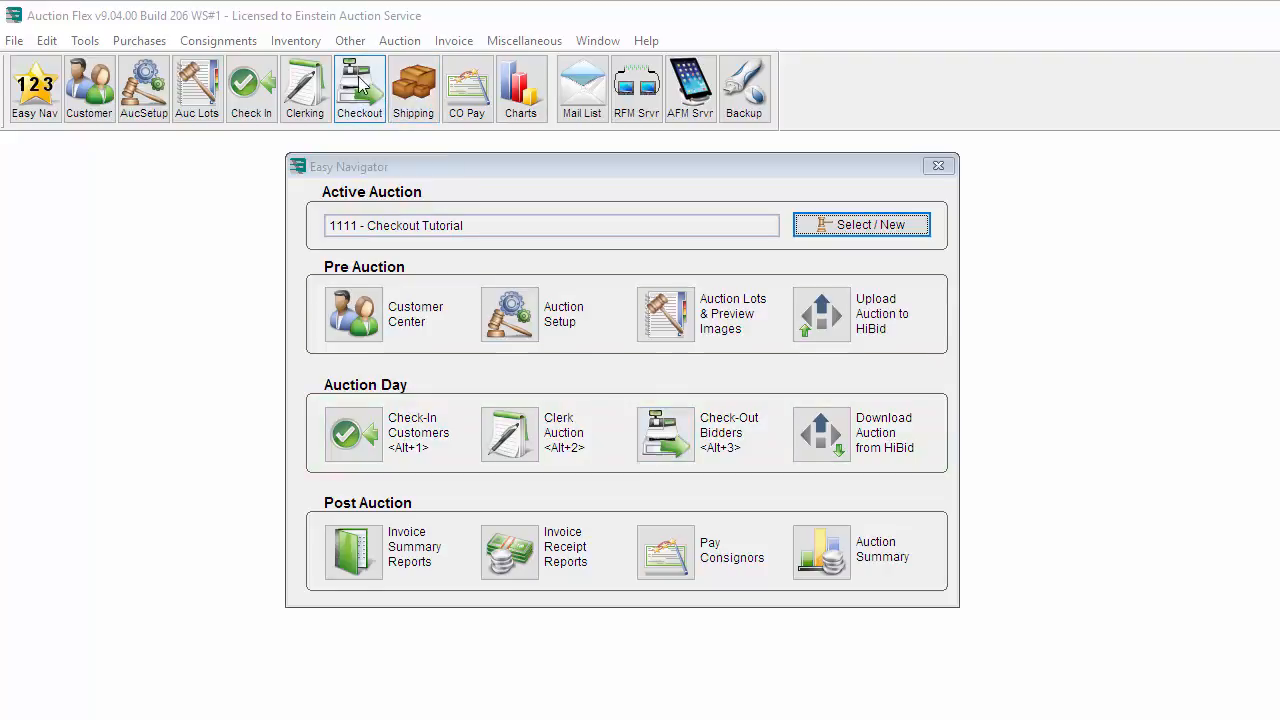
Step: Start Check-Out Bidders and load bidder #30's uninvoiced lot 3 bid of 180.00
{"action": "left_click", "coordinate": [360, 88]}
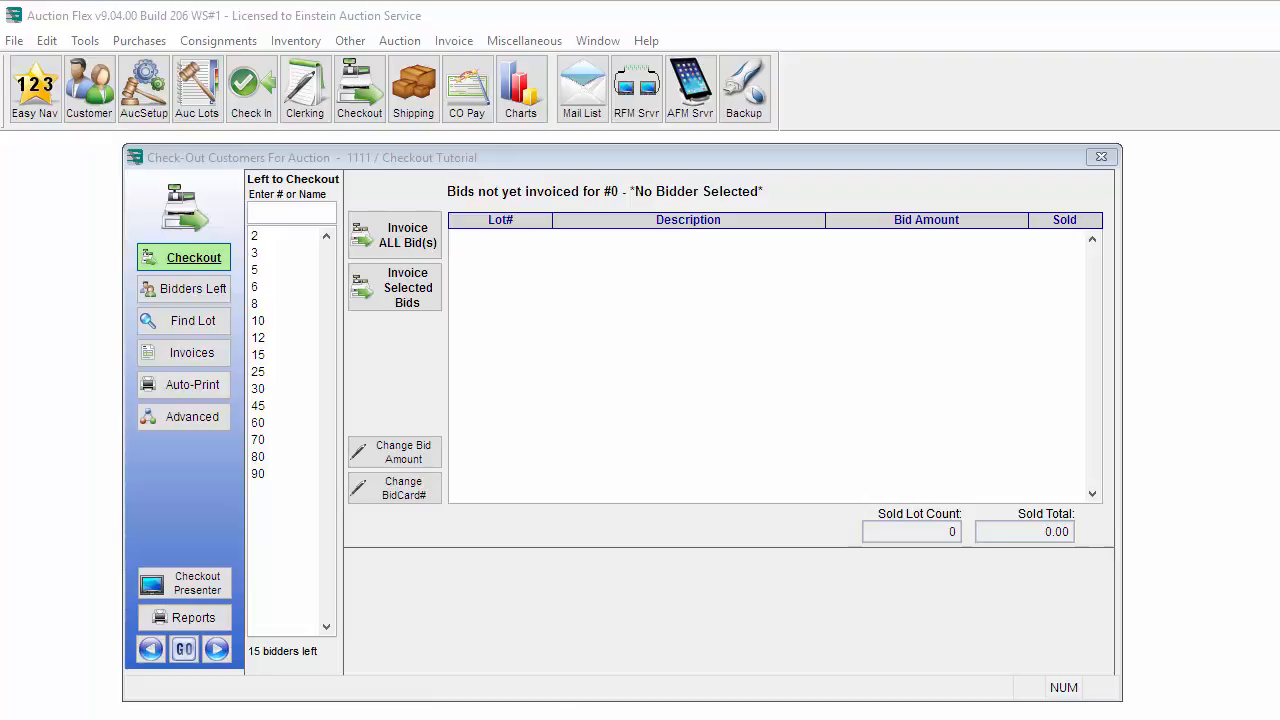
{"action": "mouse_move", "coordinate": [296, 254]}
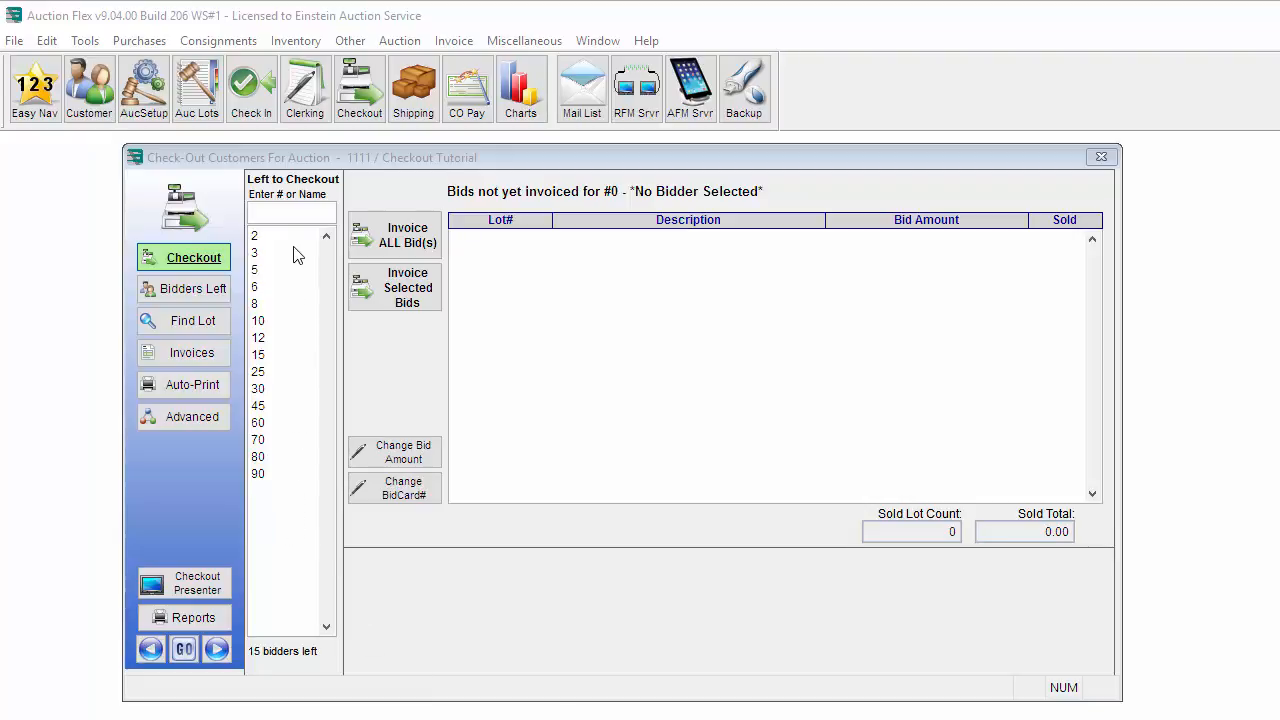
{"action": "mouse_move", "coordinate": [284, 472]}
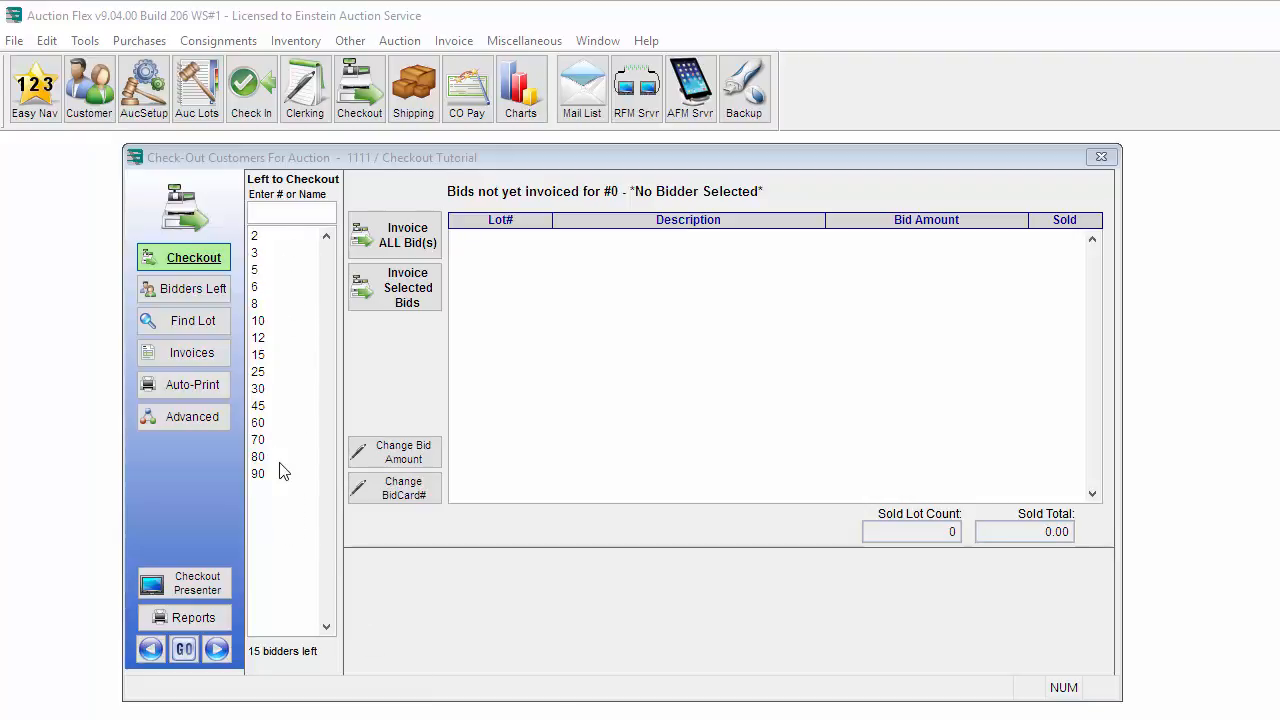
{"action": "mouse_move", "coordinate": [296, 280]}
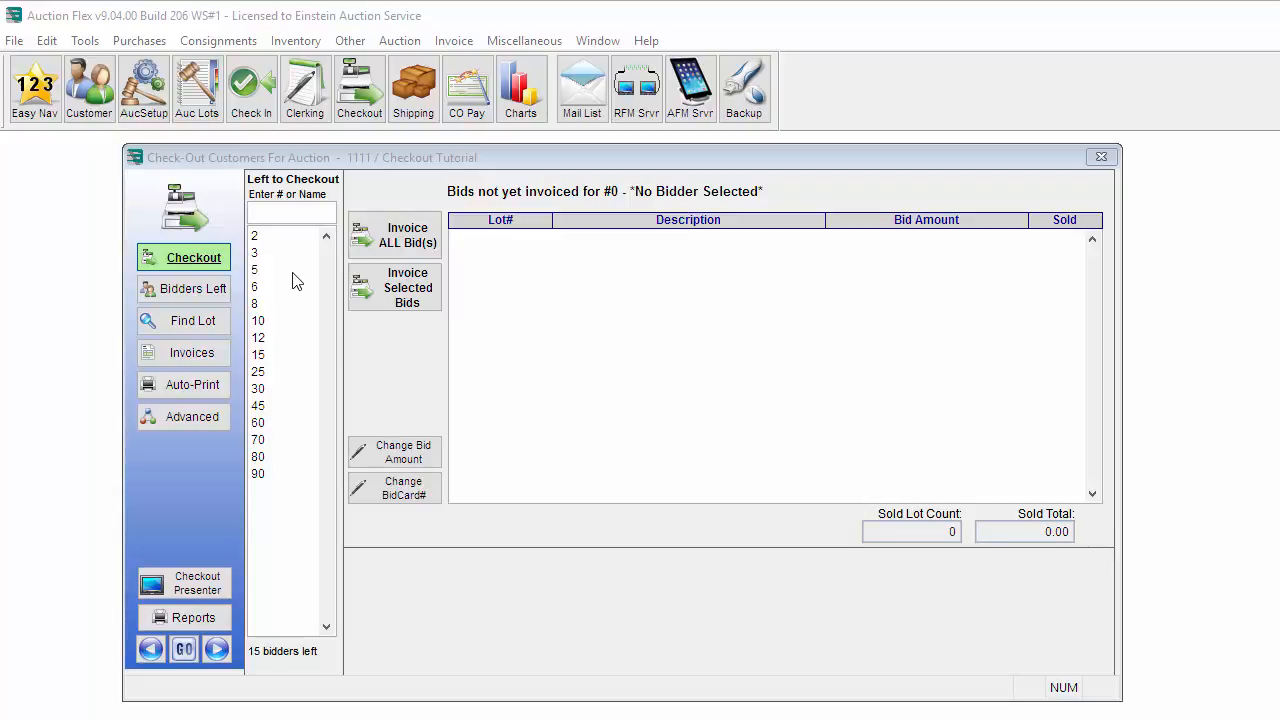
{"action": "left_click", "coordinate": [258, 388]}
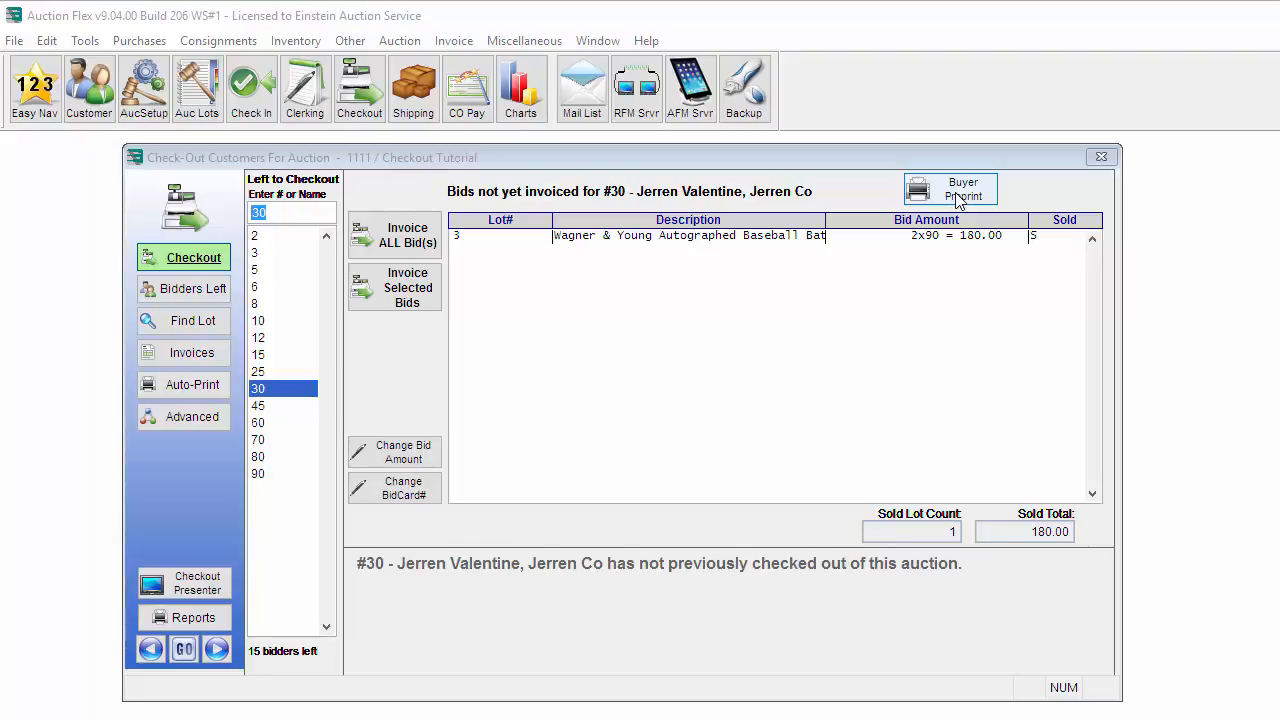
{"action": "mouse_move", "coordinate": [1066, 300]}
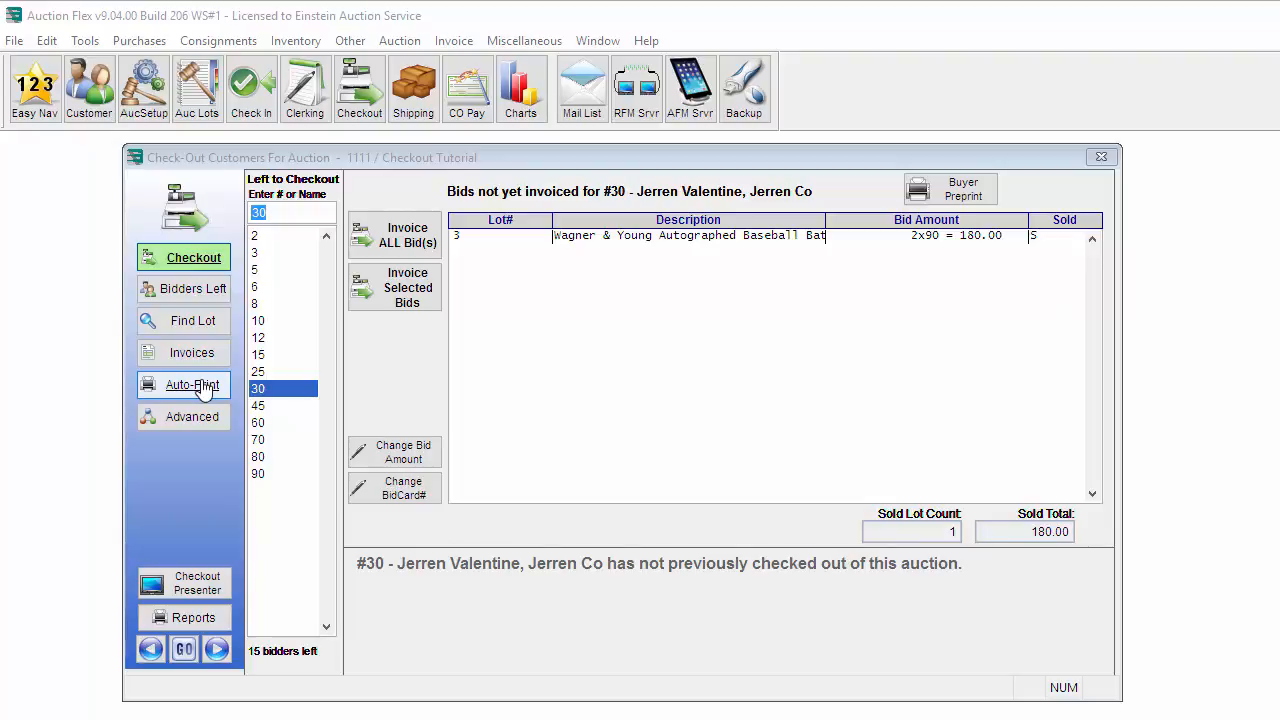
Step: Set Auto-Print invoice copies to 2, then resume bidder #30's checkout
{"action": "left_click", "coordinate": [184, 384]}
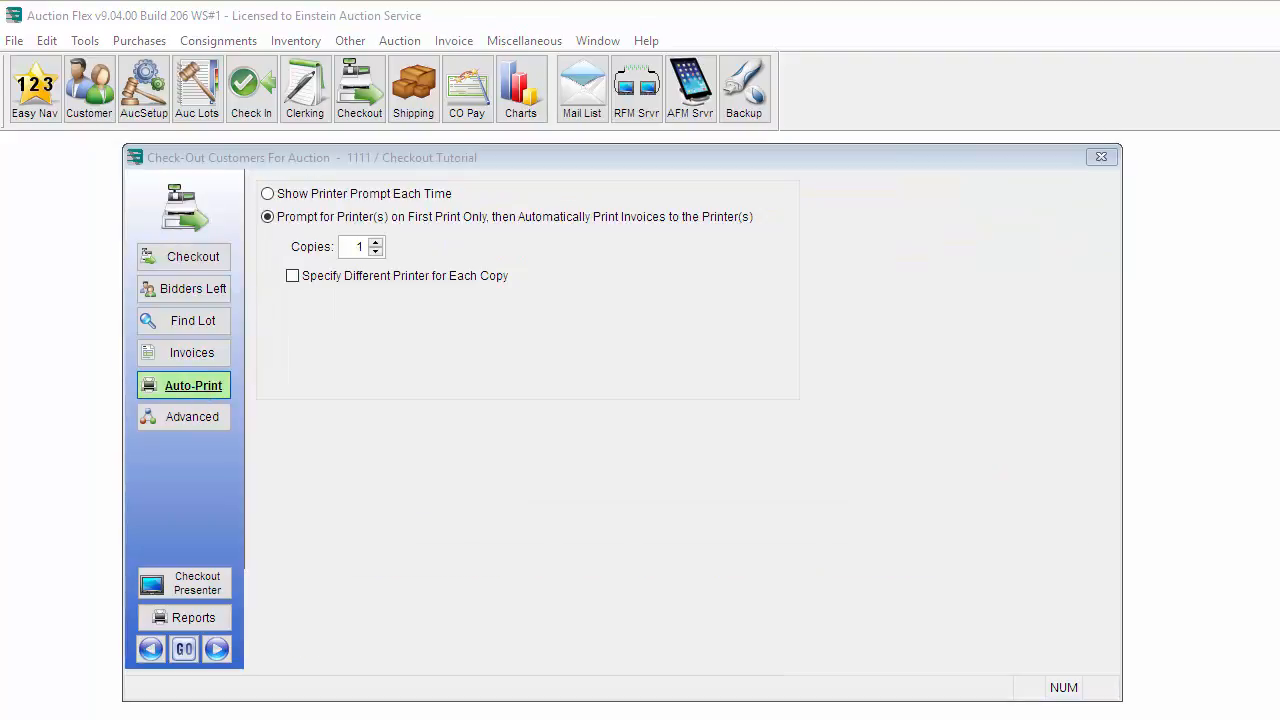
{"action": "mouse_move", "coordinate": [476, 418]}
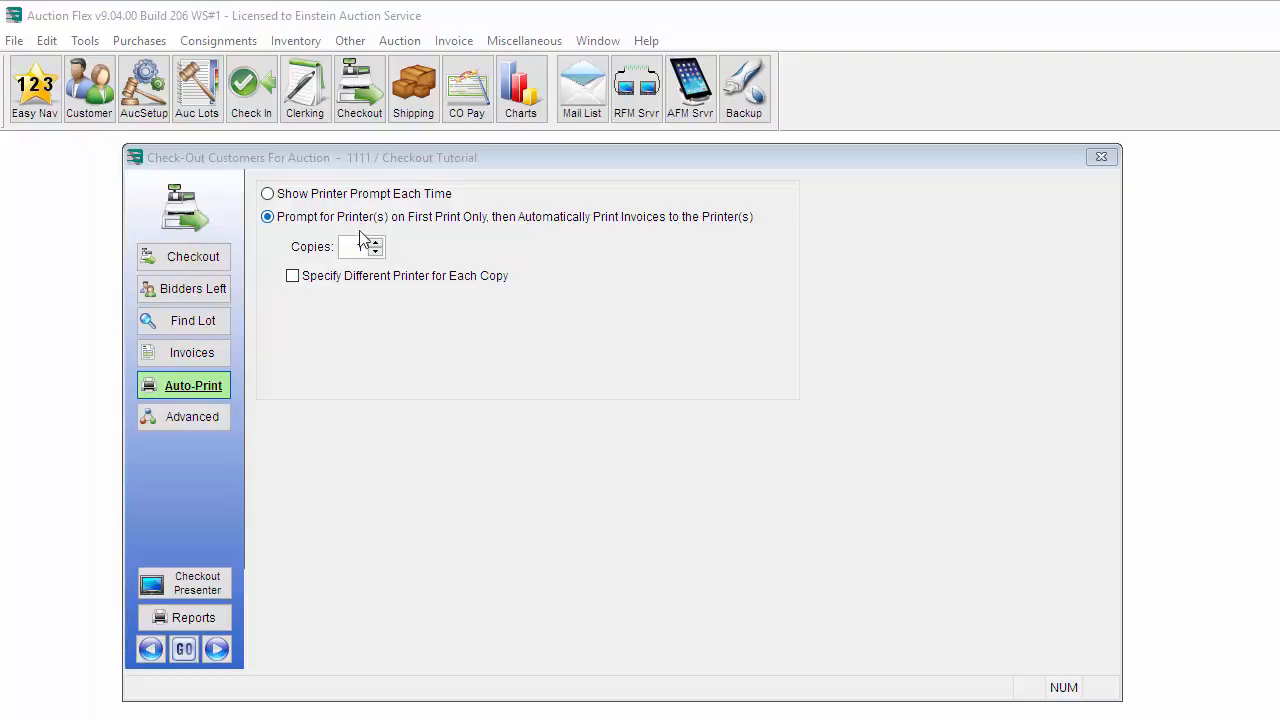
{"action": "left_click", "coordinate": [376, 242]}
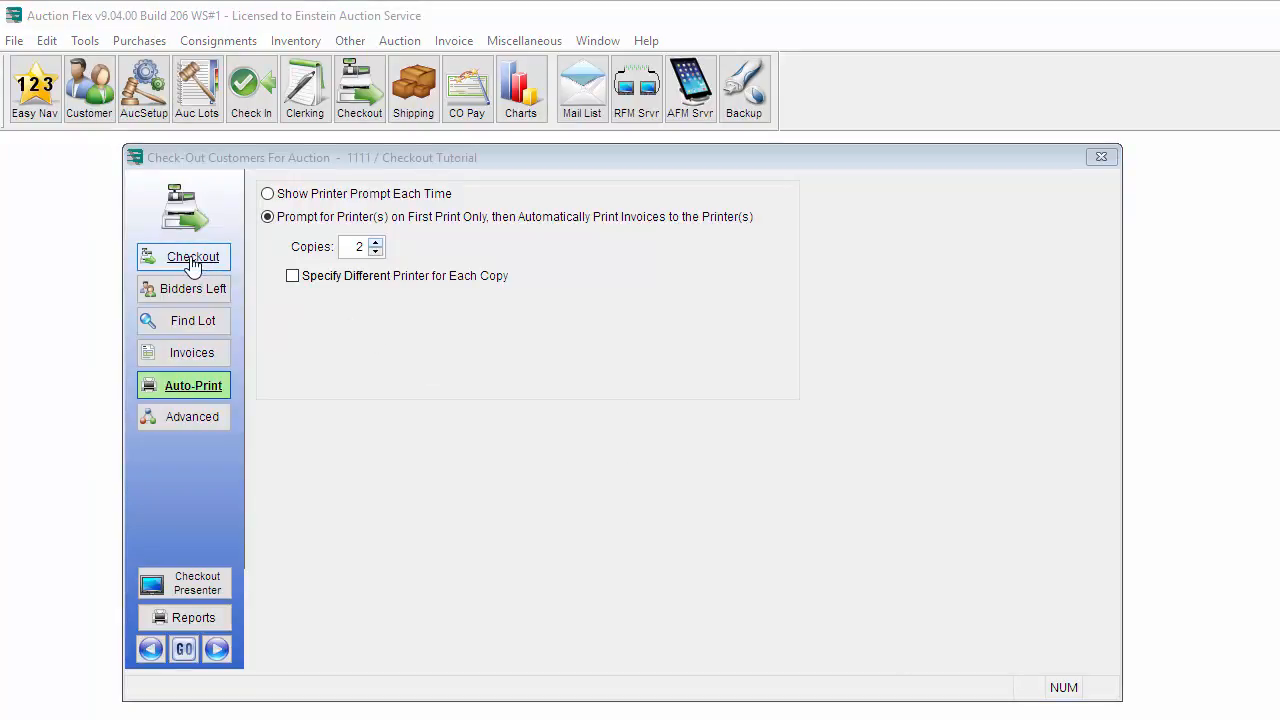
{"action": "left_click", "coordinate": [192, 256]}
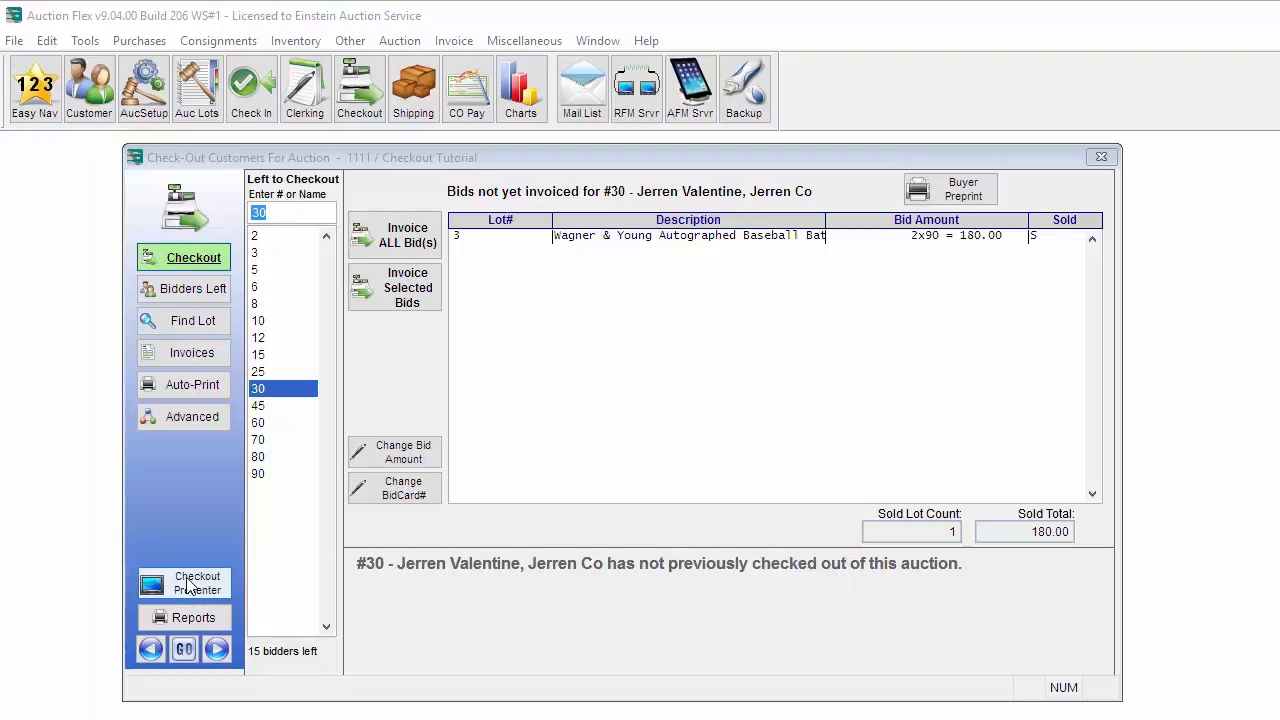
{"action": "left_click", "coordinate": [184, 584]}
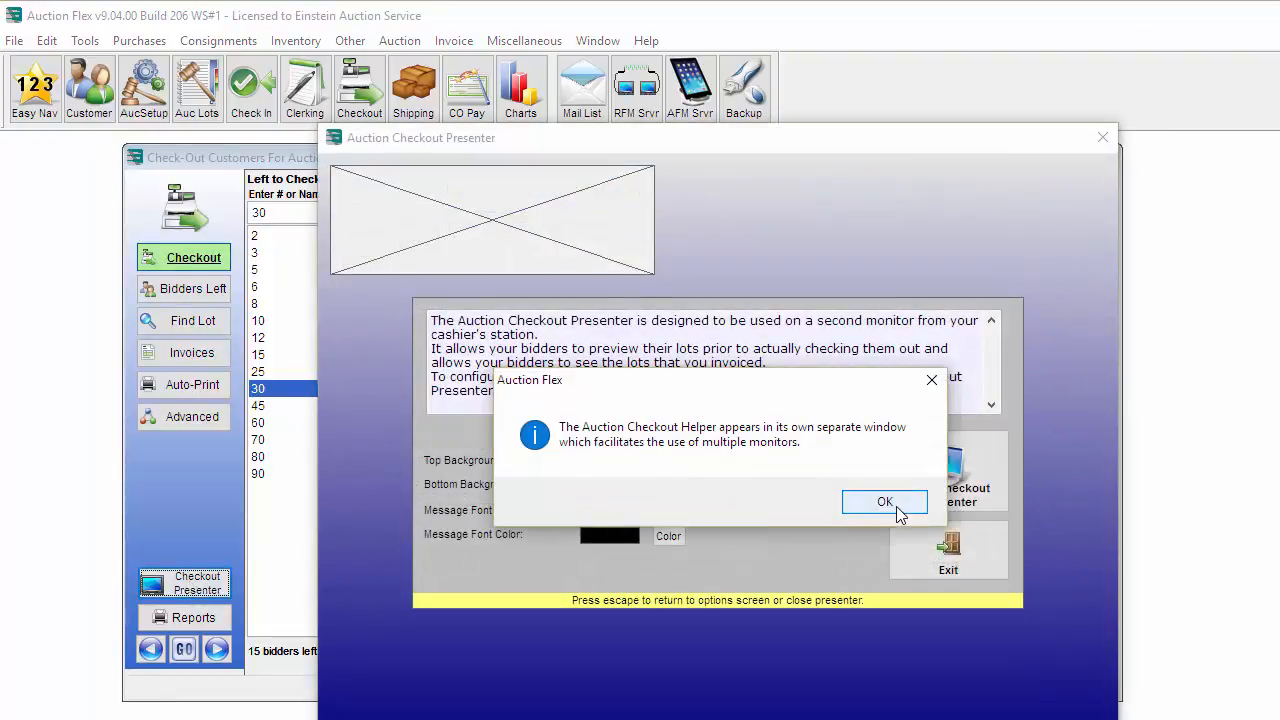
{"action": "left_click", "coordinate": [884, 500]}
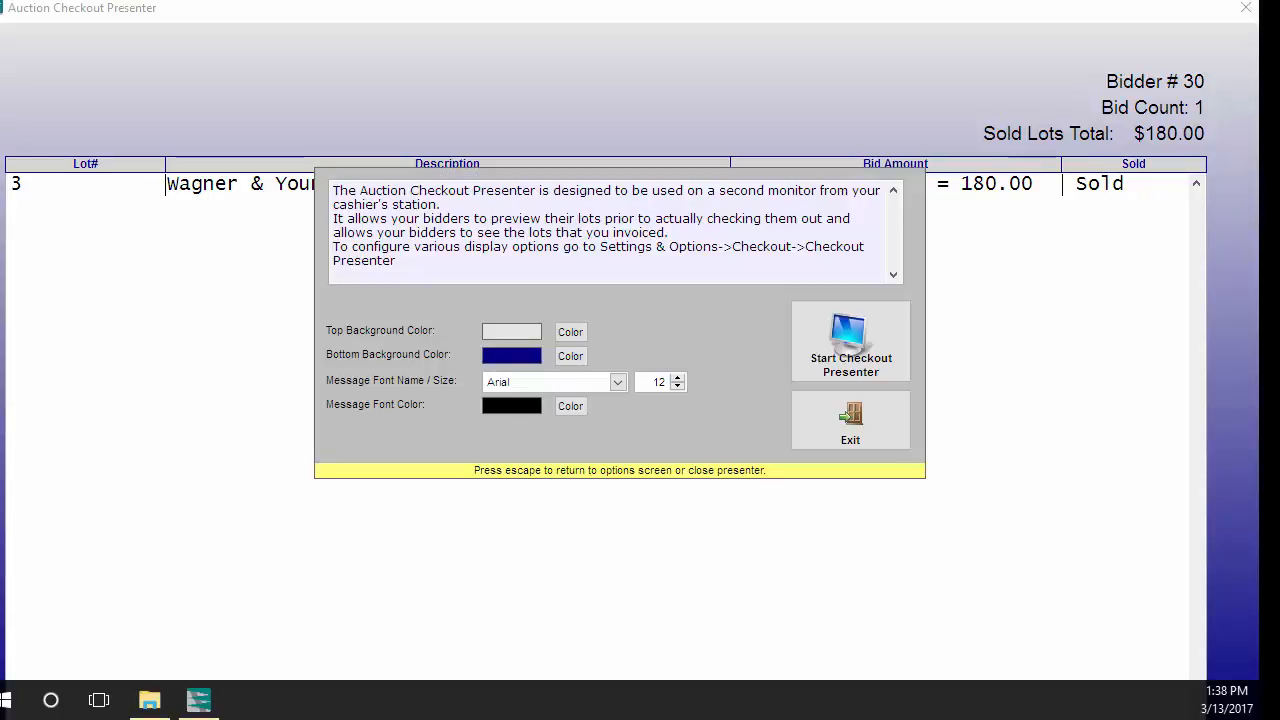
{"action": "mouse_move", "coordinate": [1260, 500]}
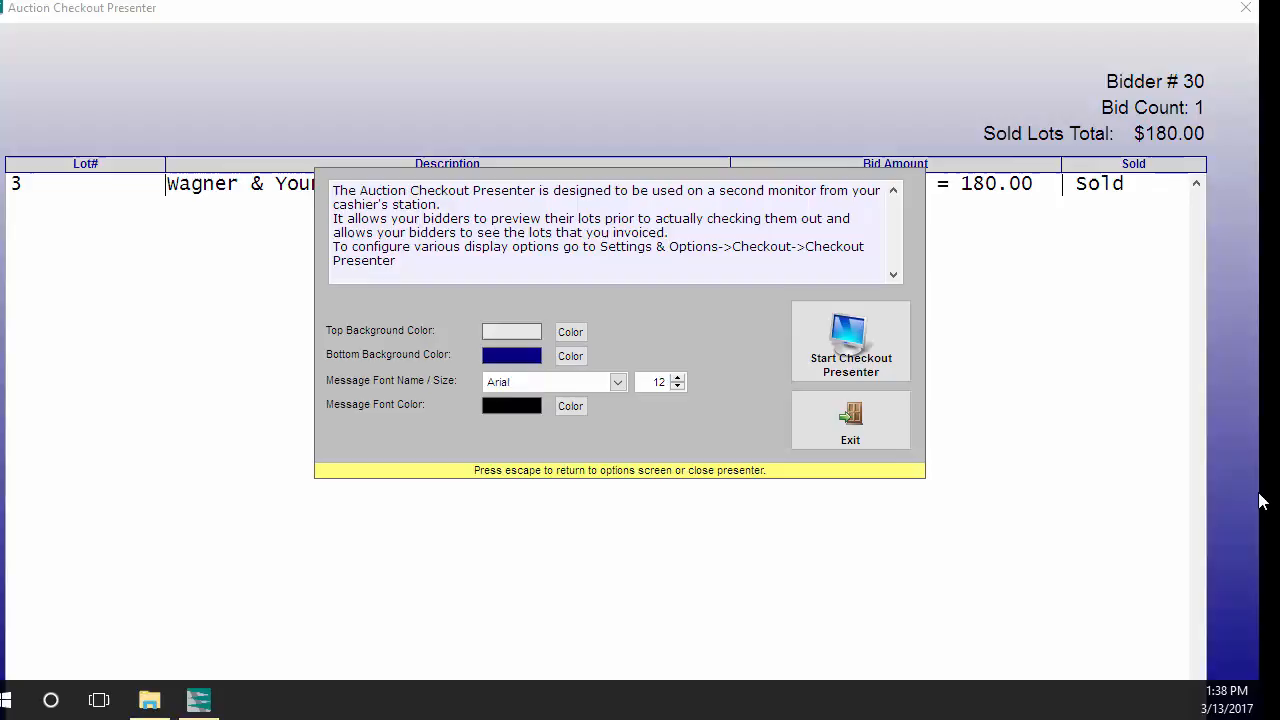
{"action": "left_click", "coordinate": [850, 340]}
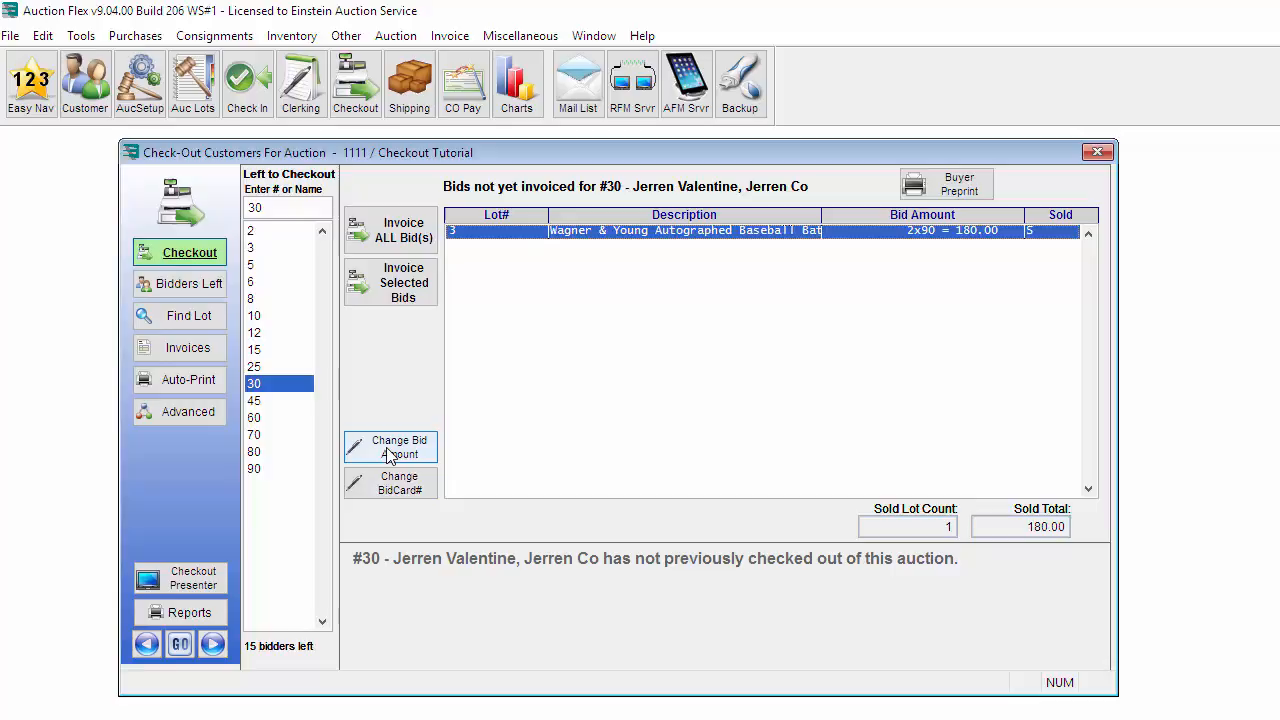
Step: Dismiss the Change Bid Amount prompt and invoice all bids, creating invoice 205 for $207.90
{"action": "left_click", "coordinate": [390, 448]}
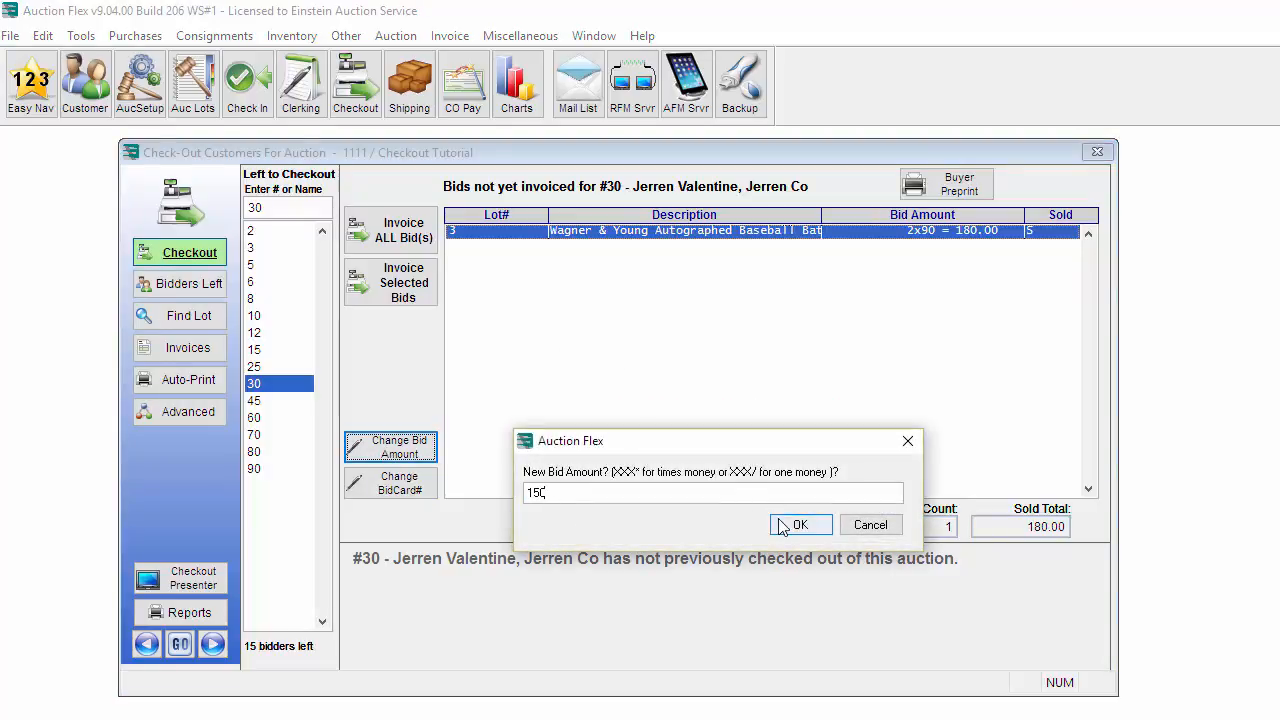
{"action": "left_click", "coordinate": [800, 524]}
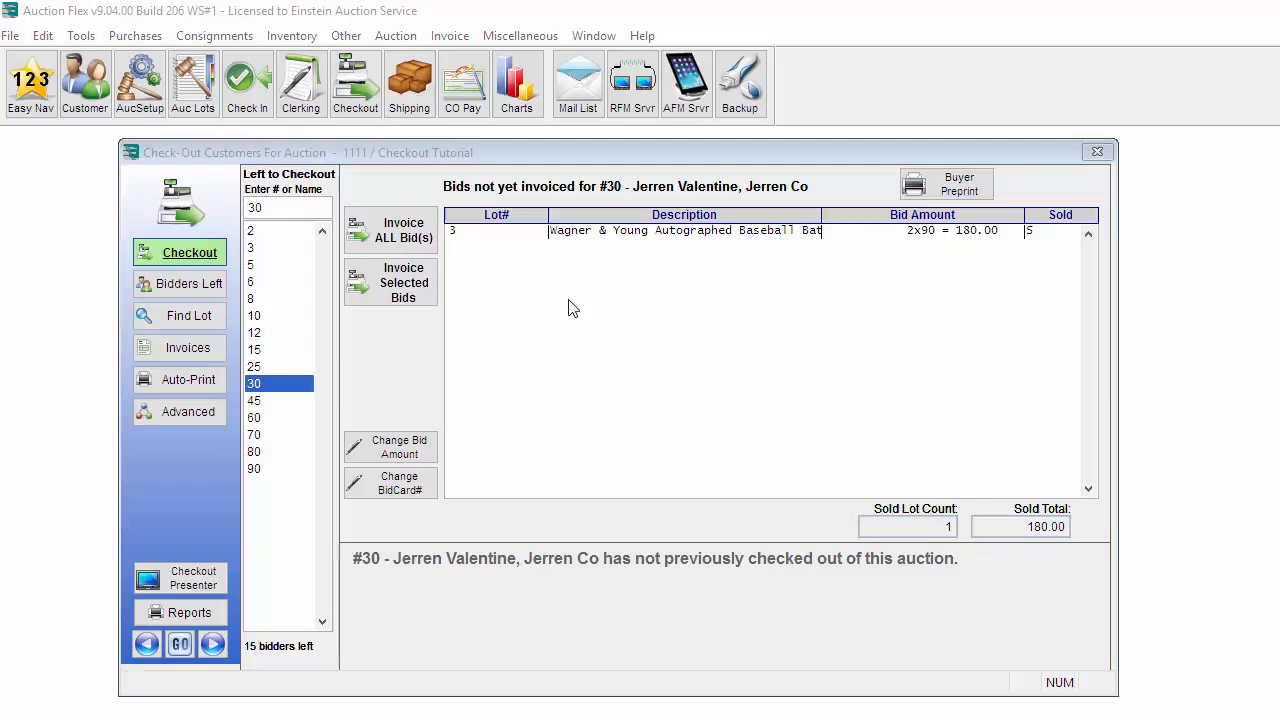
{"action": "mouse_move", "coordinate": [390, 230]}
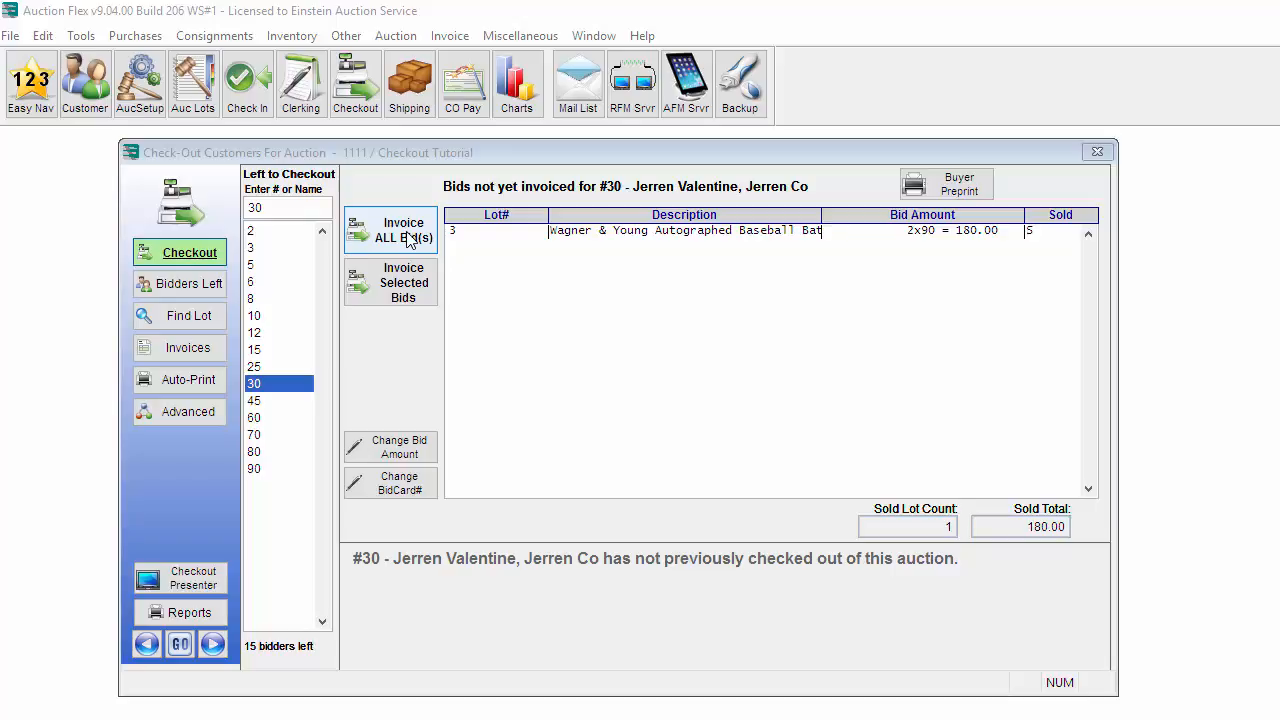
{"action": "left_click", "coordinate": [390, 230]}
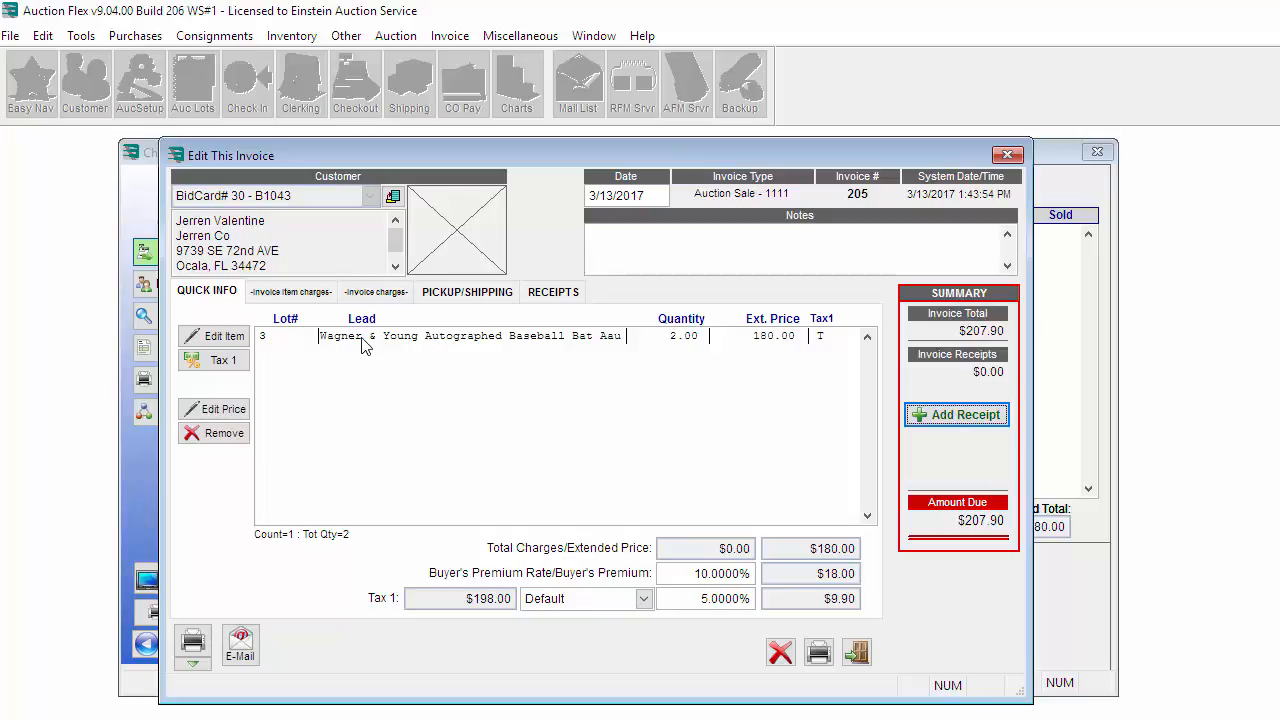
Step: Toggle Tax 1 off for the lot 3 line, dropping invoice 205 to $198.00 due
{"action": "left_click", "coordinate": [450, 336]}
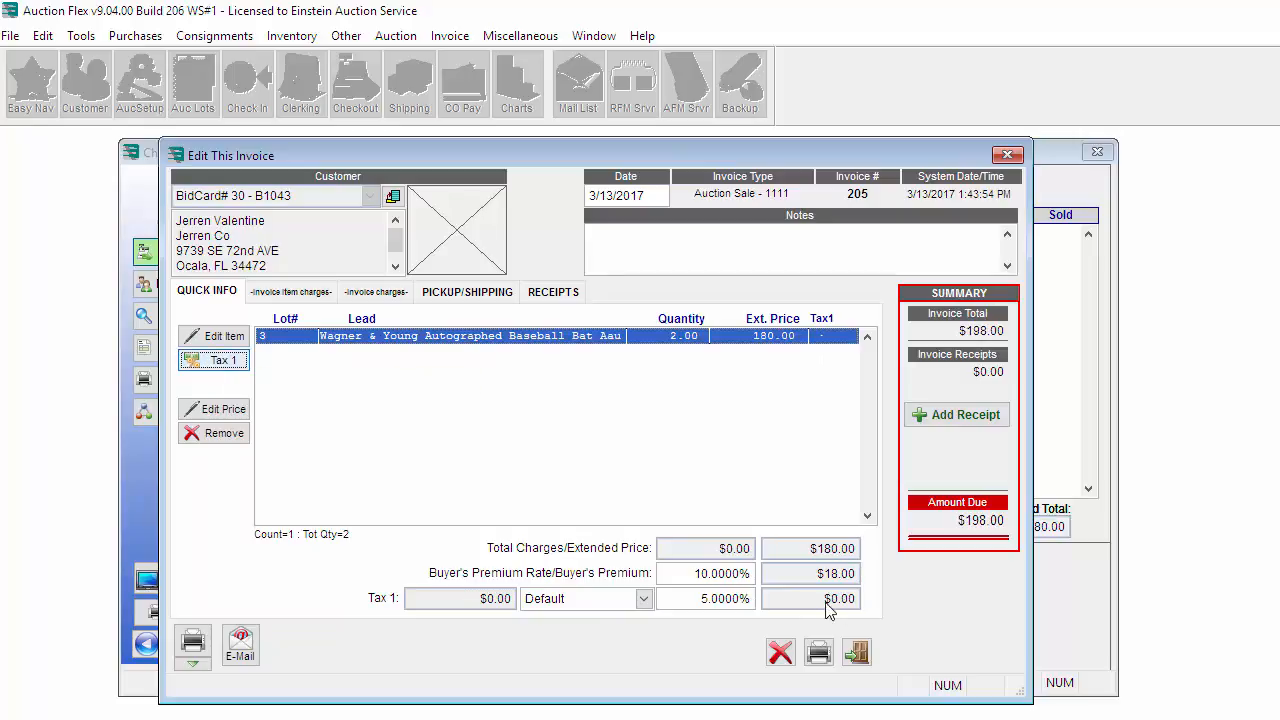
{"action": "mouse_move", "coordinate": [232, 372]}
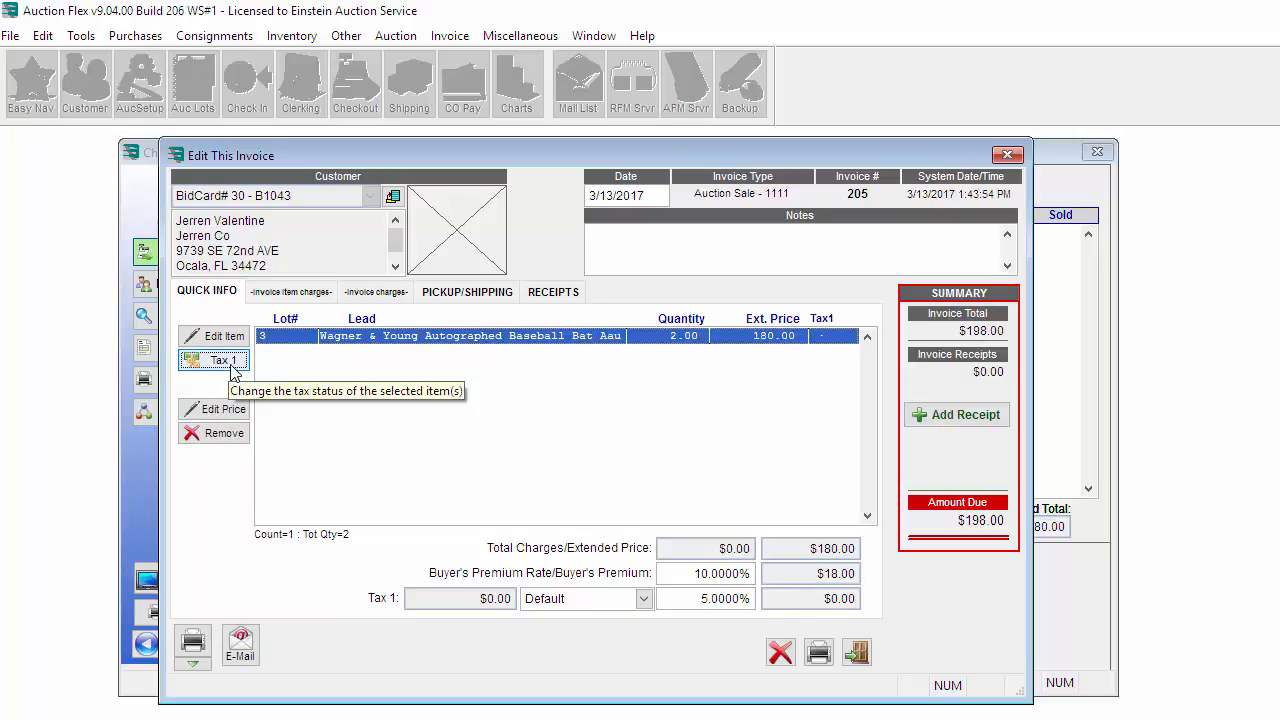
{"action": "left_click", "coordinate": [212, 360]}
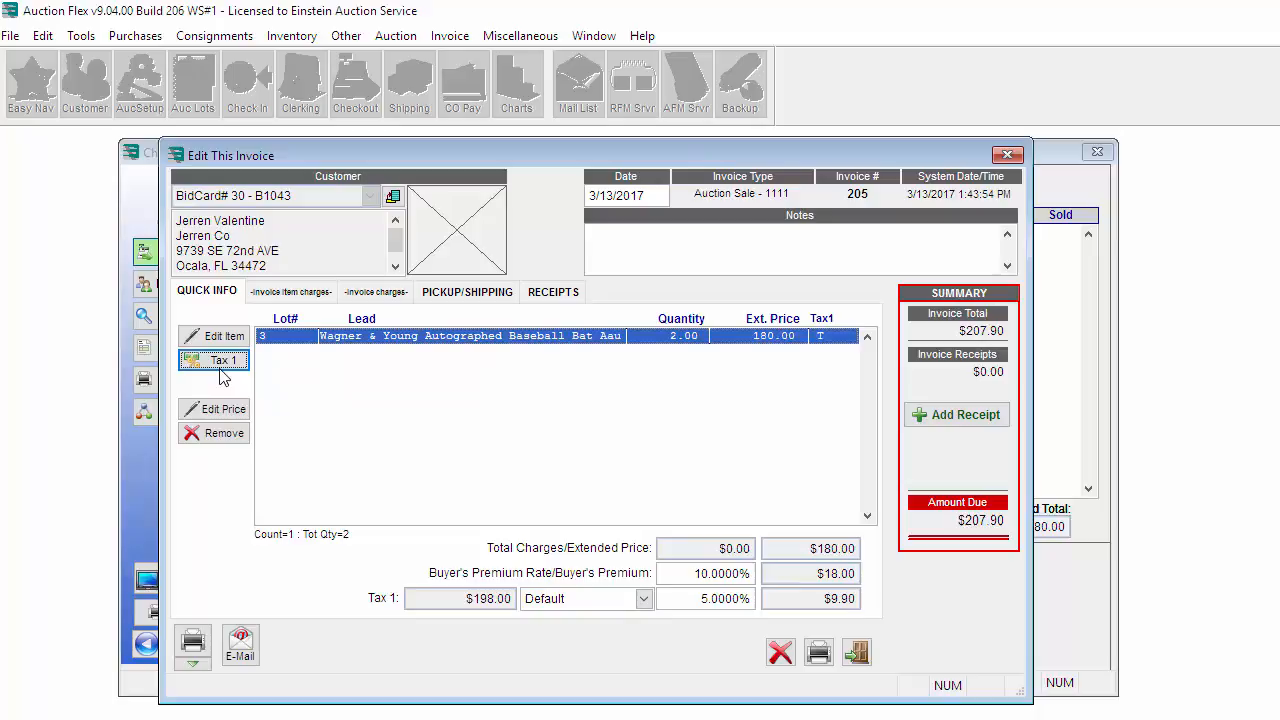
{"action": "left_click", "coordinate": [212, 360]}
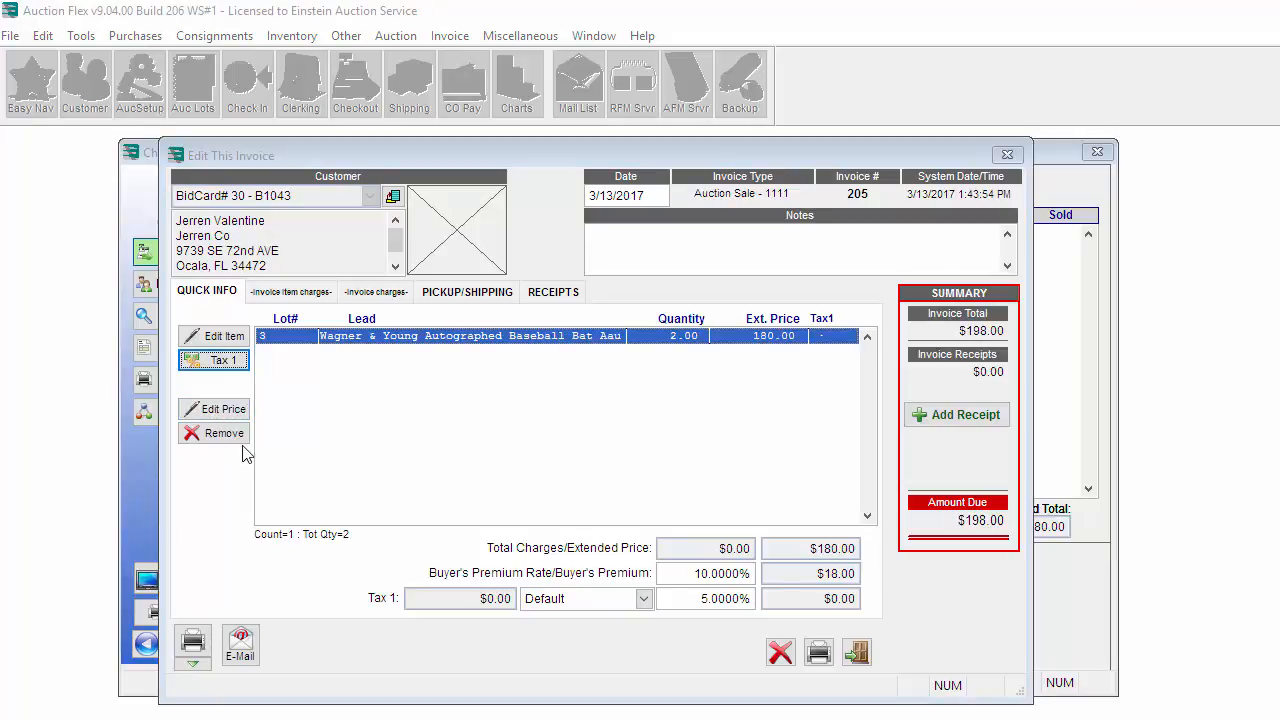
{"action": "mouse_move", "coordinate": [228, 336]}
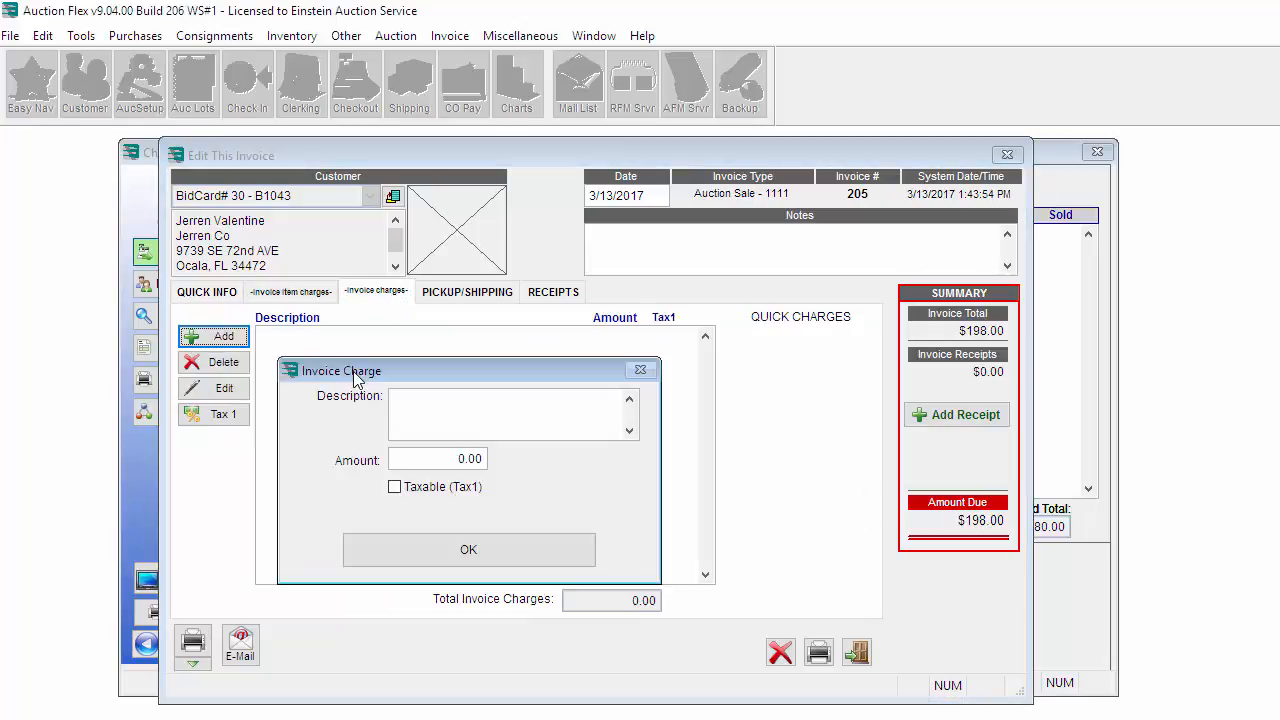
Step: Add a 'Delivering Fee' invoice charge of 10.00, raising the total to $208.00
{"action": "type", "text": "Delivering Fee"}
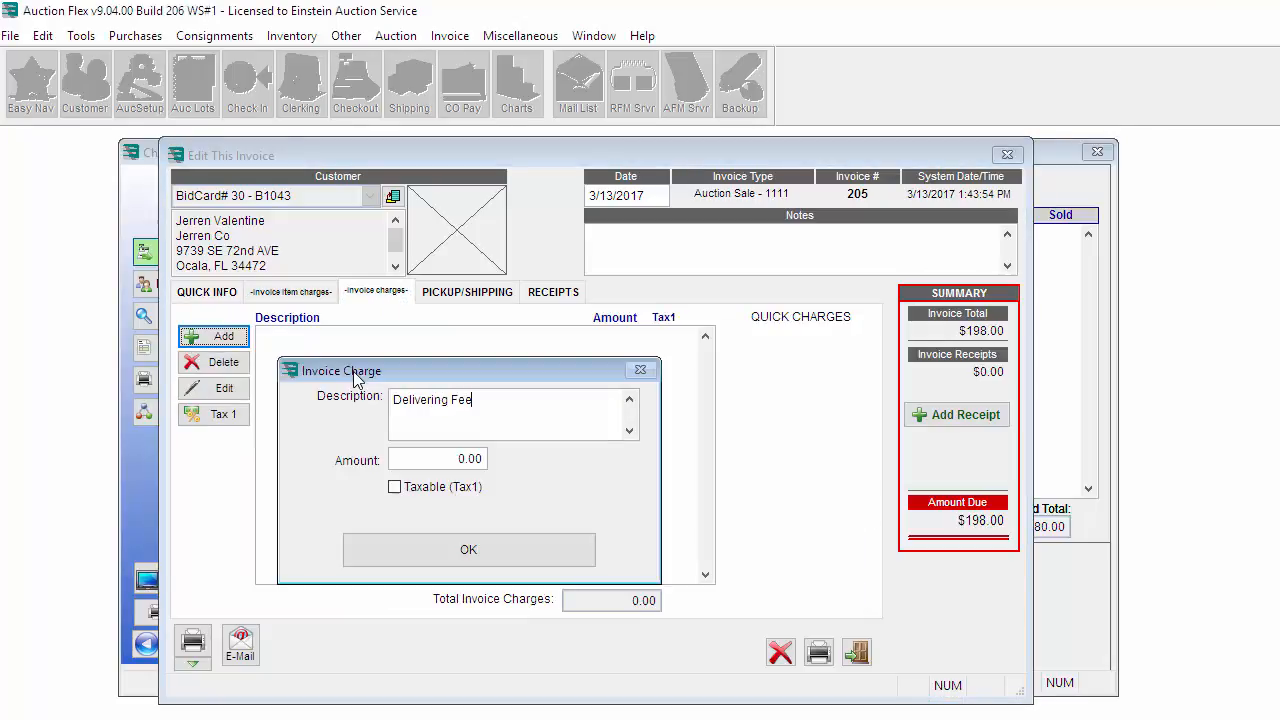
{"action": "type", "text": "10.00"}
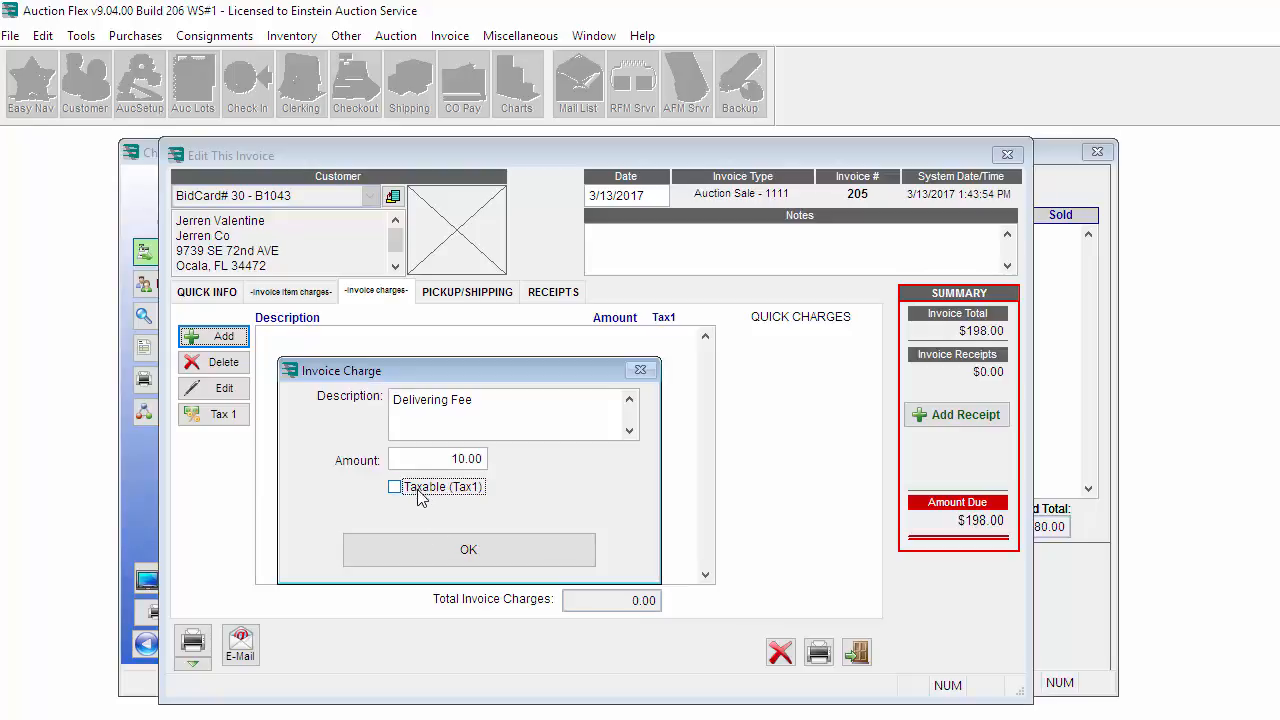
{"action": "mouse_move", "coordinate": [468, 548]}
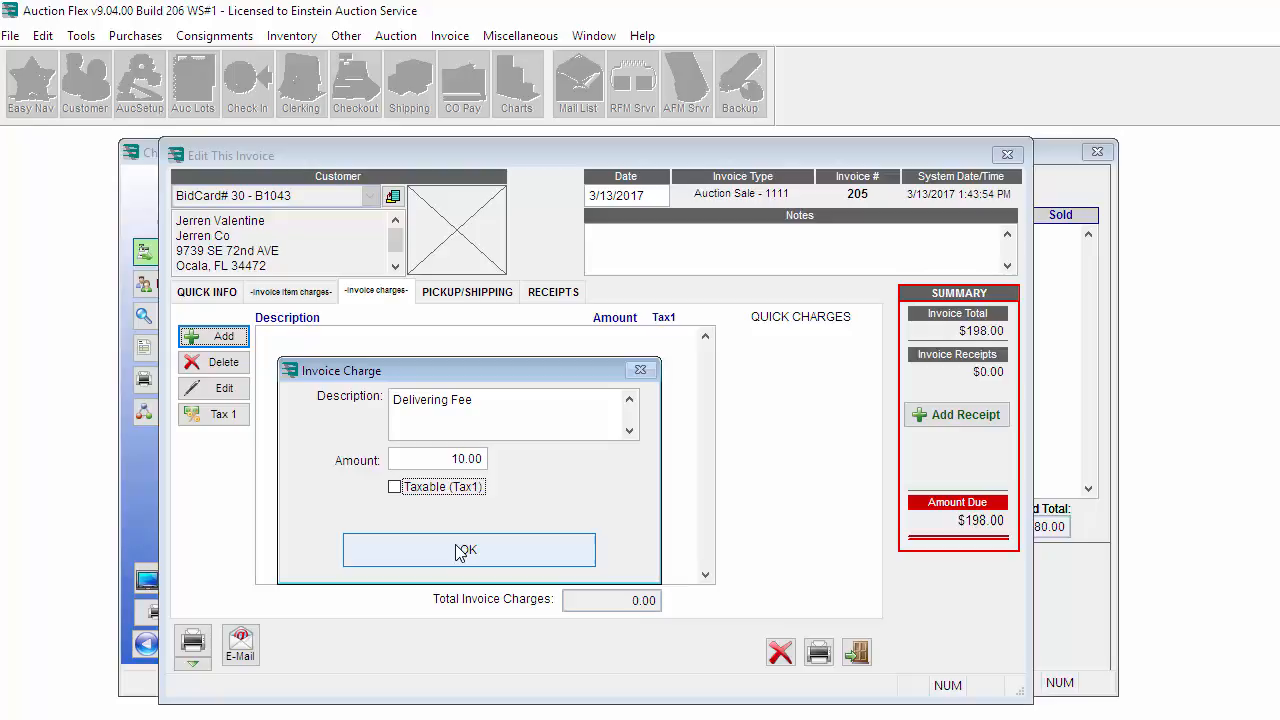
{"action": "left_click", "coordinate": [468, 550]}
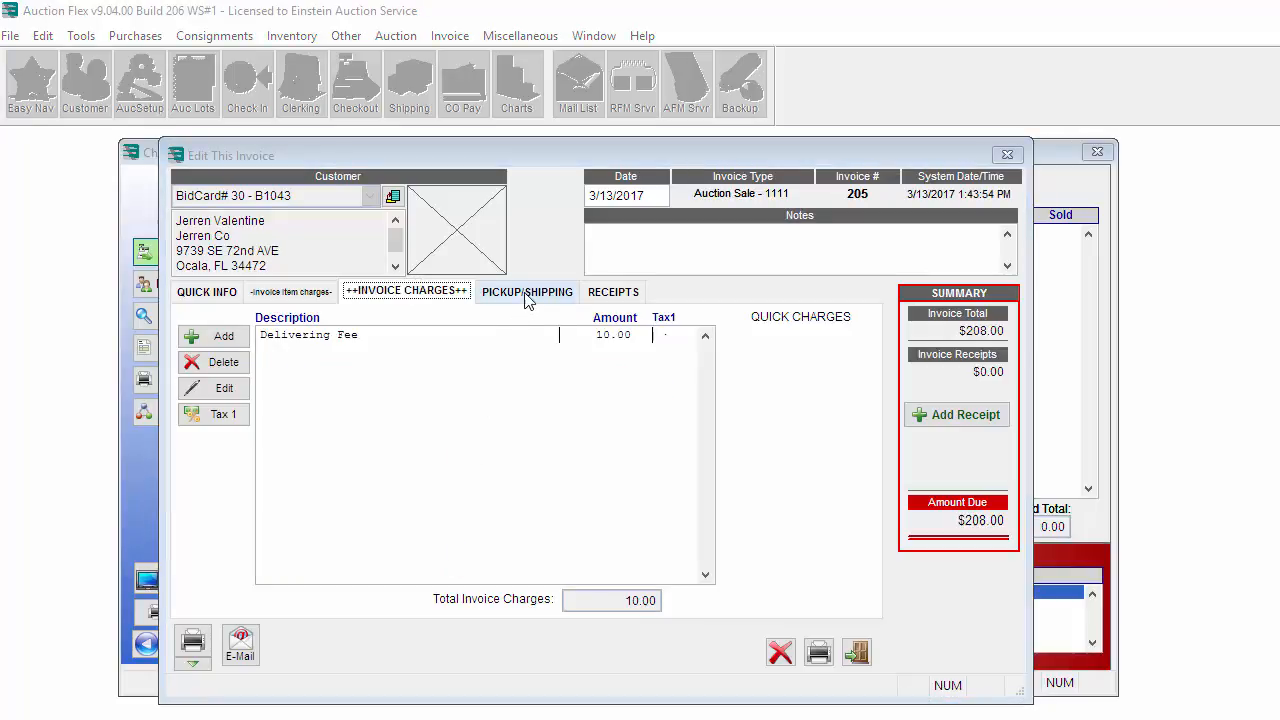
Step: Add a shipment of weight 3.0 lb in a USPS Medium Flat Rate Box
{"action": "left_click", "coordinate": [528, 292]}
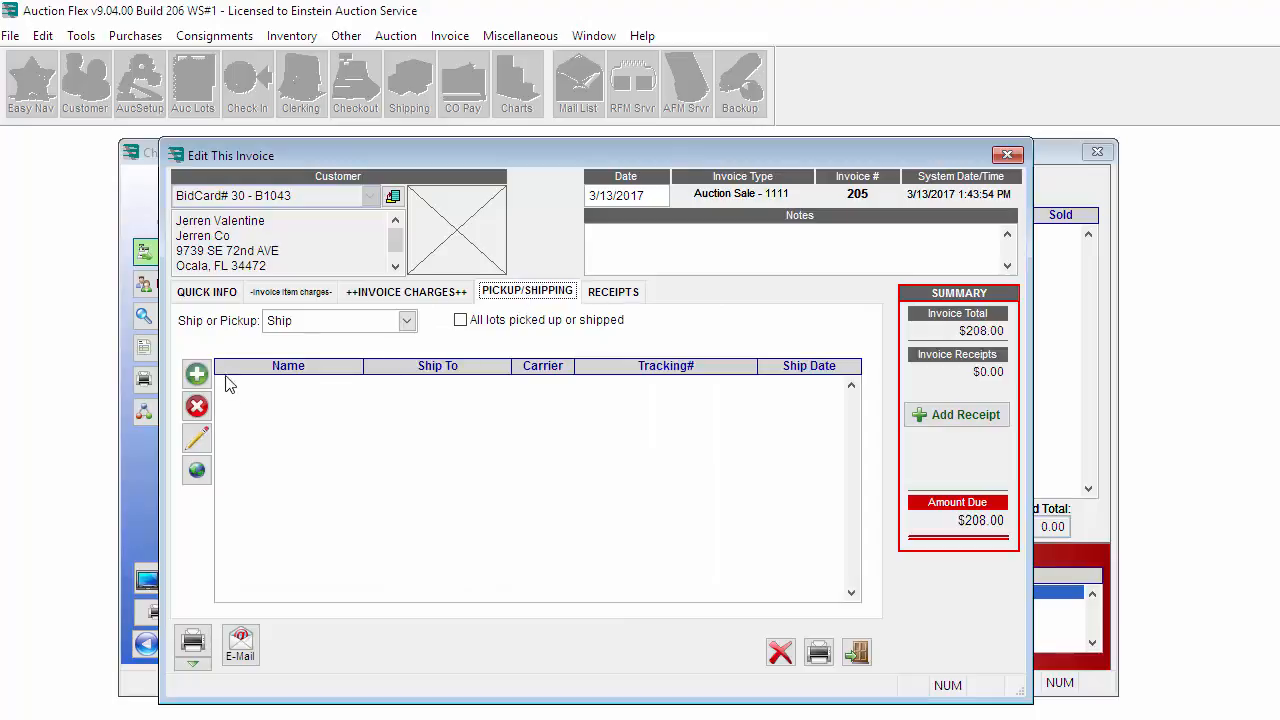
{"action": "mouse_move", "coordinate": [196, 376]}
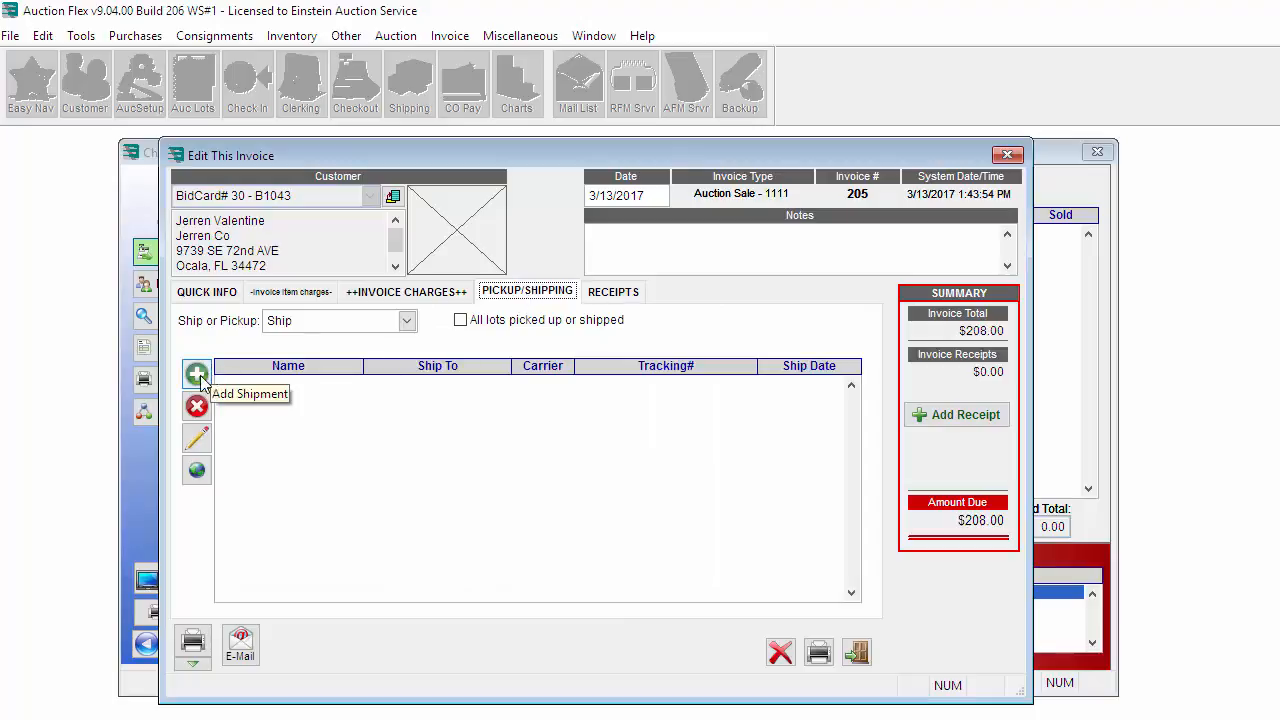
{"action": "left_click", "coordinate": [196, 374]}
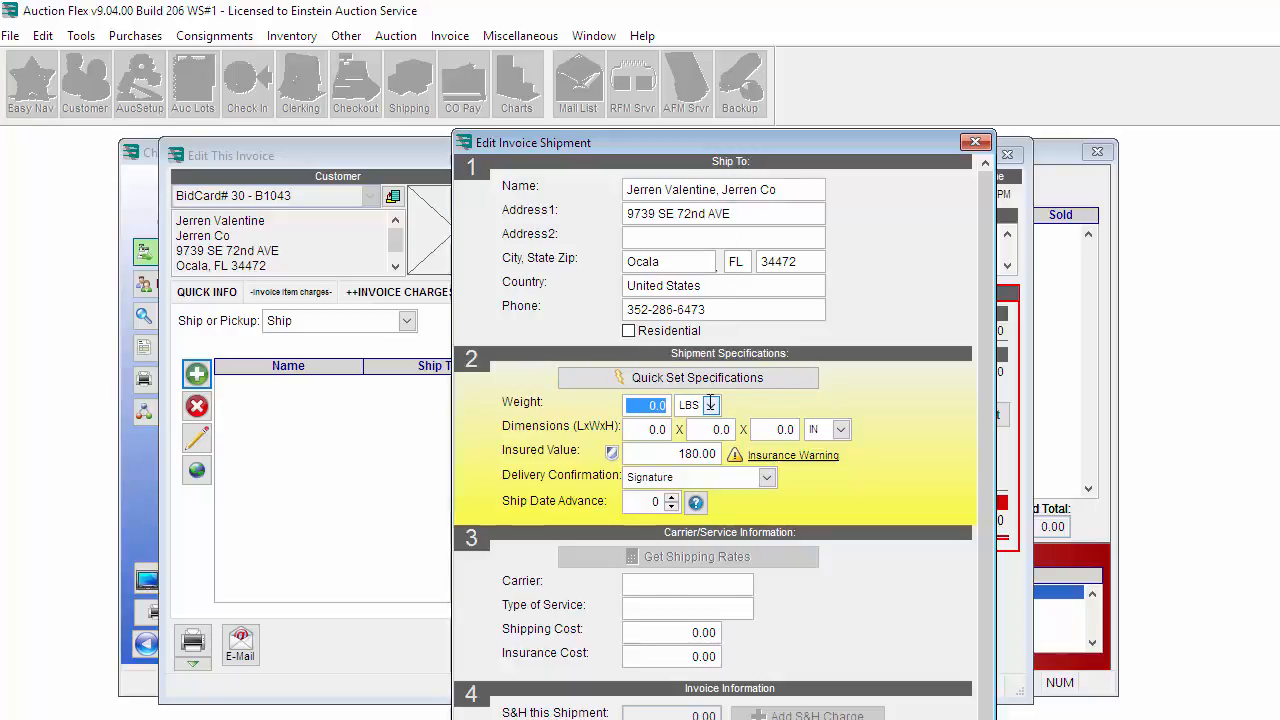
{"action": "type", "text": "3.0"}
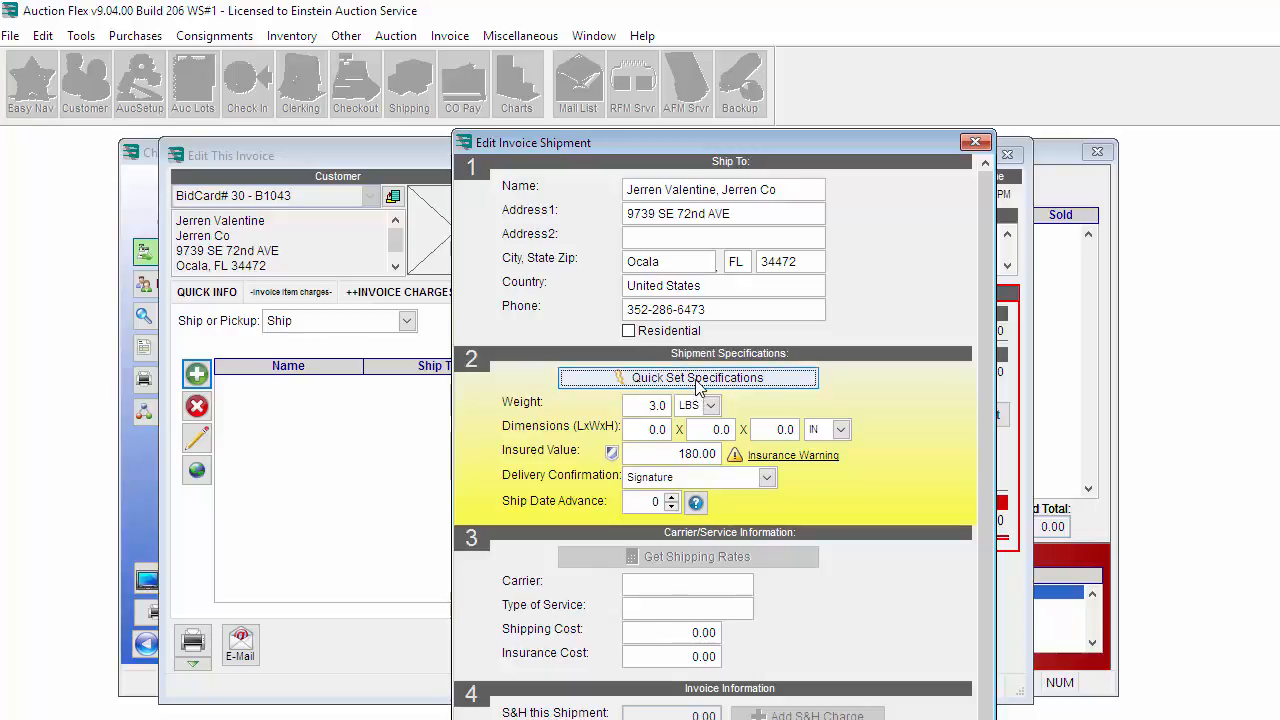
{"action": "left_click", "coordinate": [688, 376]}
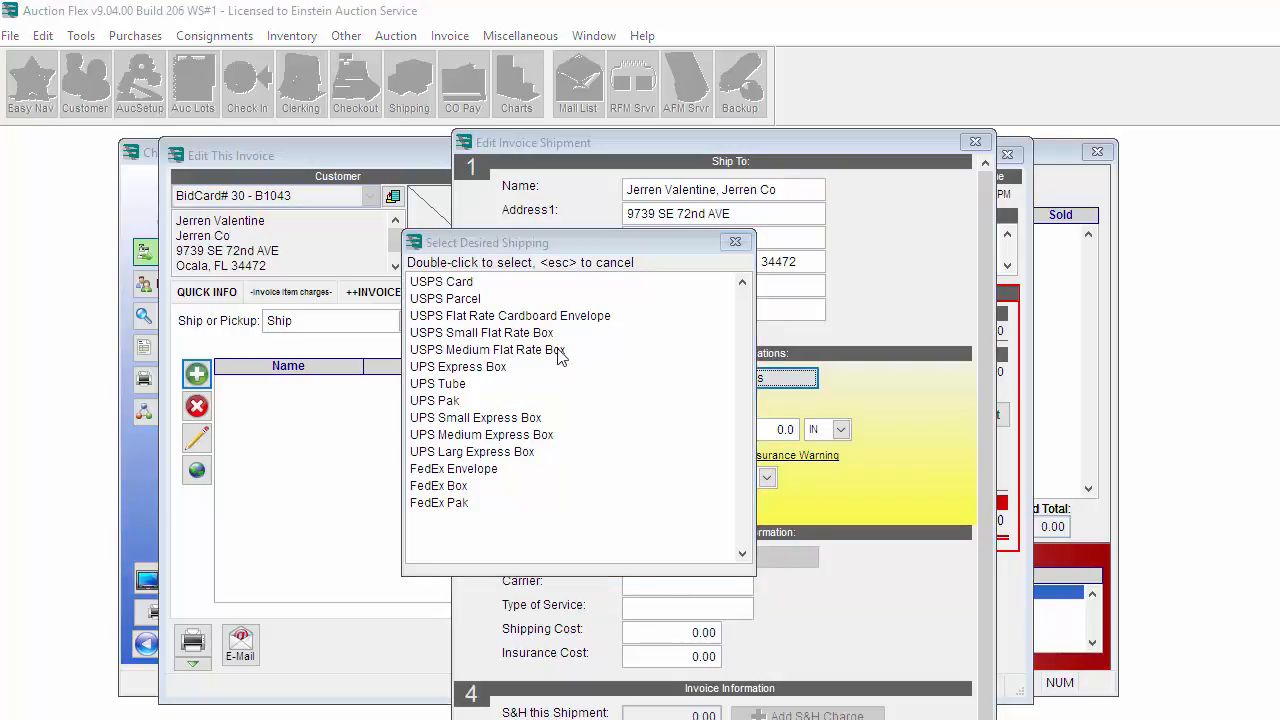
{"action": "double_click", "coordinate": [488, 348]}
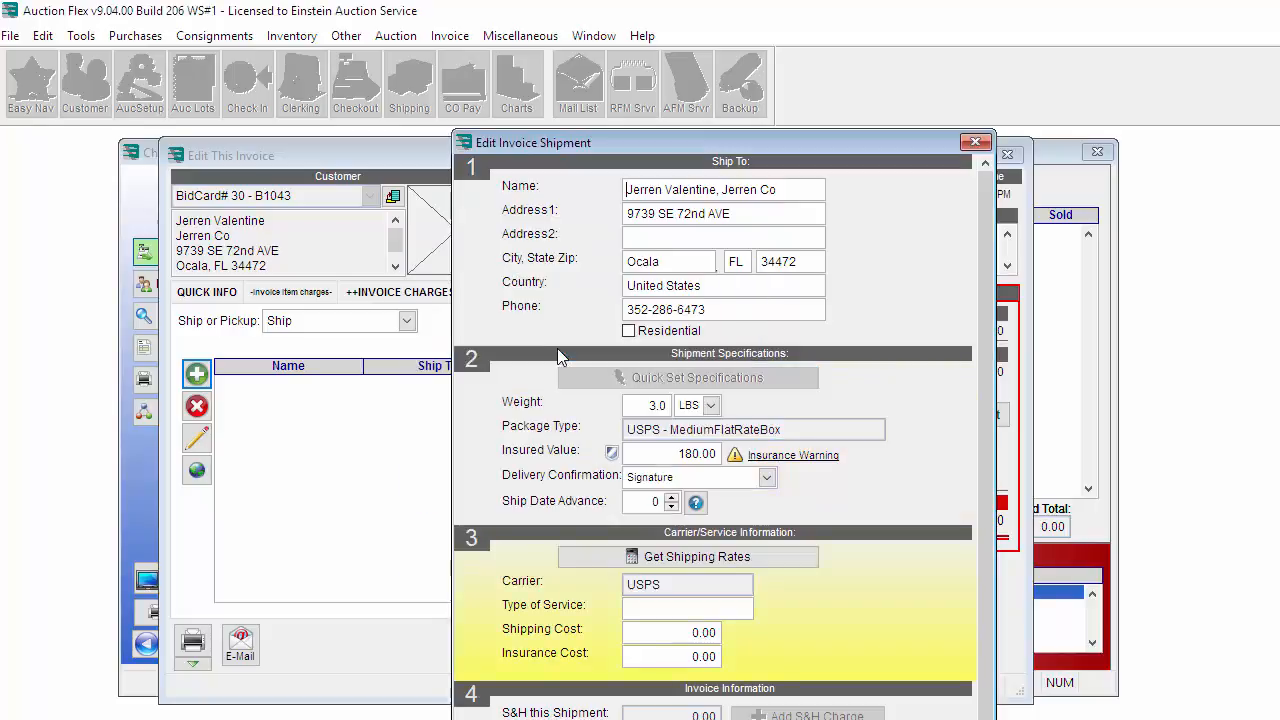
{"action": "mouse_move", "coordinate": [728, 456]}
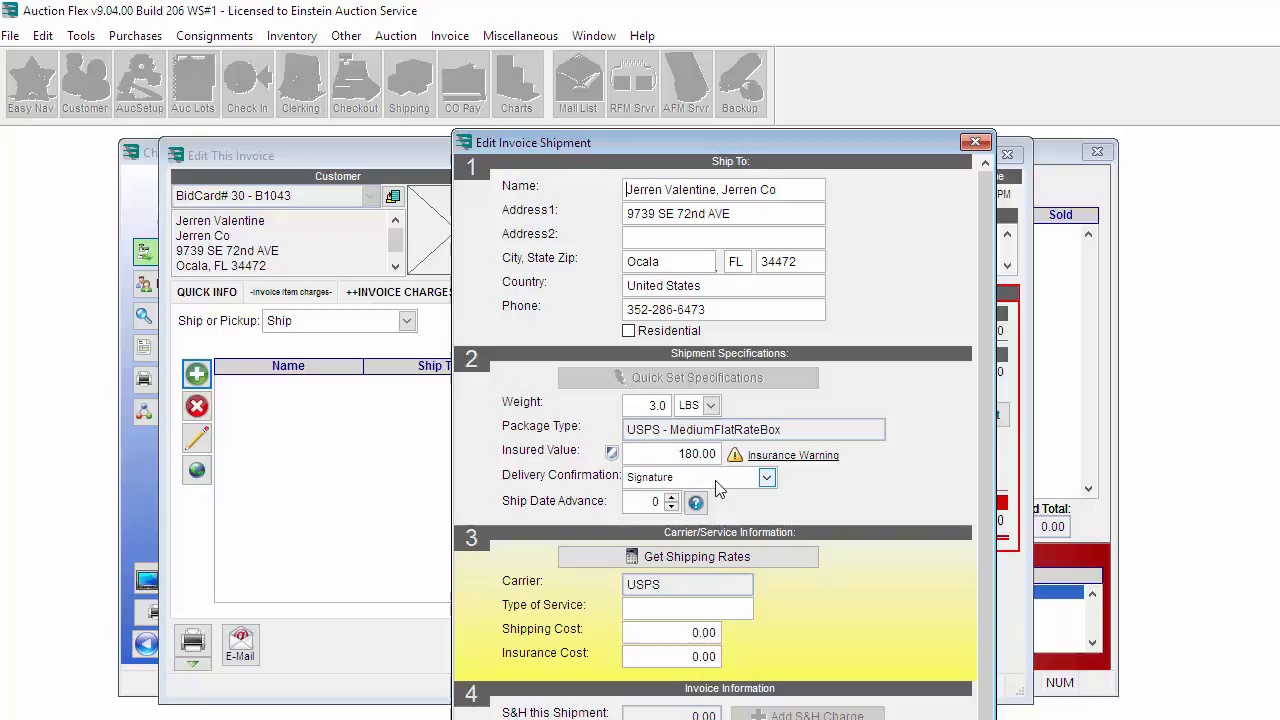
Step: Get shipping rates and choose USPS Priority at 14.85
{"action": "left_click", "coordinate": [696, 556]}
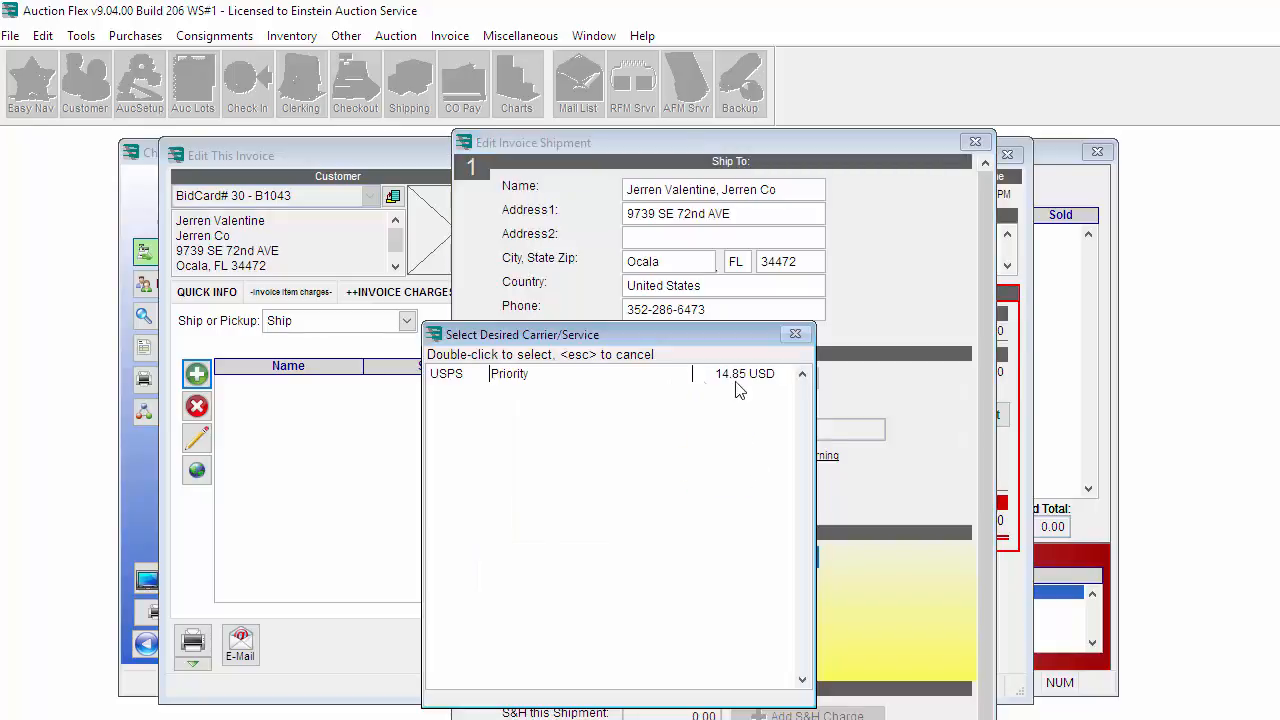
{"action": "mouse_move", "coordinate": [700, 388]}
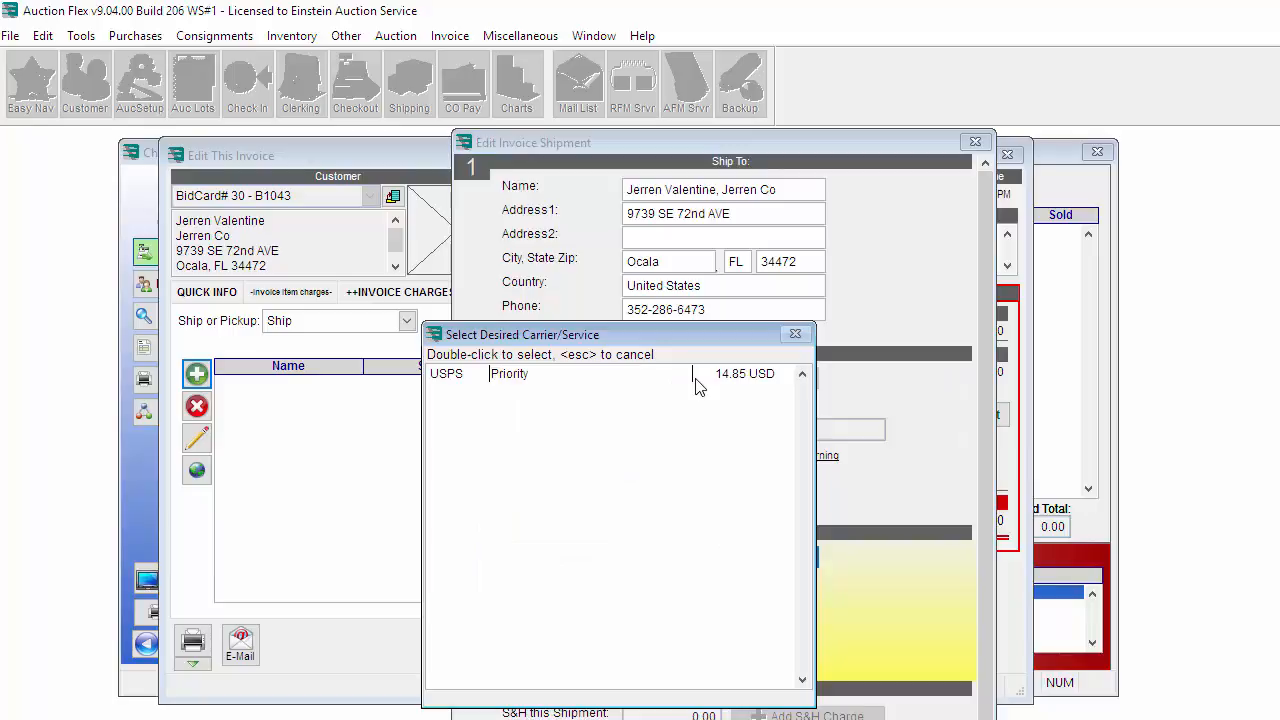
{"action": "double_click", "coordinate": [508, 374]}
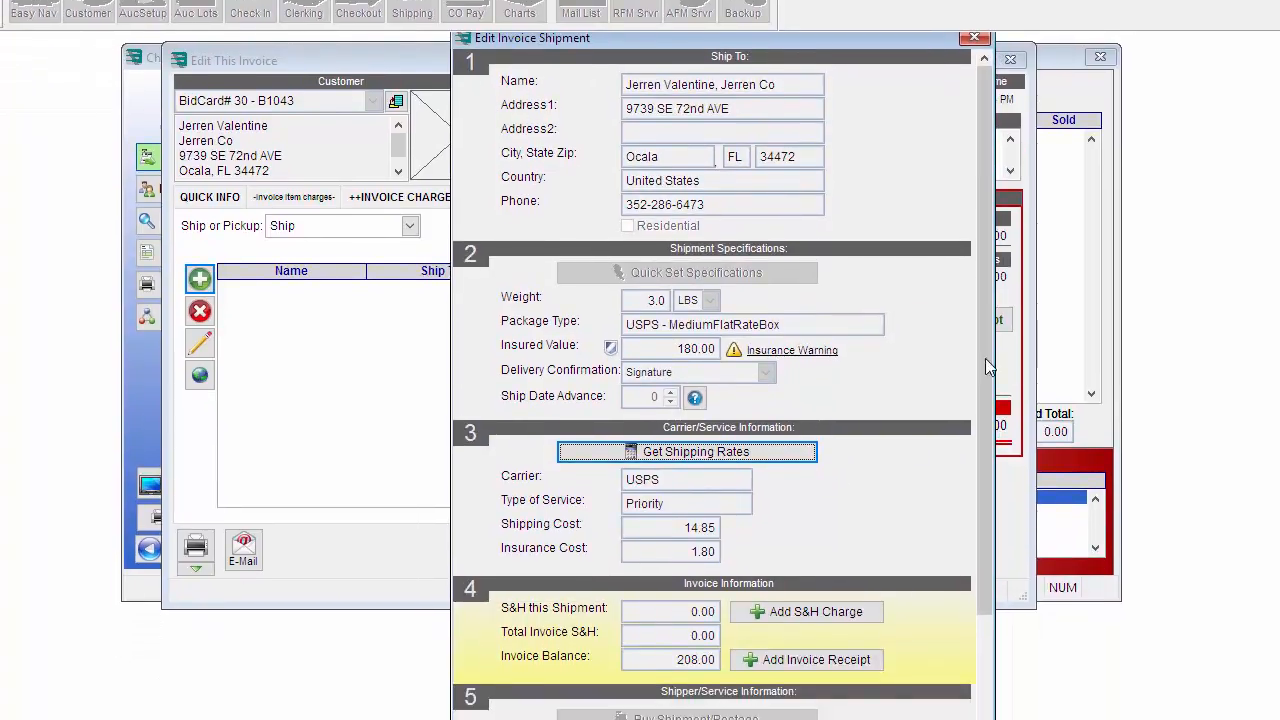
Step: Add a 21.65 S&H charge, bringing the invoice balance to 229.65
{"action": "left_click", "coordinate": [806, 612]}
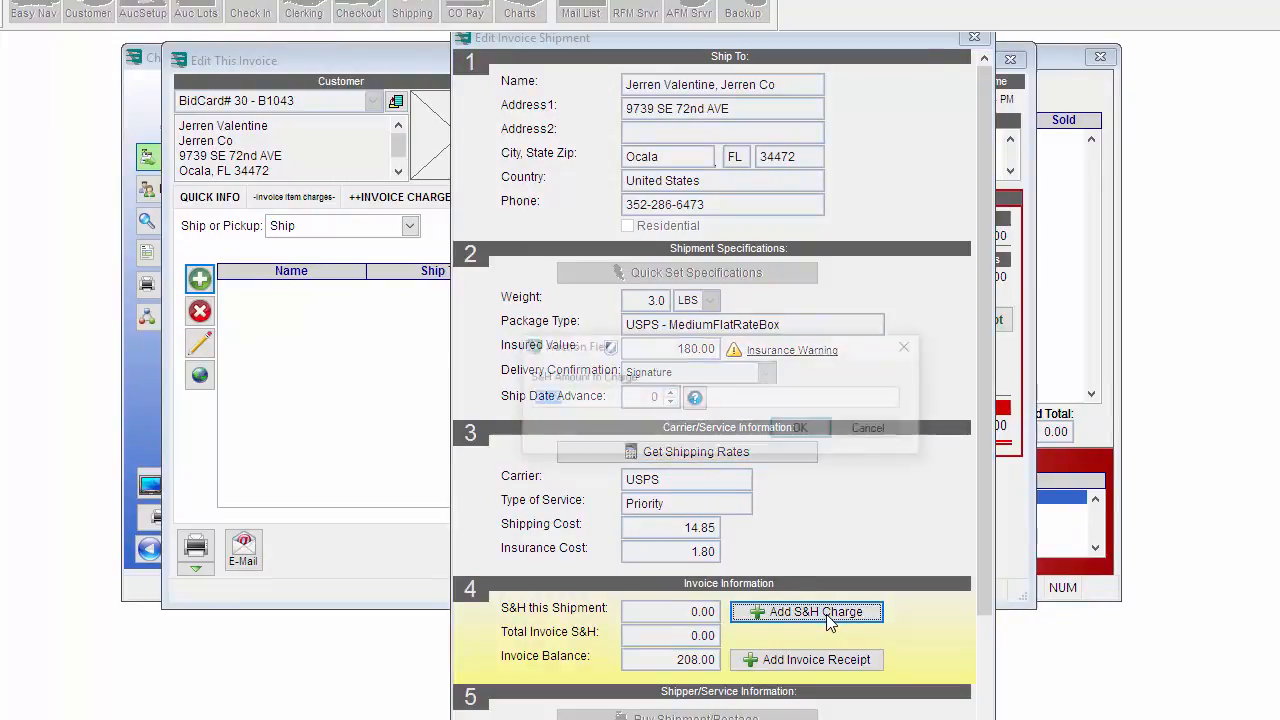
{"action": "left_click", "coordinate": [806, 612]}
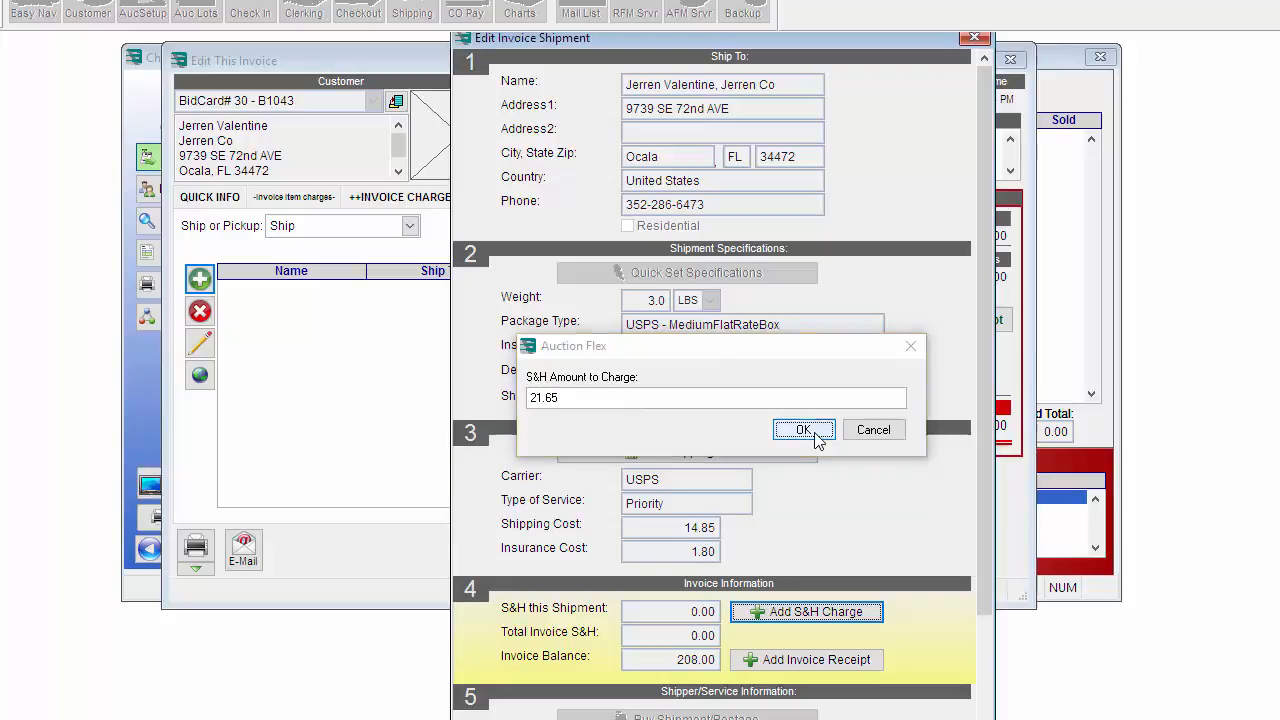
{"action": "left_click", "coordinate": [804, 428]}
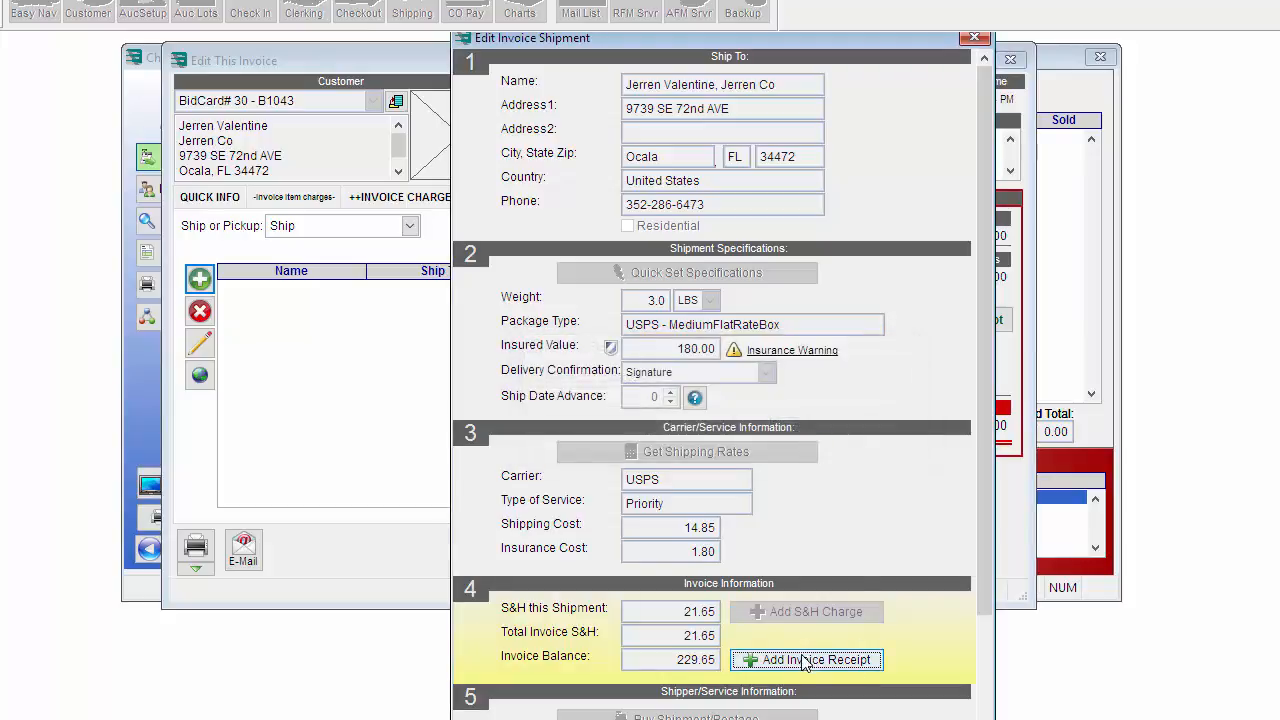
Step: Record a 229.65 Check receipt with note 5265 and print it, zeroing the balance
{"action": "left_click", "coordinate": [806, 660]}
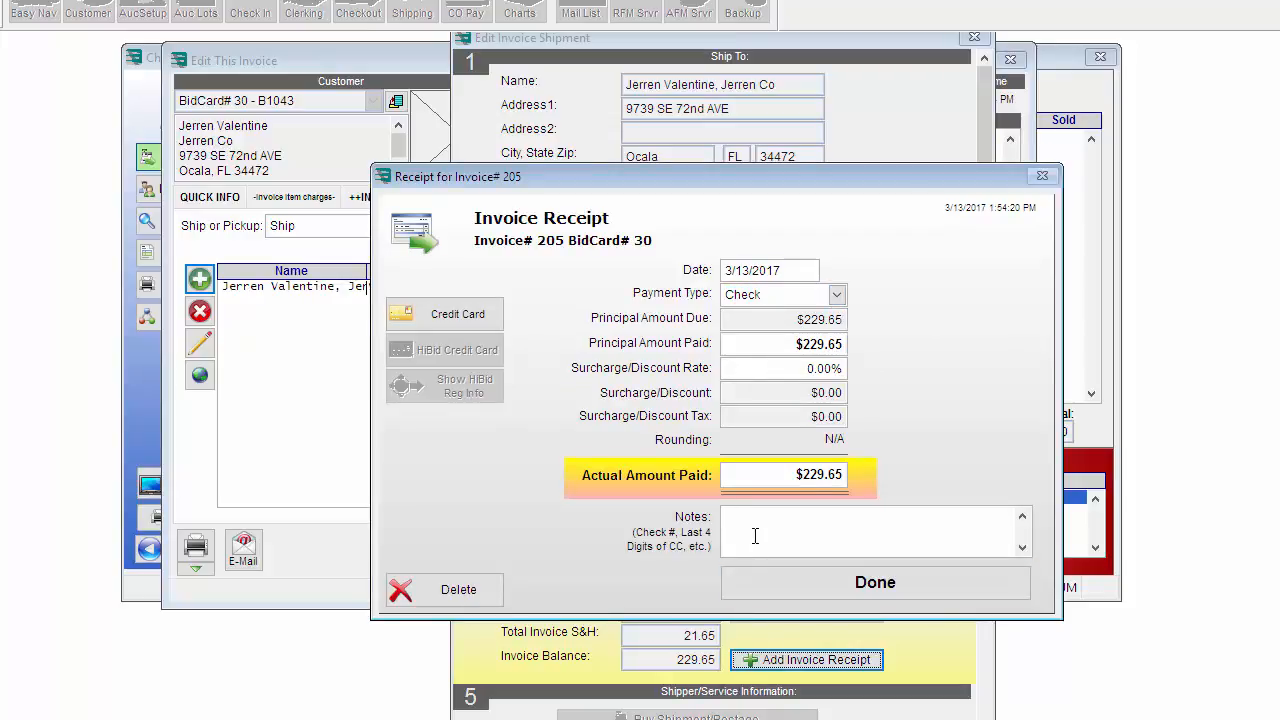
{"action": "type", "text": "5265"}
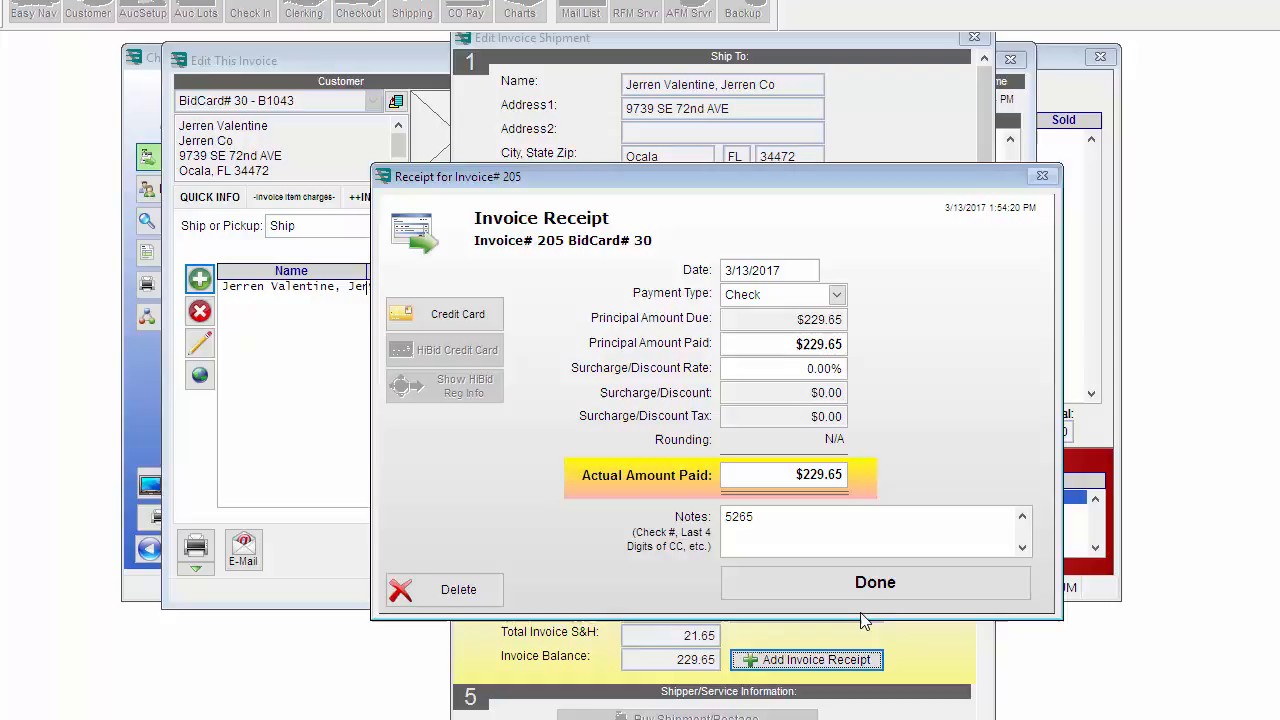
{"action": "left_click", "coordinate": [874, 582]}
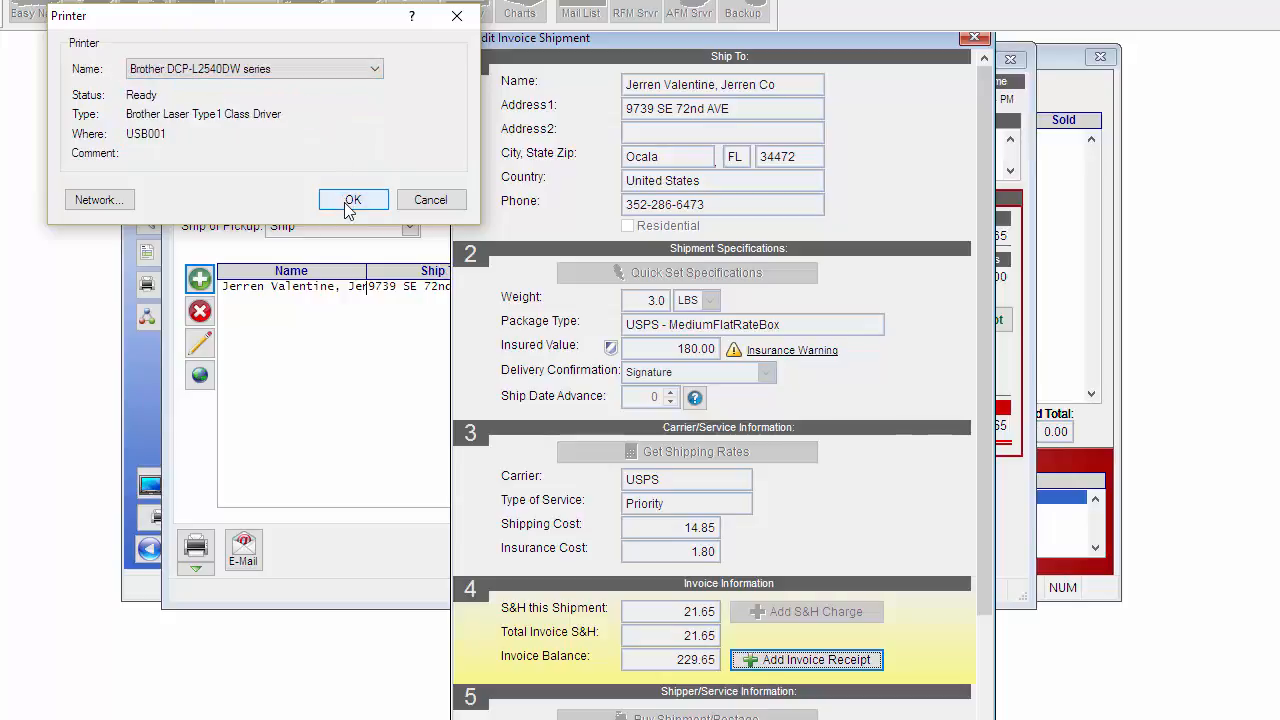
{"action": "left_click", "coordinate": [352, 200]}
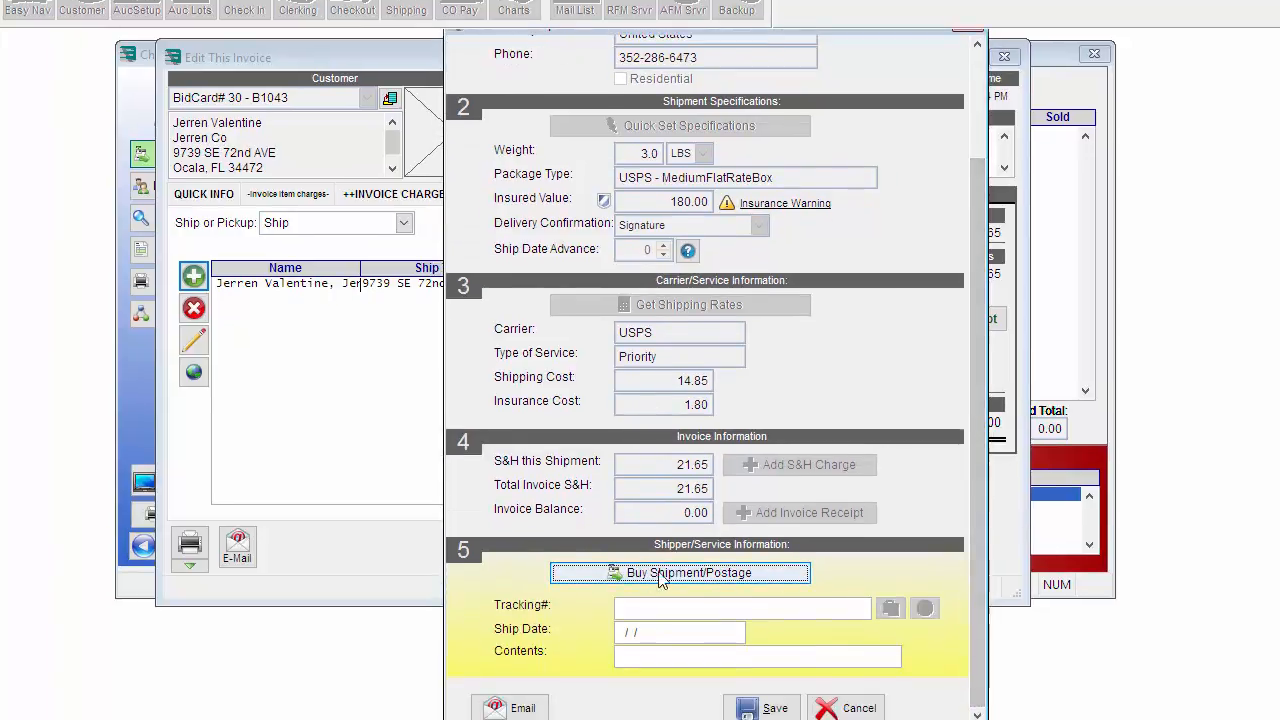
Step: Buy postage with a Regular Printer/Paper label and contents 'Baseballs'
{"action": "left_click", "coordinate": [680, 572]}
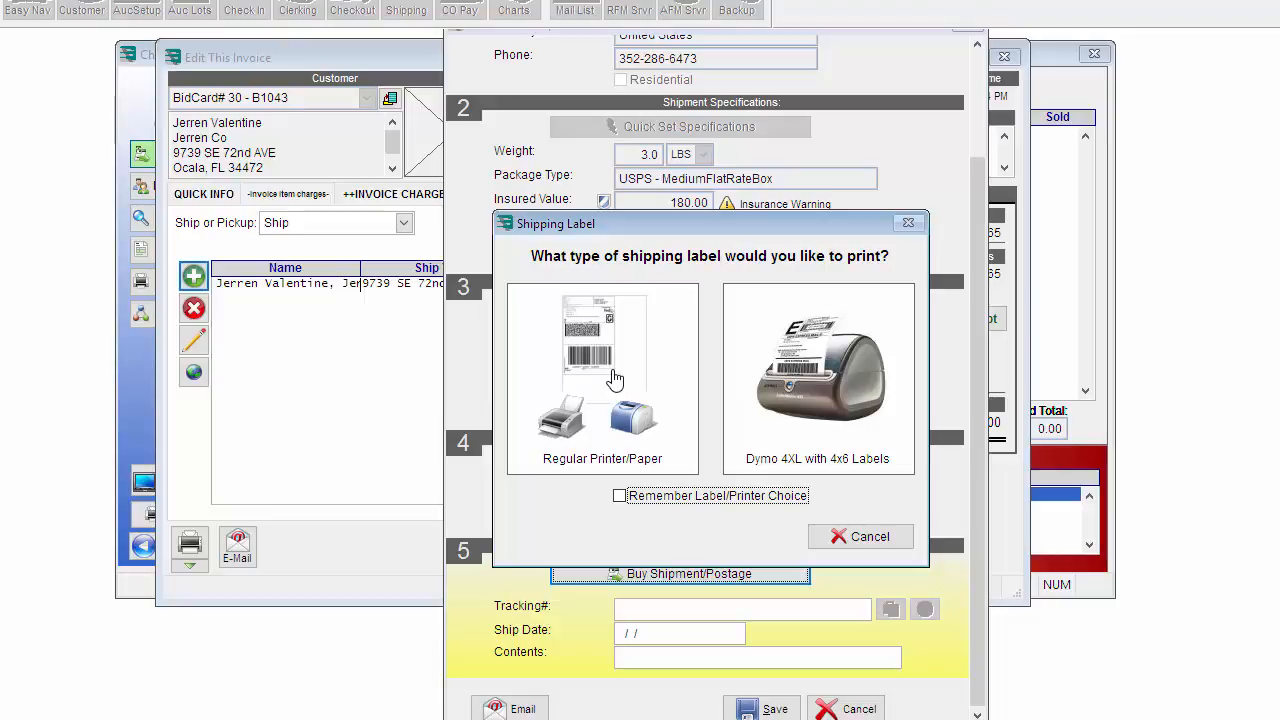
{"action": "left_click", "coordinate": [602, 376]}
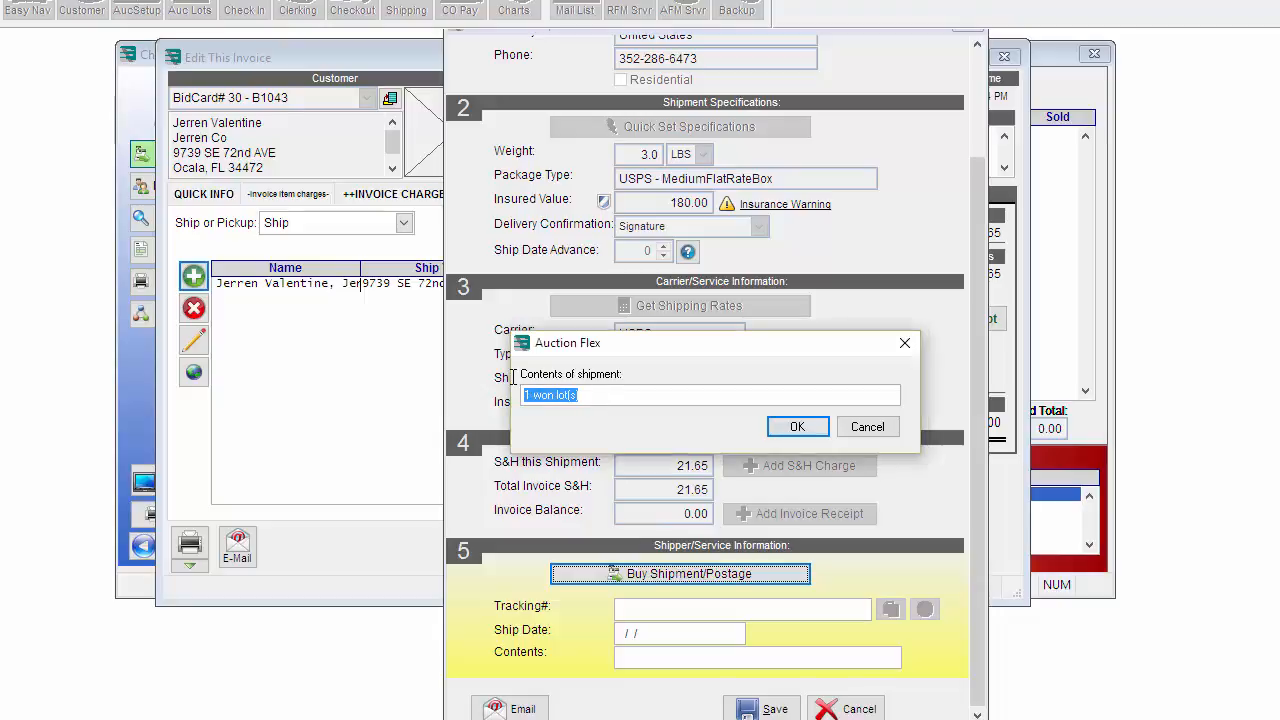
{"action": "type", "text": "Baseballs"}
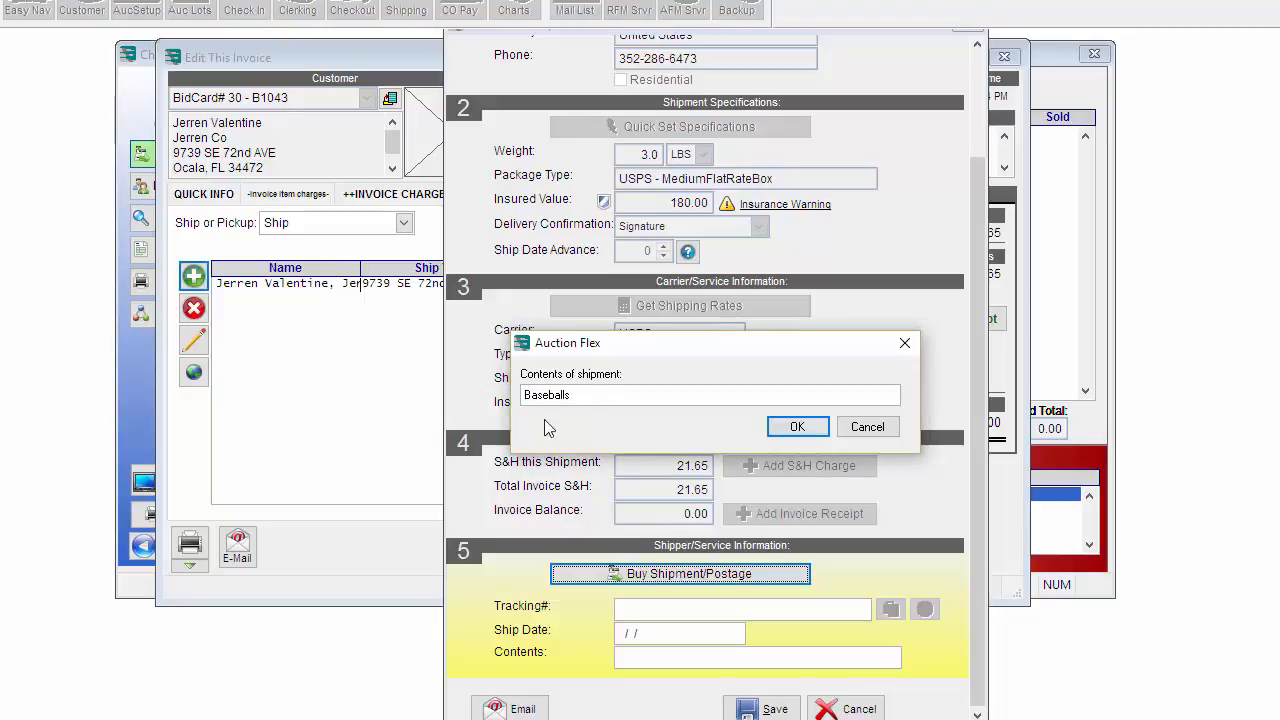
{"action": "left_click", "coordinate": [796, 426]}
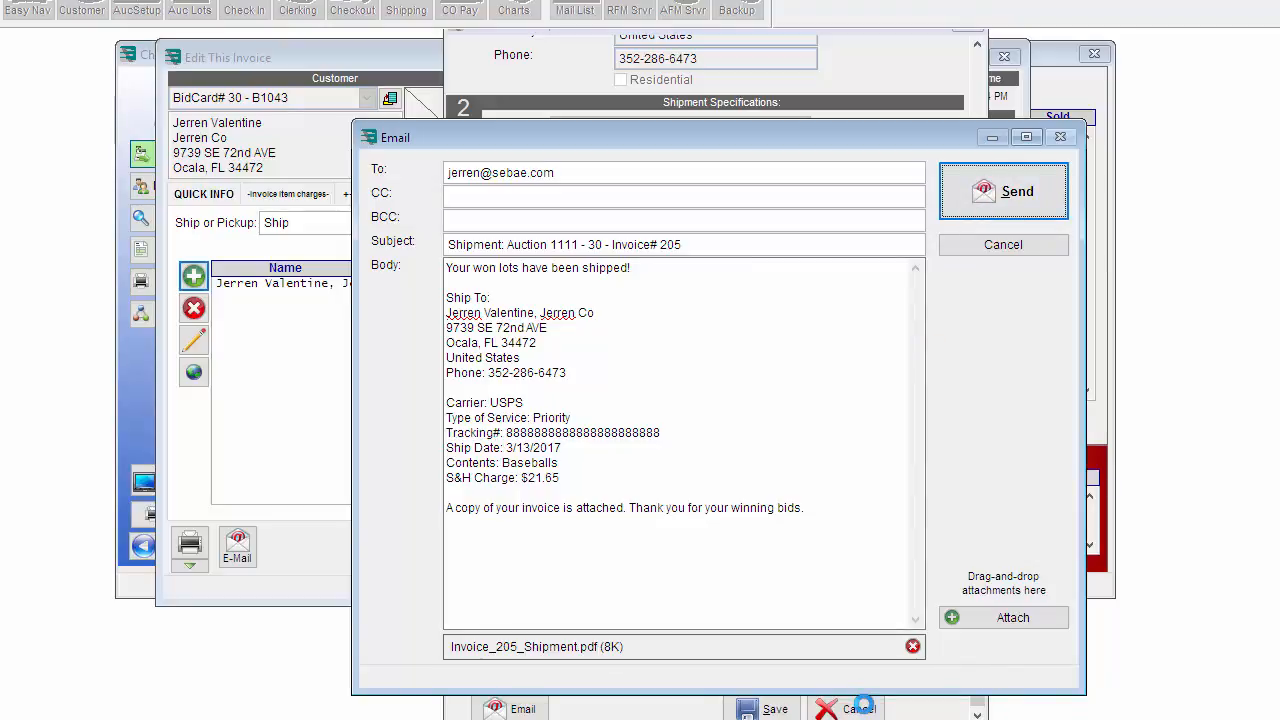
Step: Send the shipment email, save with all lots shipped, and exit to bidder #30's checkout
{"action": "left_click", "coordinate": [1004, 192]}
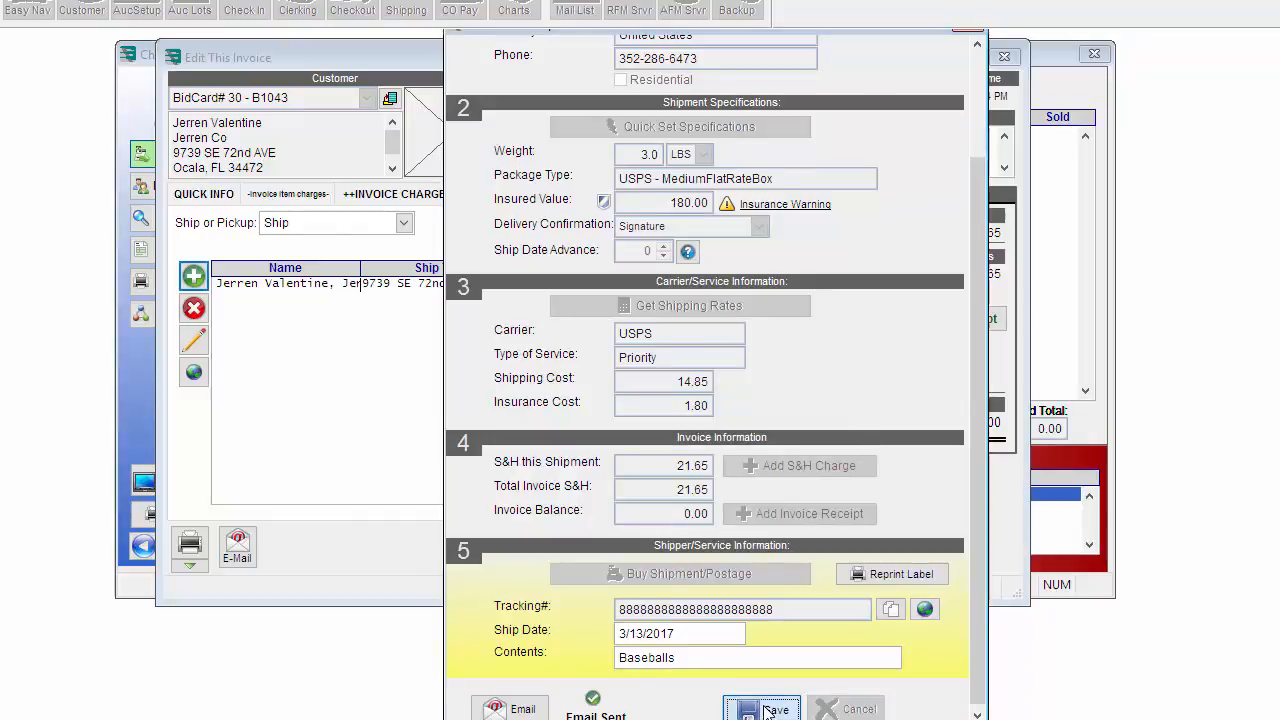
{"action": "left_click", "coordinate": [776, 708]}
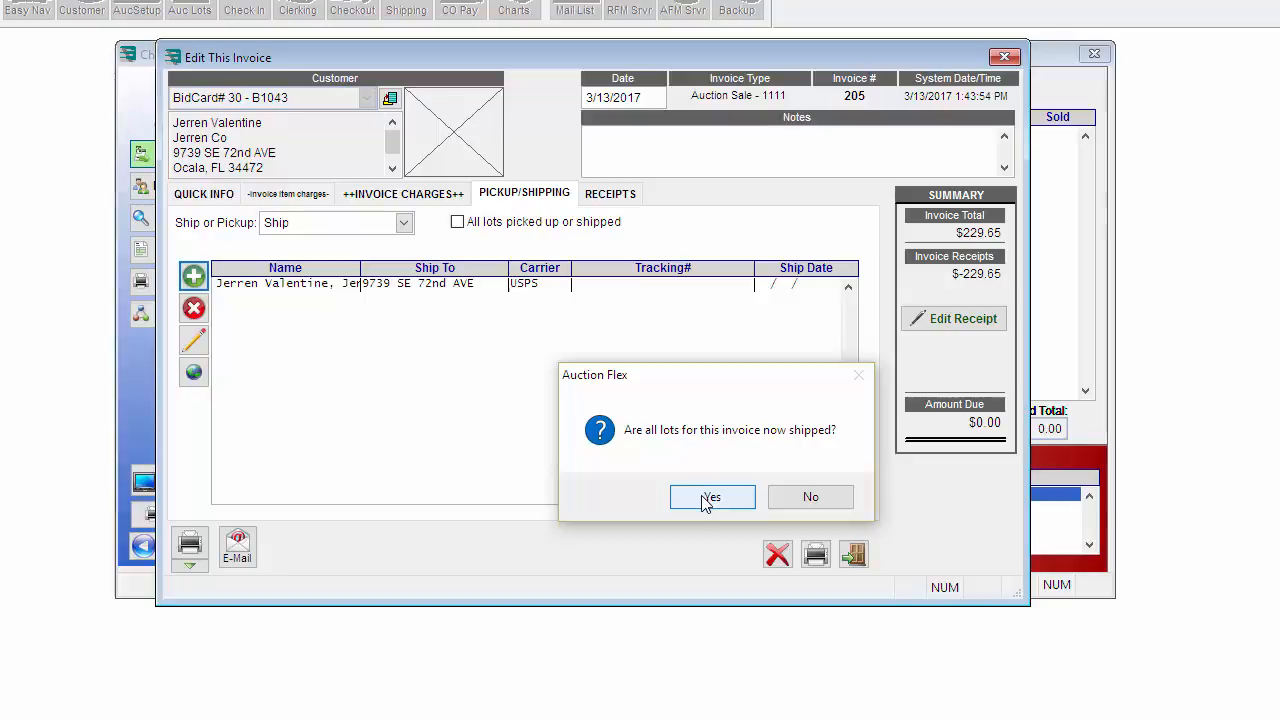
{"action": "left_click", "coordinate": [712, 496]}
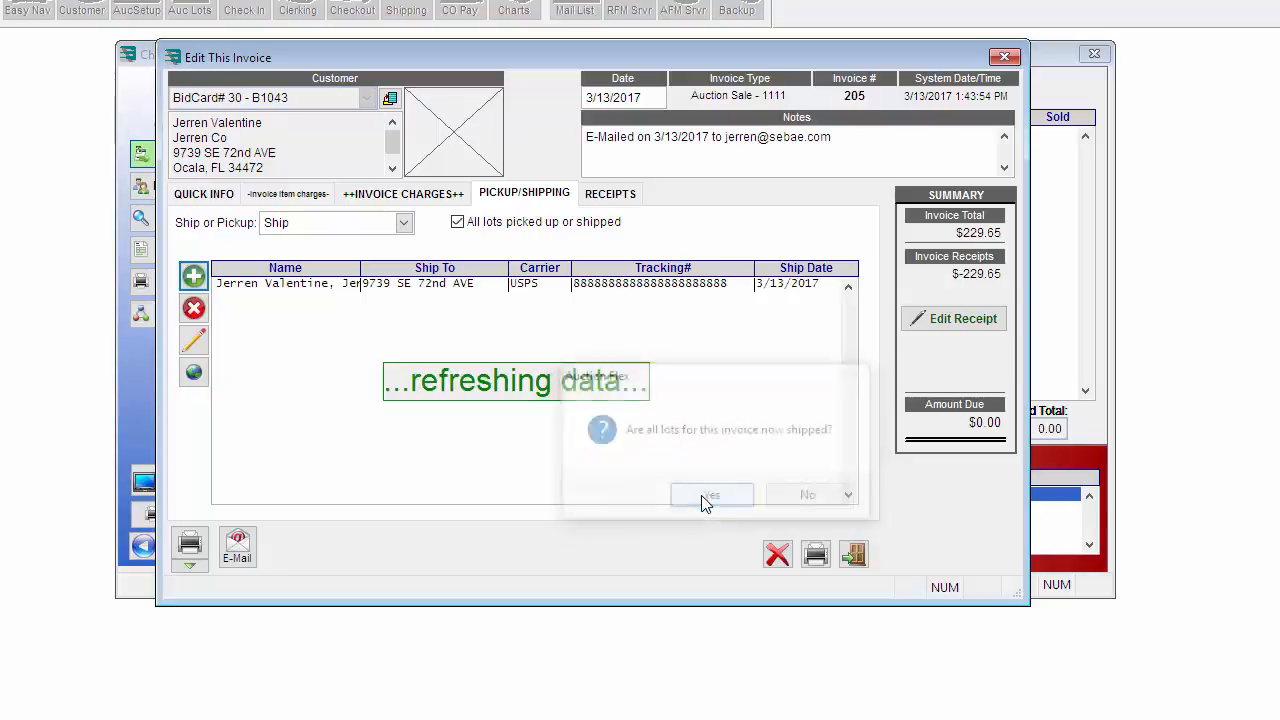
{"action": "left_click", "coordinate": [712, 494]}
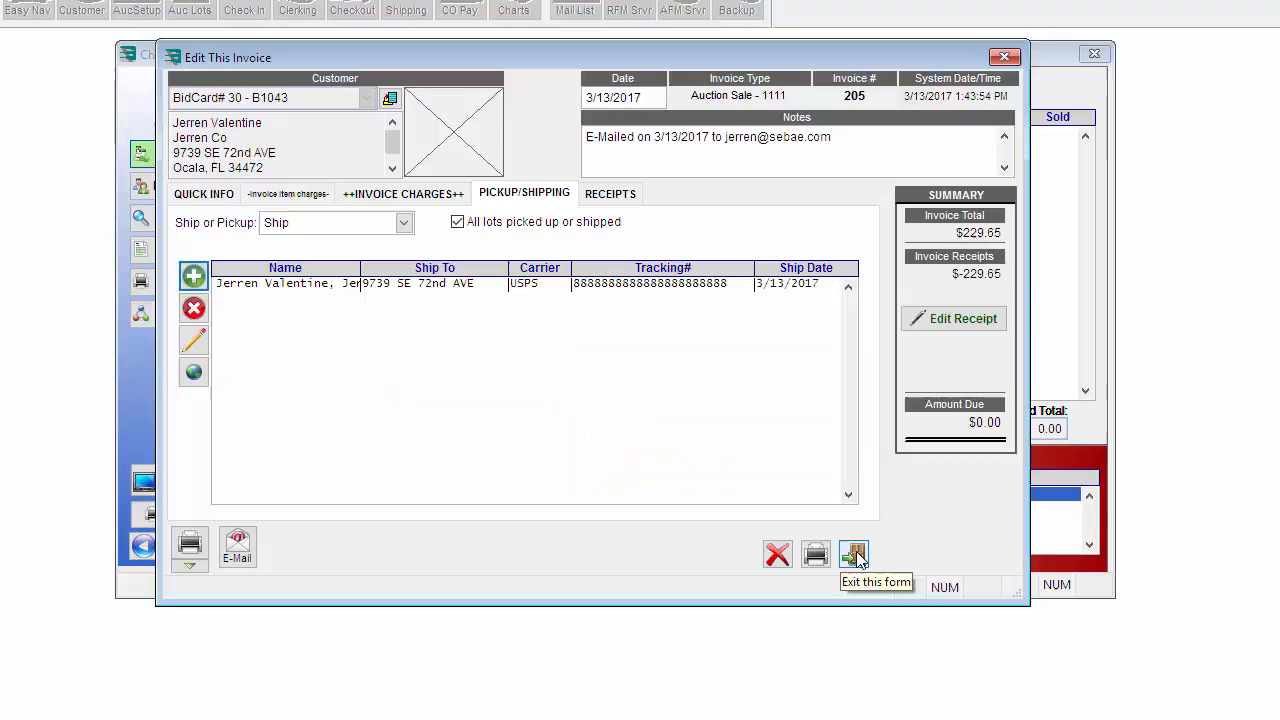
{"action": "left_click", "coordinate": [852, 554]}
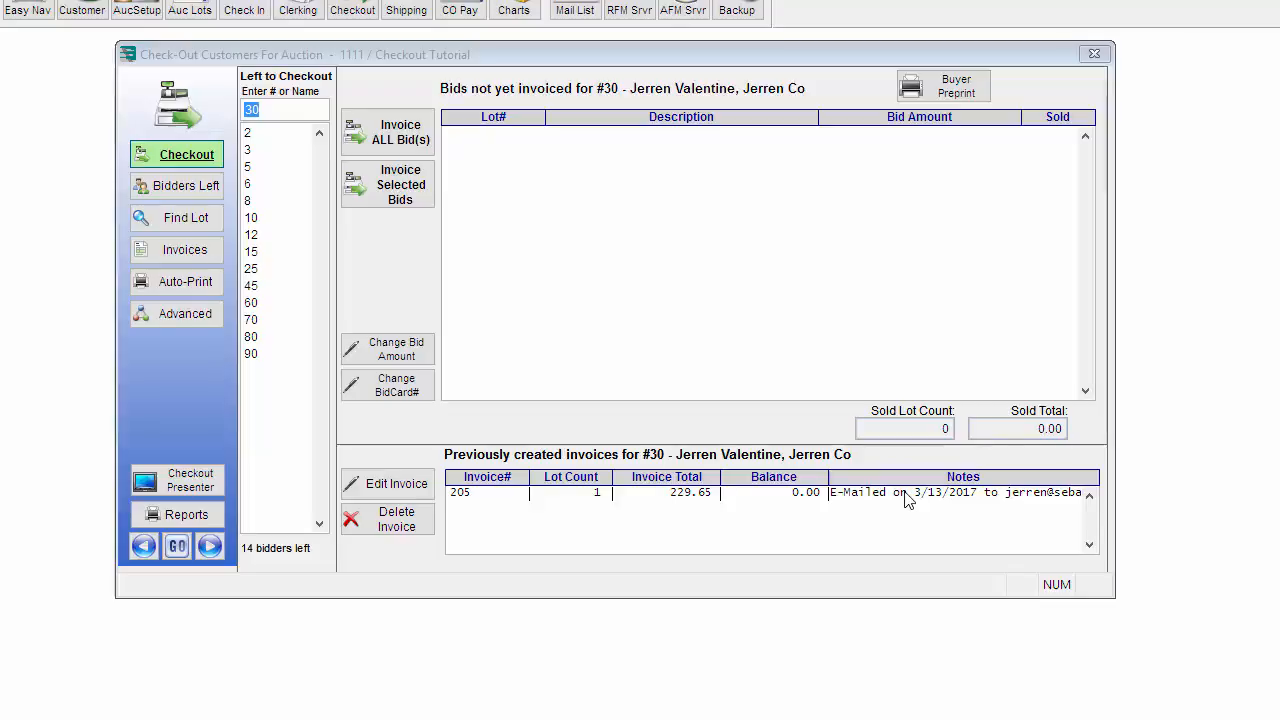
Step: Close paid invoice 205 and return to the Check-Out Customers screen
{"action": "left_click", "coordinate": [396, 490]}
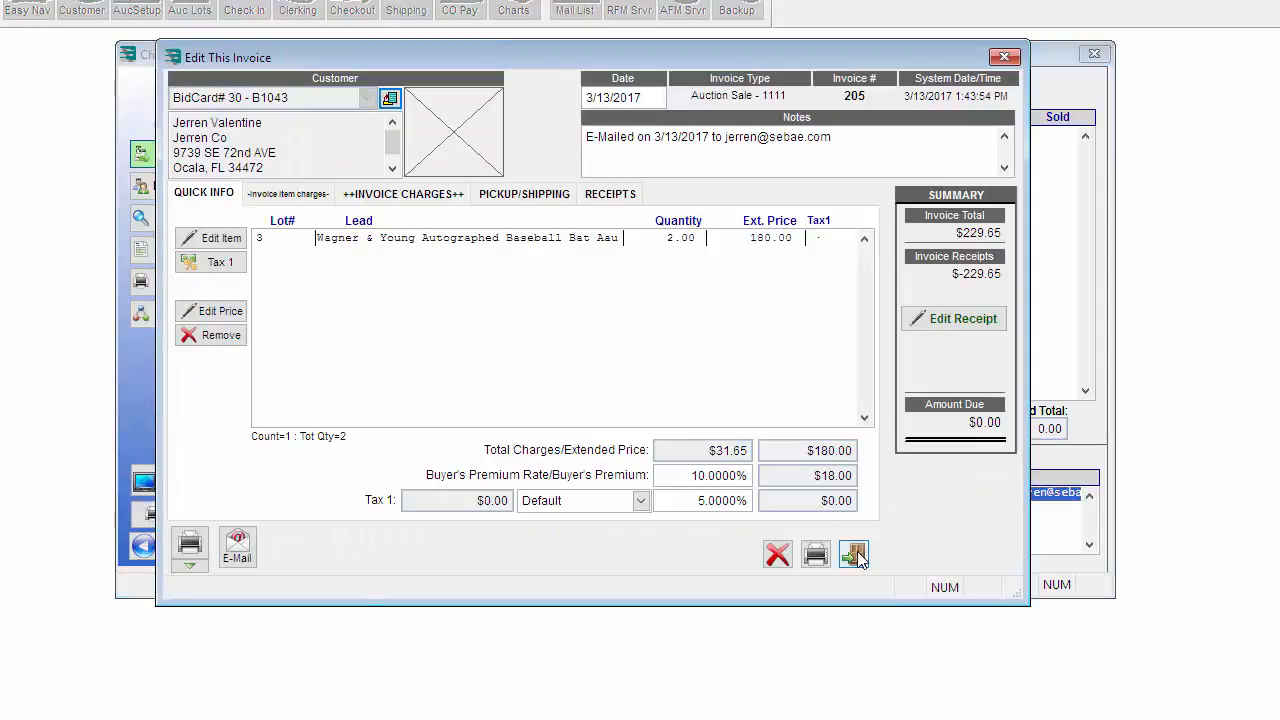
{"action": "left_click", "coordinate": [854, 554]}
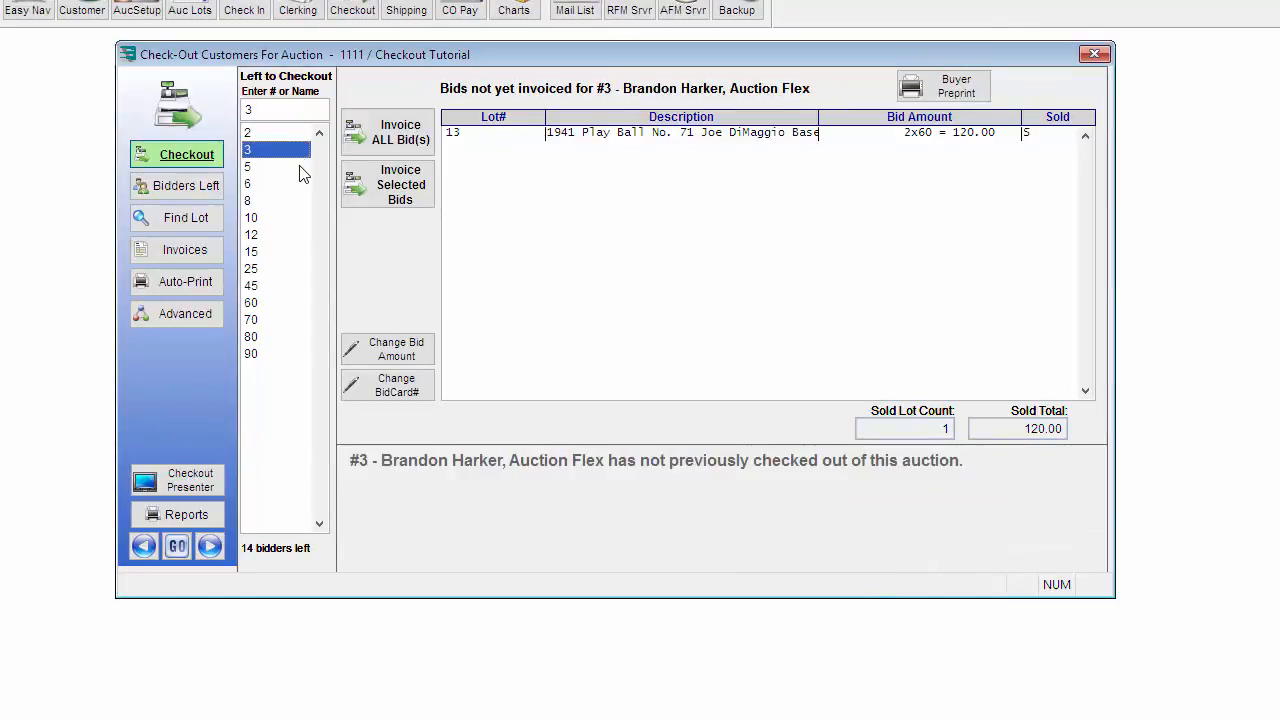
Step: On bidder #8's checkout, choose the Desk, lot 60, and begin changing its bidder card
{"action": "left_click", "coordinate": [248, 200]}
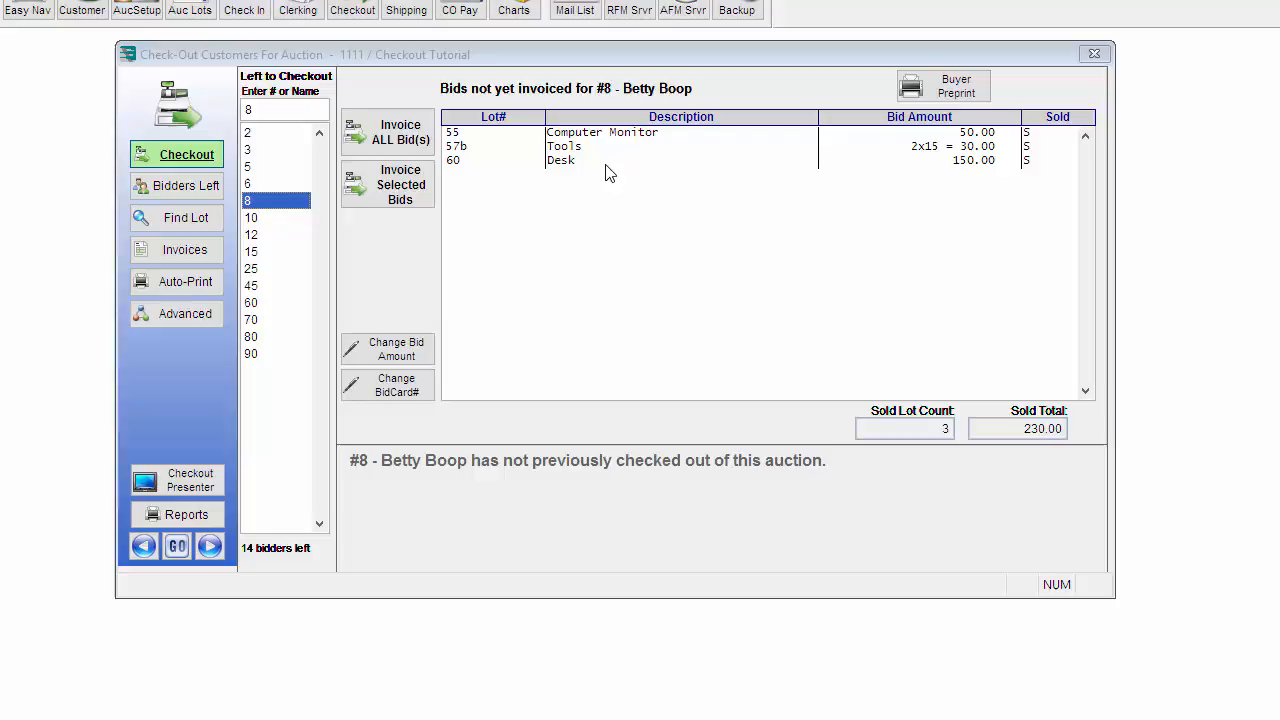
{"action": "left_click", "coordinate": [600, 160]}
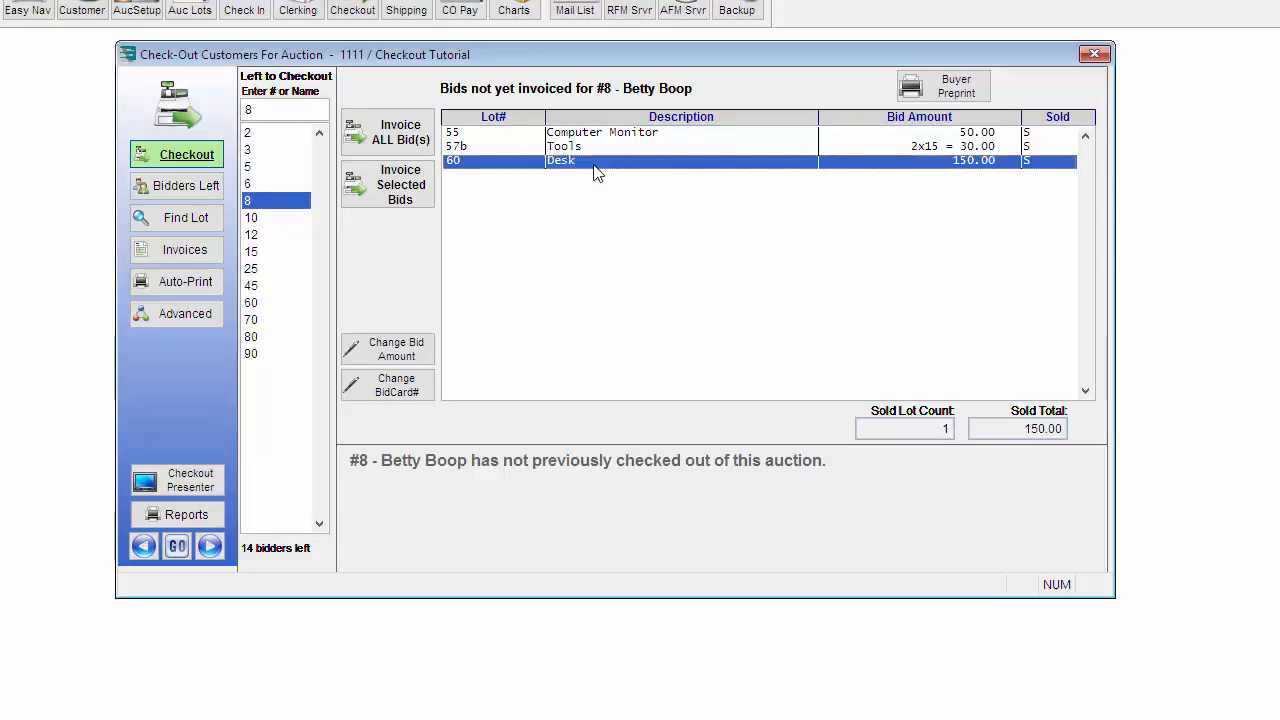
{"action": "mouse_move", "coordinate": [568, 234]}
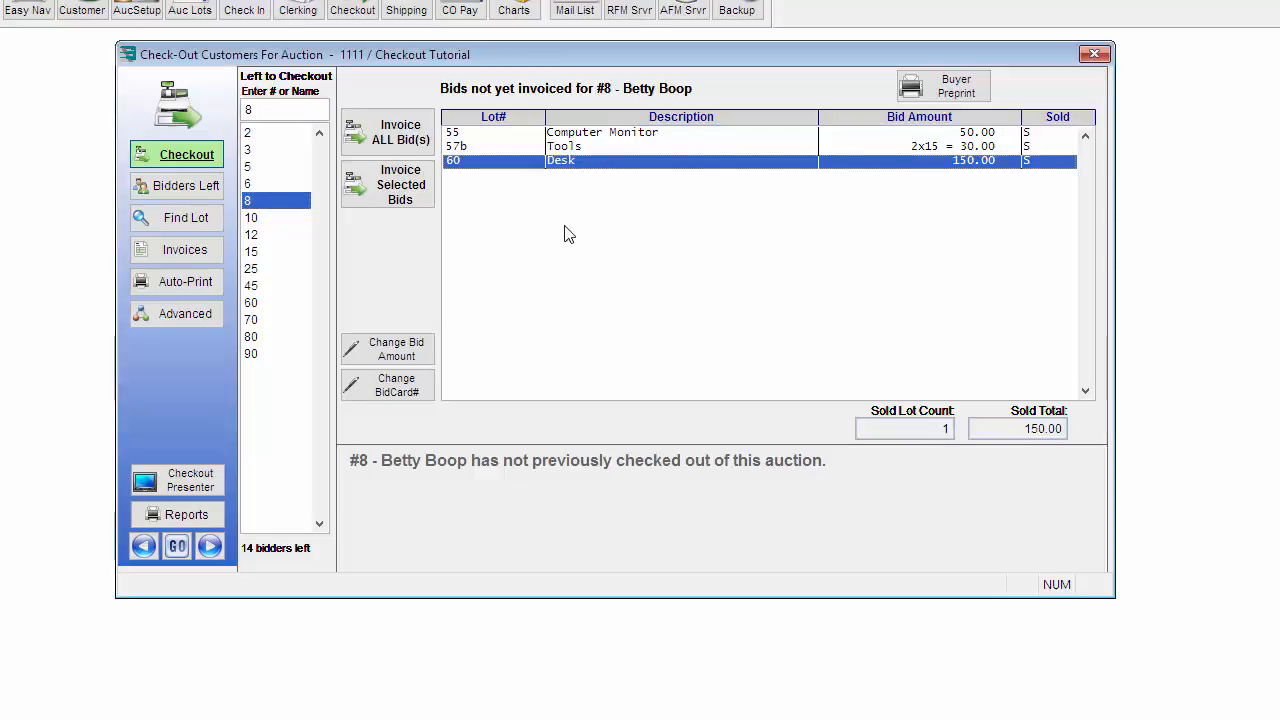
{"action": "left_click", "coordinate": [388, 384]}
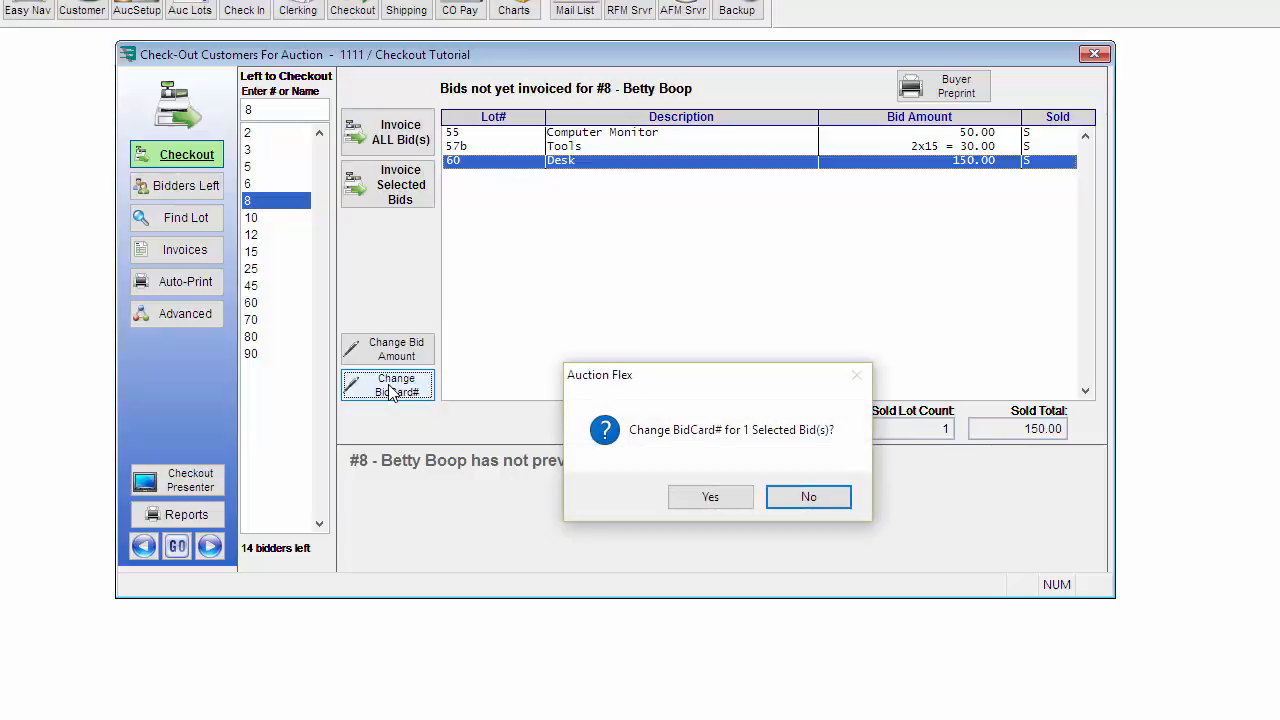
{"action": "left_click", "coordinate": [710, 496]}
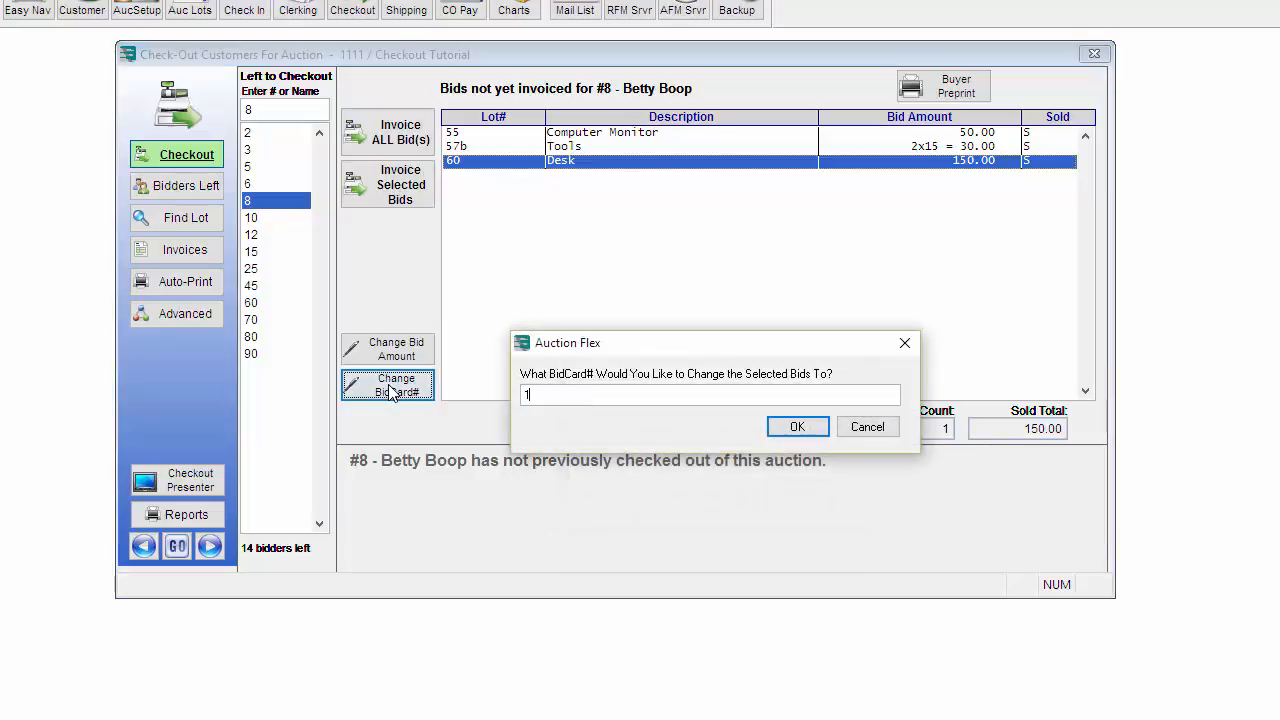
Step: Reassign the Desk bid to bidder card 15, then begin invoicing bidder #8's remaining bids
{"action": "type", "text": "5"}
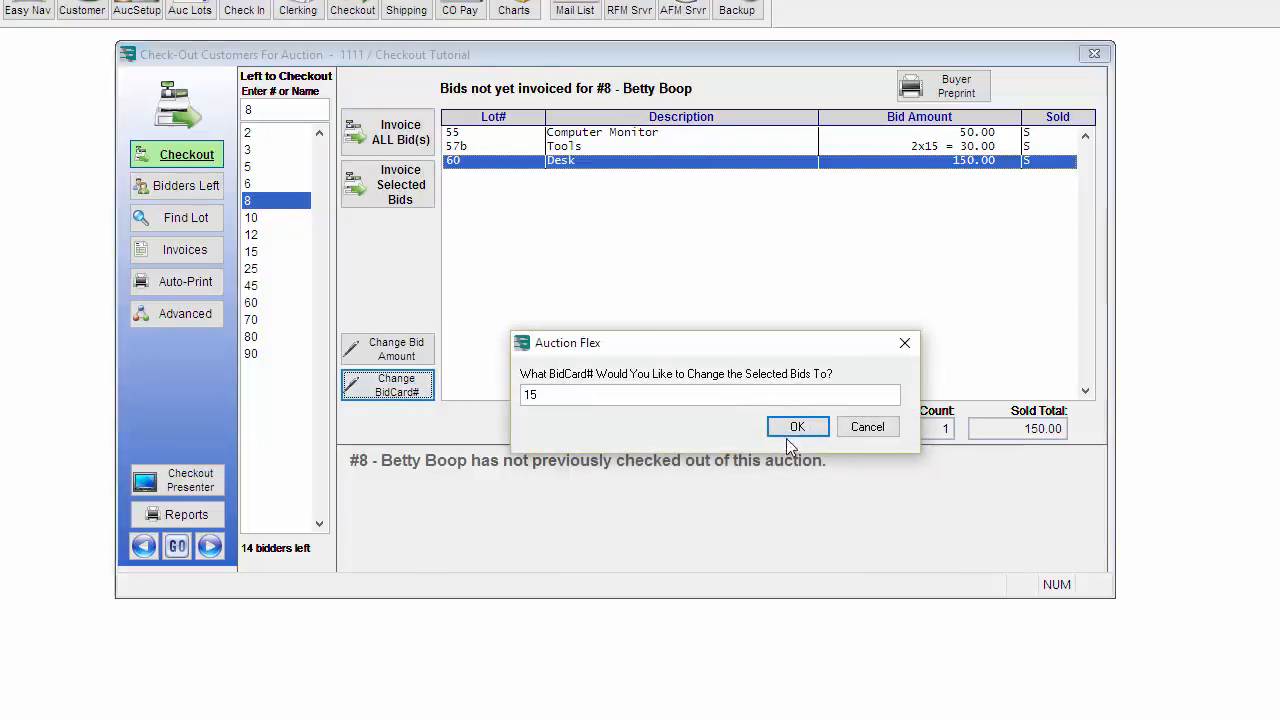
{"action": "left_click", "coordinate": [796, 428]}
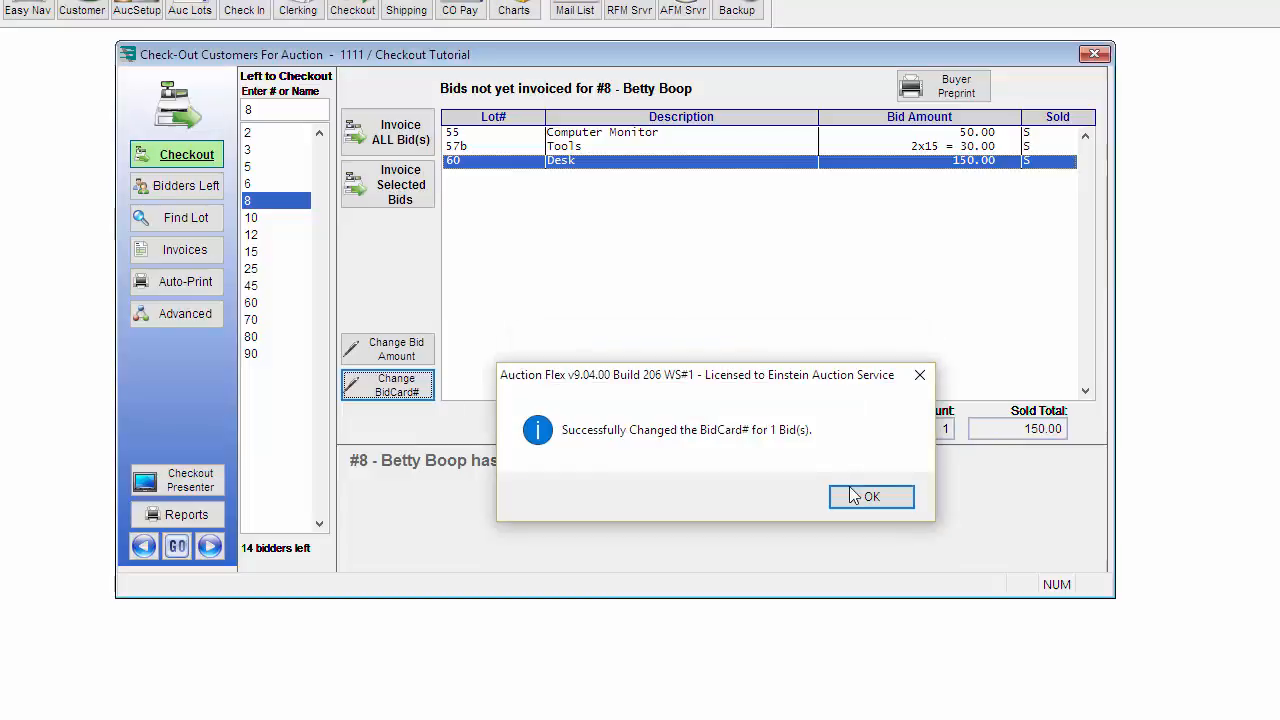
{"action": "left_click", "coordinate": [872, 496]}
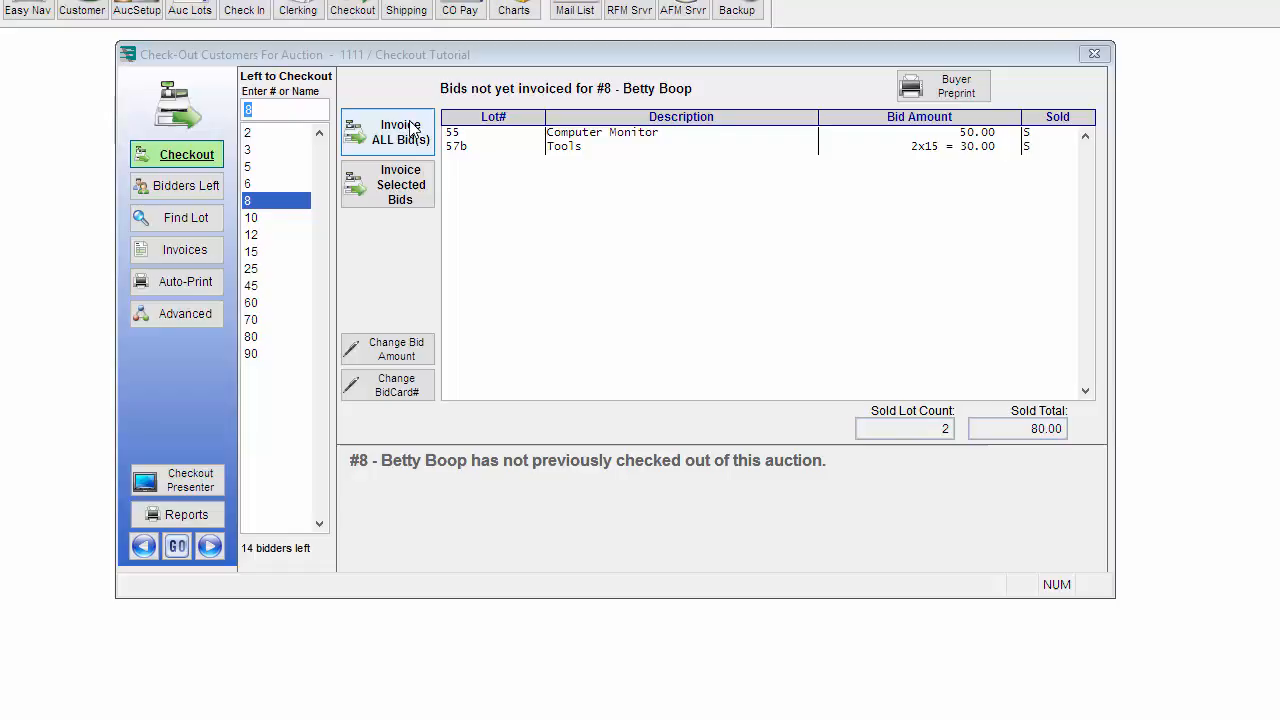
{"action": "left_click", "coordinate": [400, 132]}
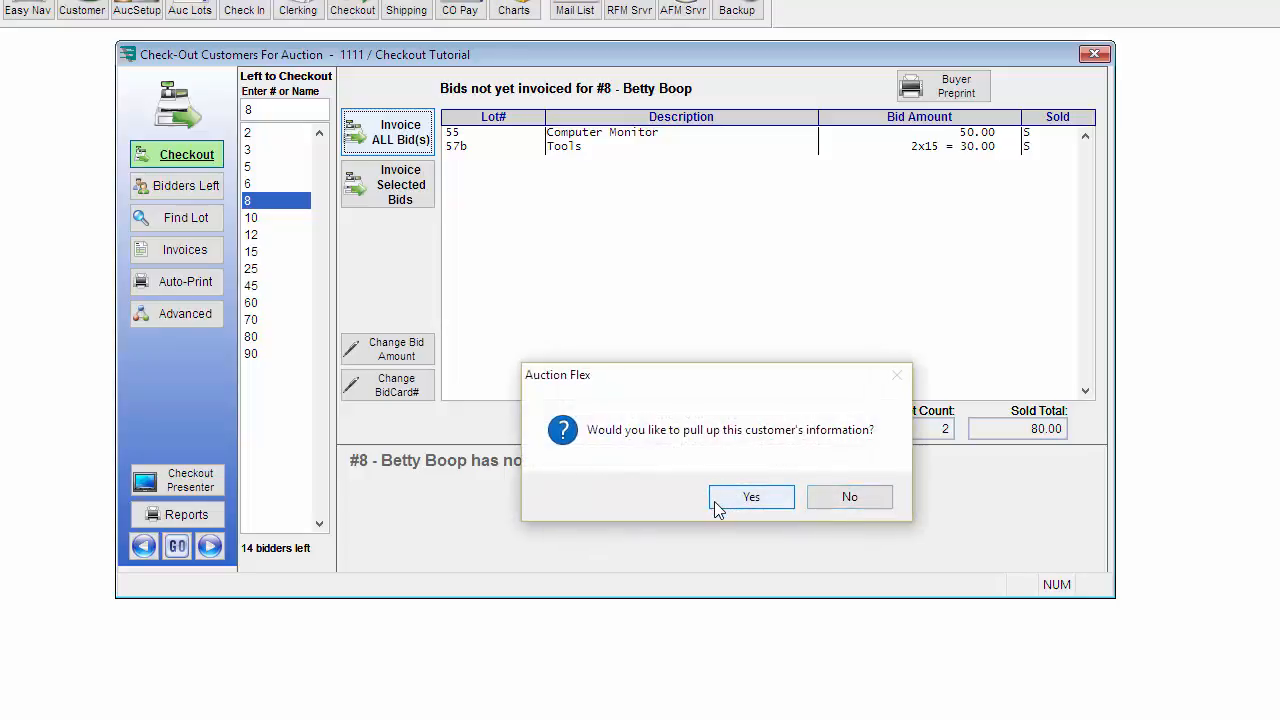
Step: Pull up Betty Boop's history and record a $583.00 cash payment on invoice 112
{"action": "left_click", "coordinate": [752, 496]}
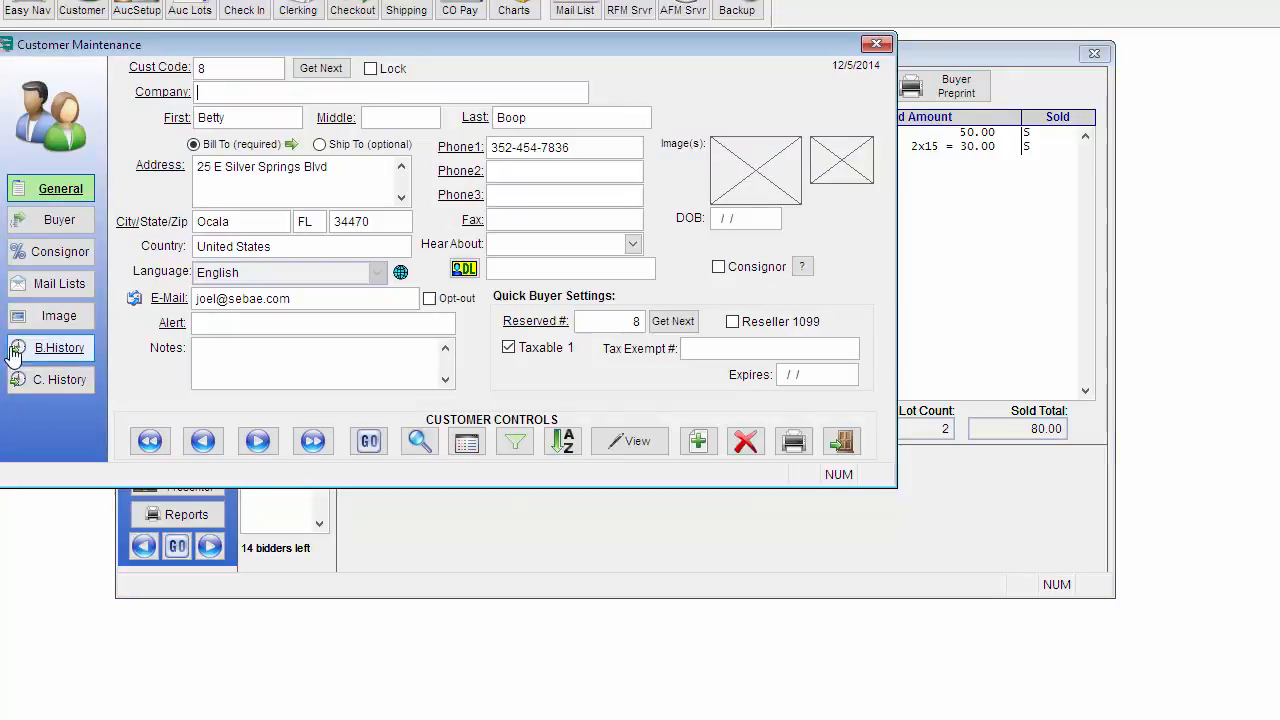
{"action": "left_click", "coordinate": [58, 348]}
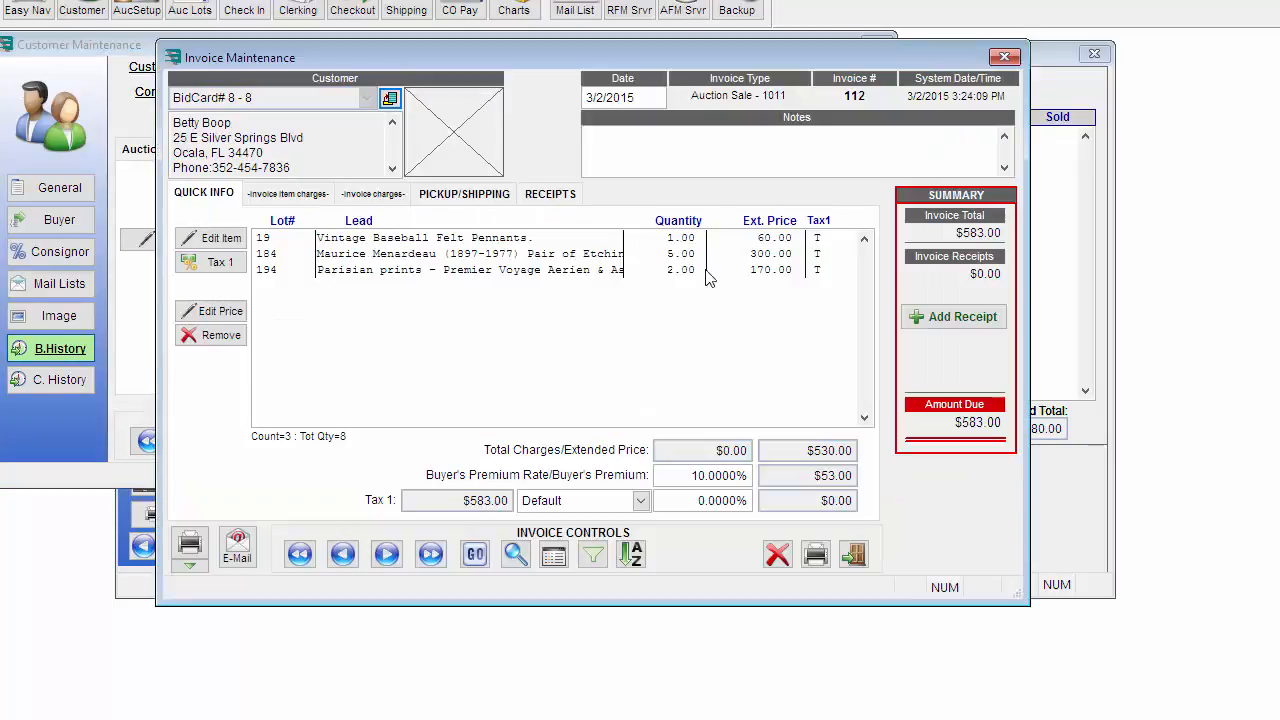
{"action": "left_click", "coordinate": [952, 316]}
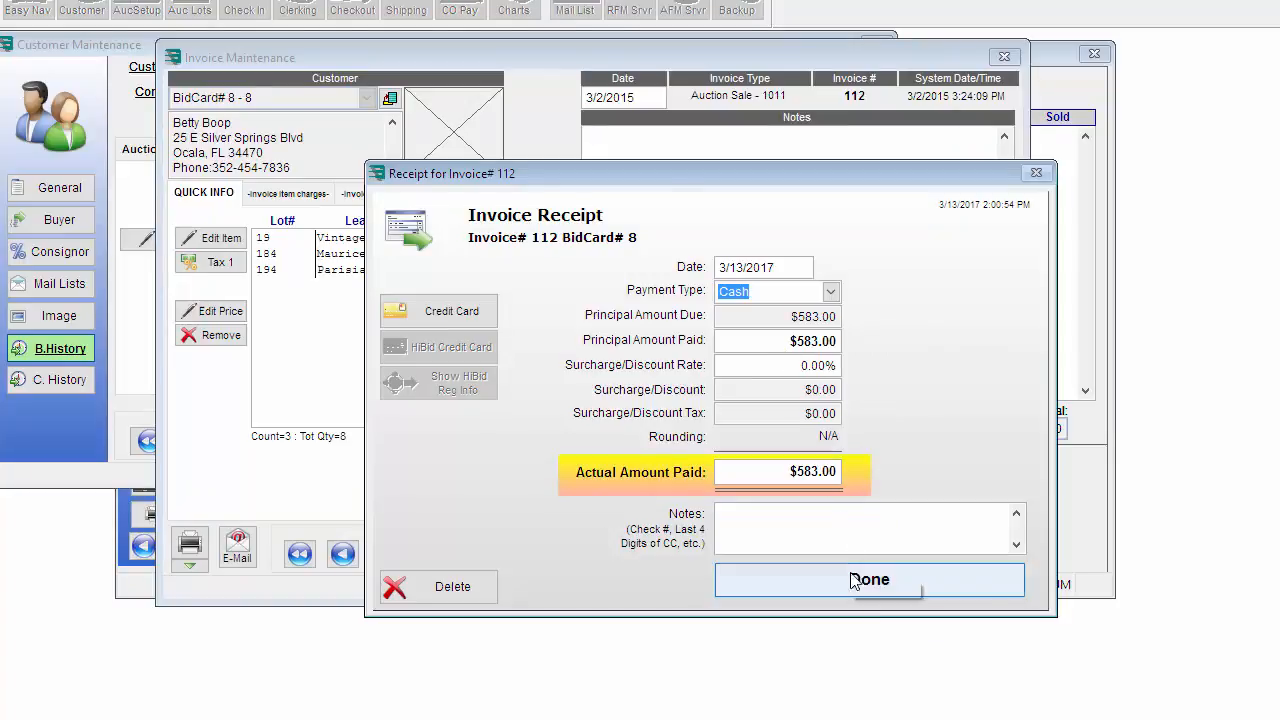
{"action": "left_click", "coordinate": [868, 580]}
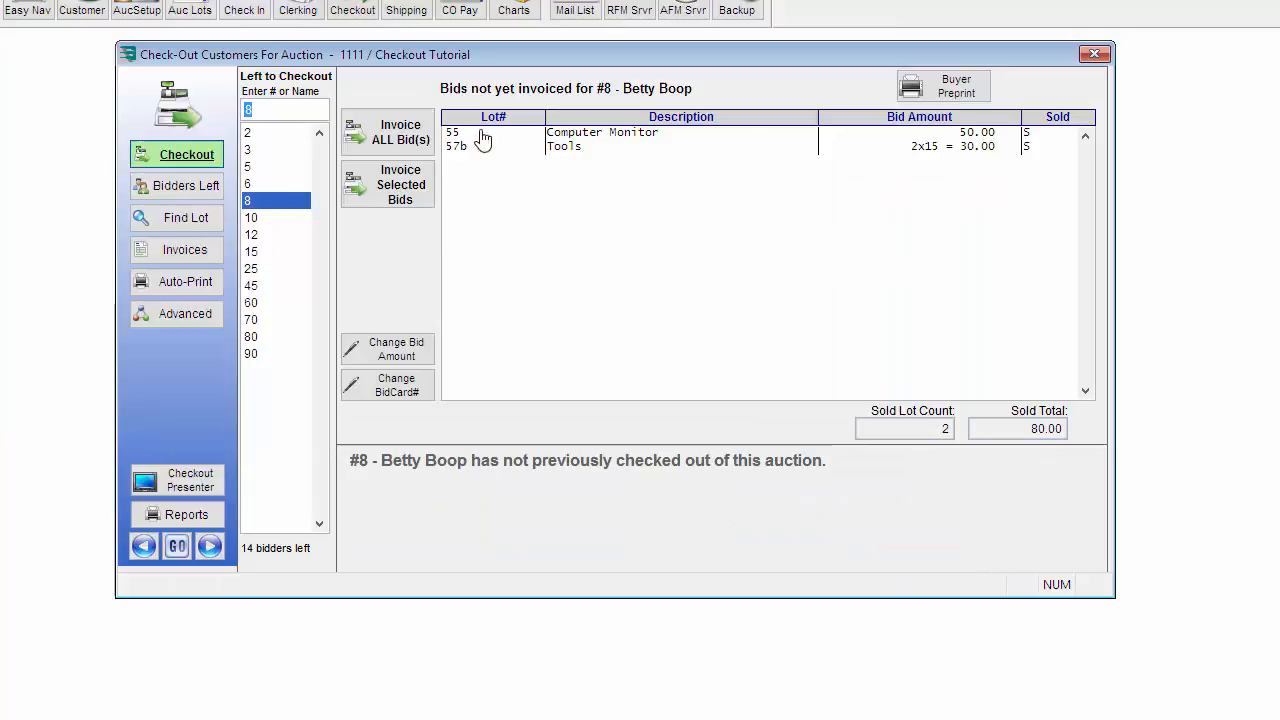
Step: Create invoice 207 for Betty Boop's two lots ($92.40) and record $100 cash paid
{"action": "left_click", "coordinate": [400, 132]}
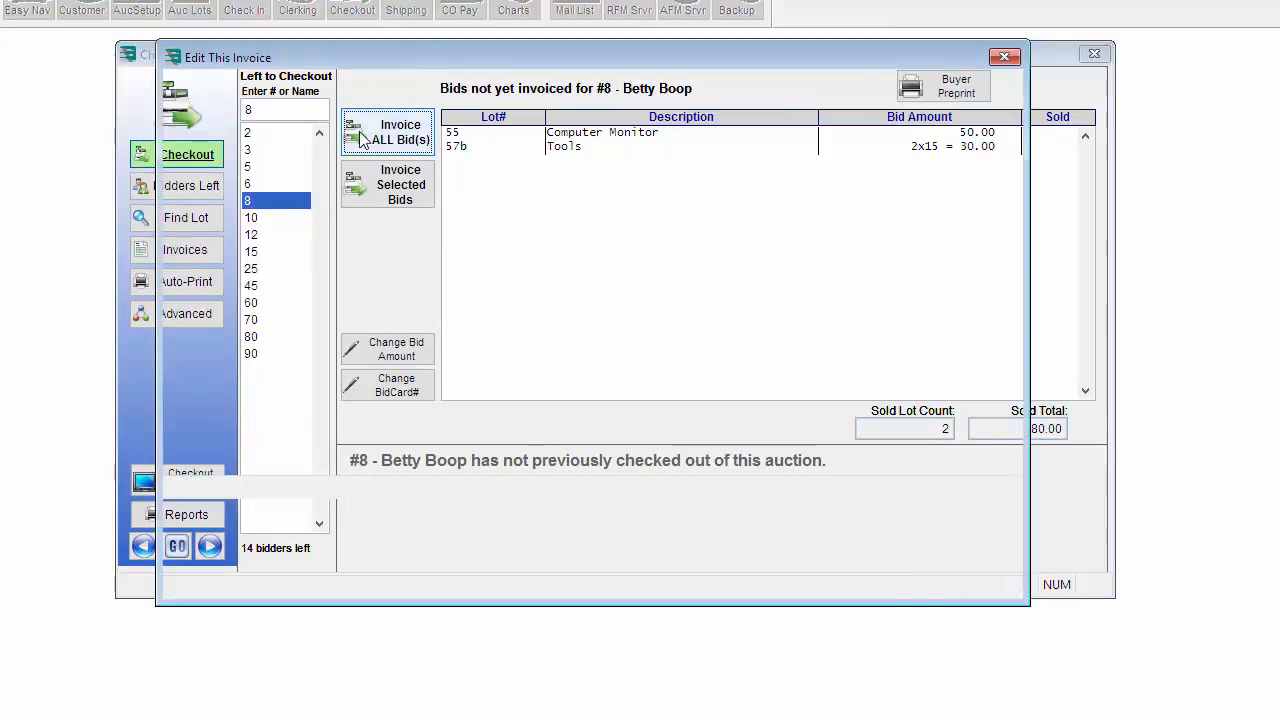
{"action": "left_click", "coordinate": [388, 132]}
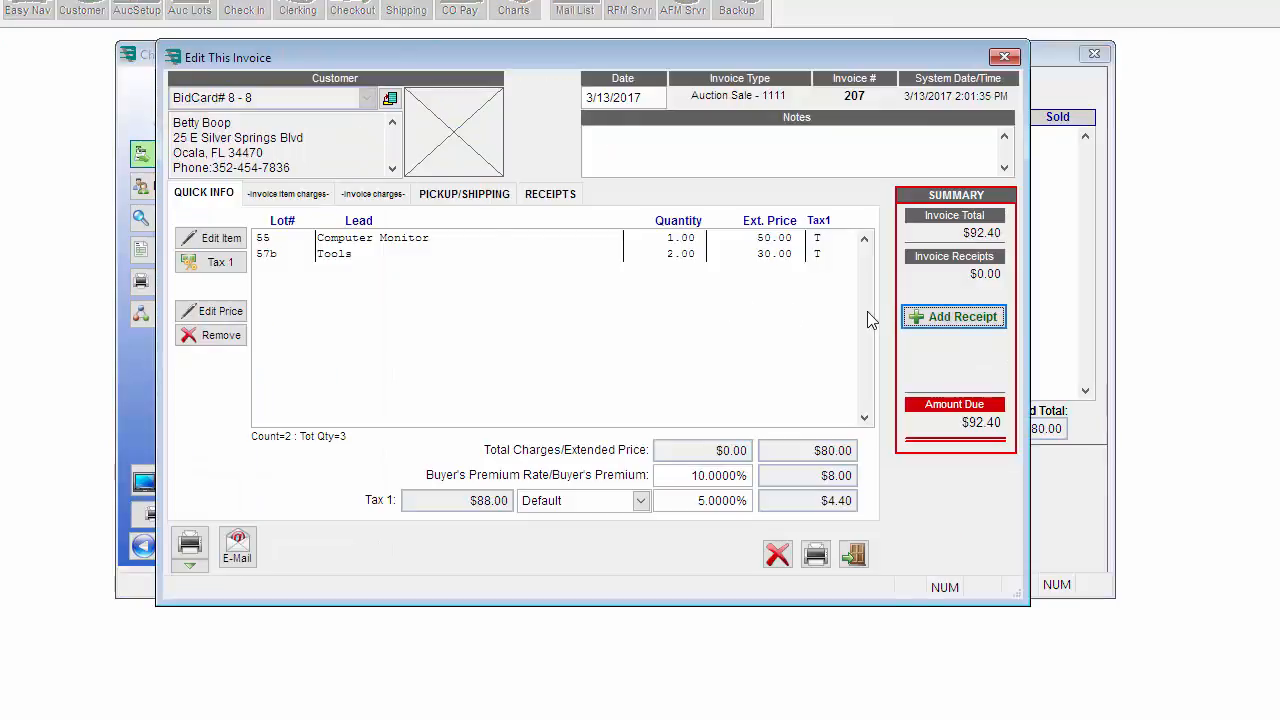
{"action": "left_click", "coordinate": [952, 316]}
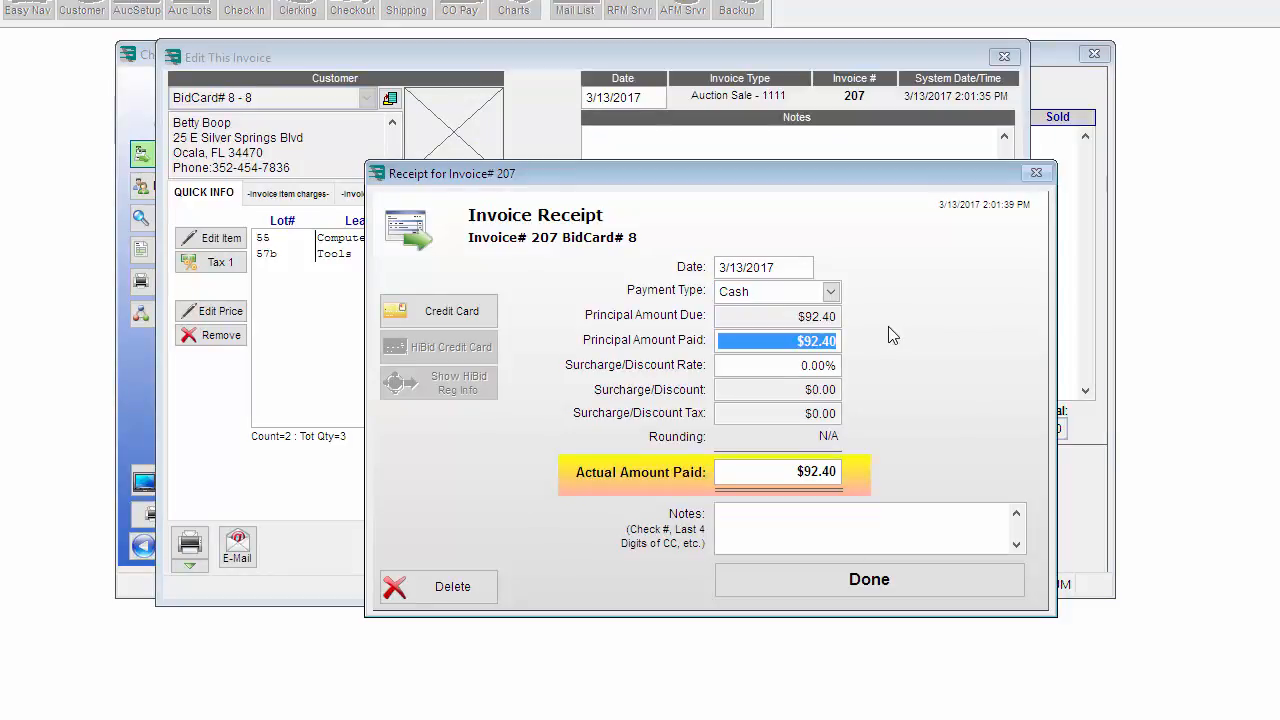
{"action": "type", "text": "100"}
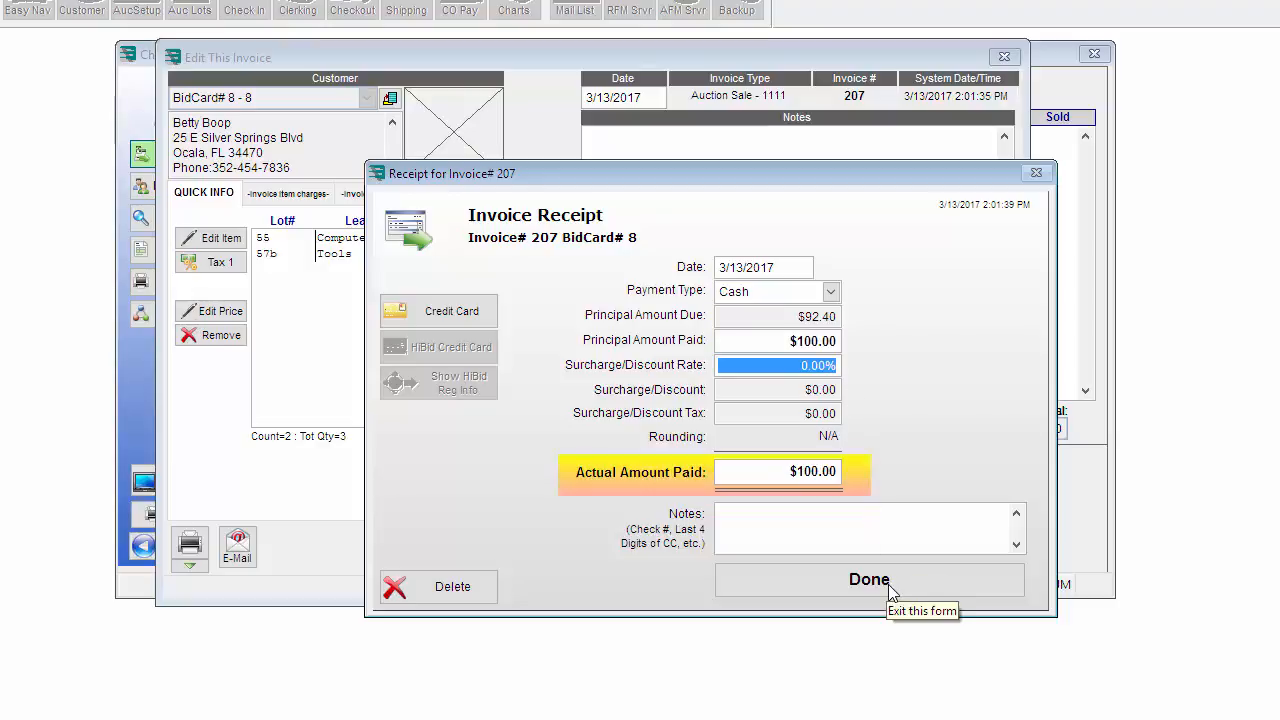
{"action": "left_click", "coordinate": [868, 580]}
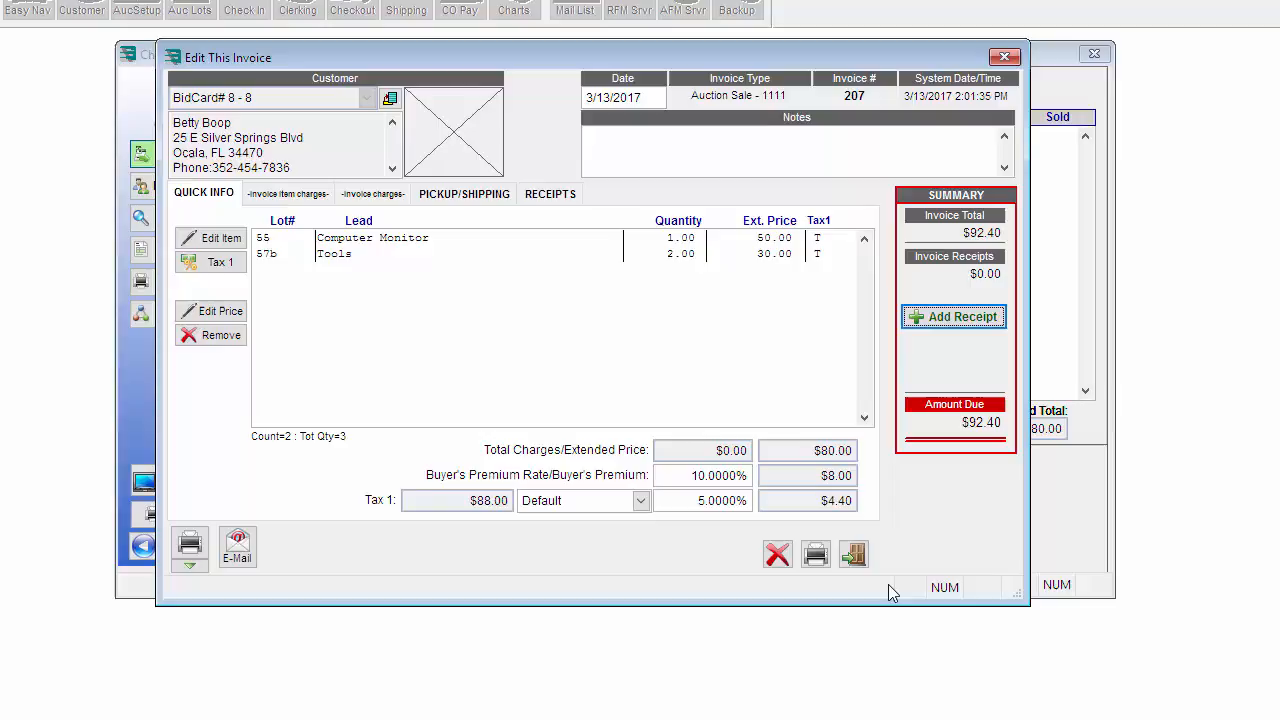
Step: Acknowledge the $7.60 change due and close invoice 207 back to checkout
{"action": "left_click", "coordinate": [952, 316]}
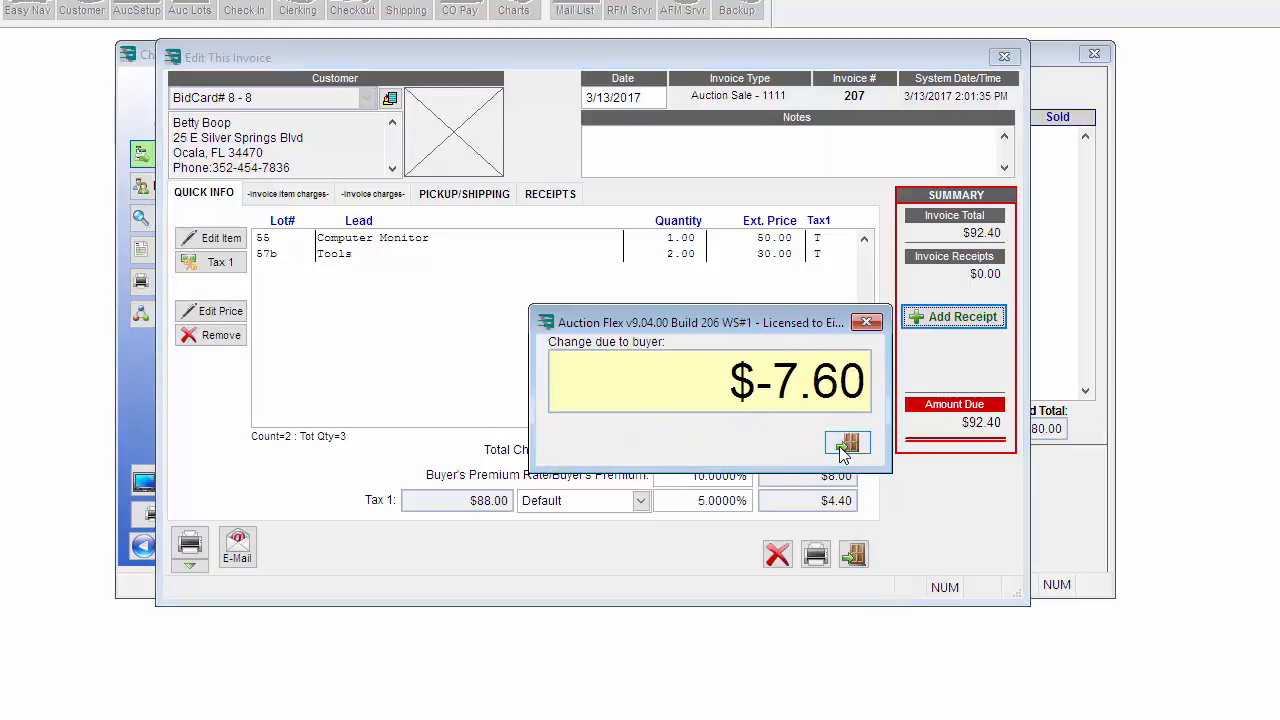
{"action": "left_click", "coordinate": [848, 444]}
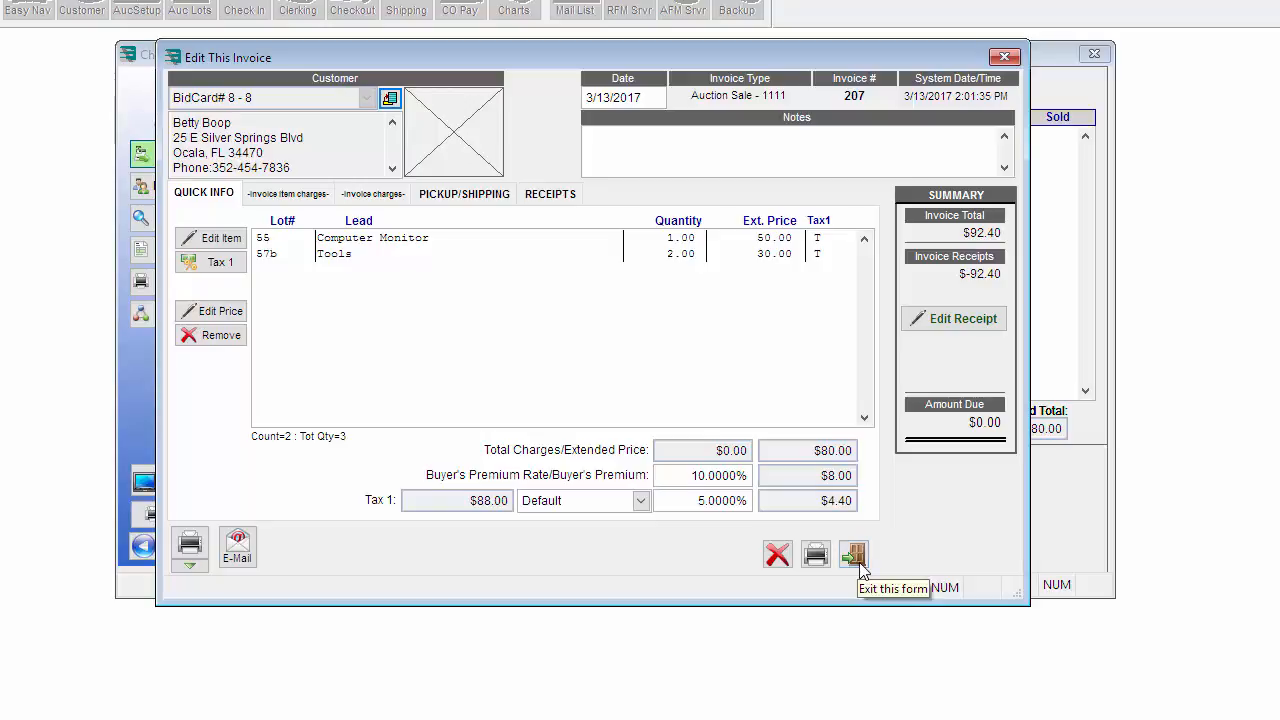
{"action": "left_click", "coordinate": [852, 556]}
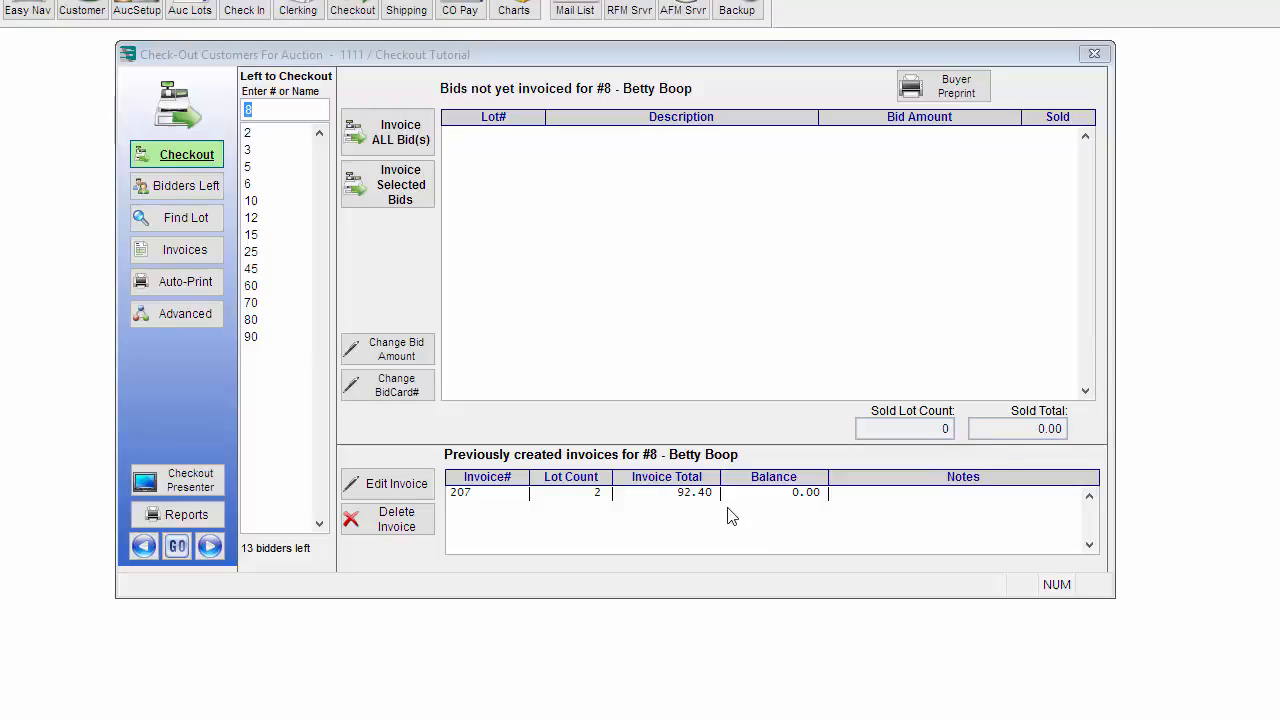
{"action": "mouse_move", "coordinate": [728, 502]}
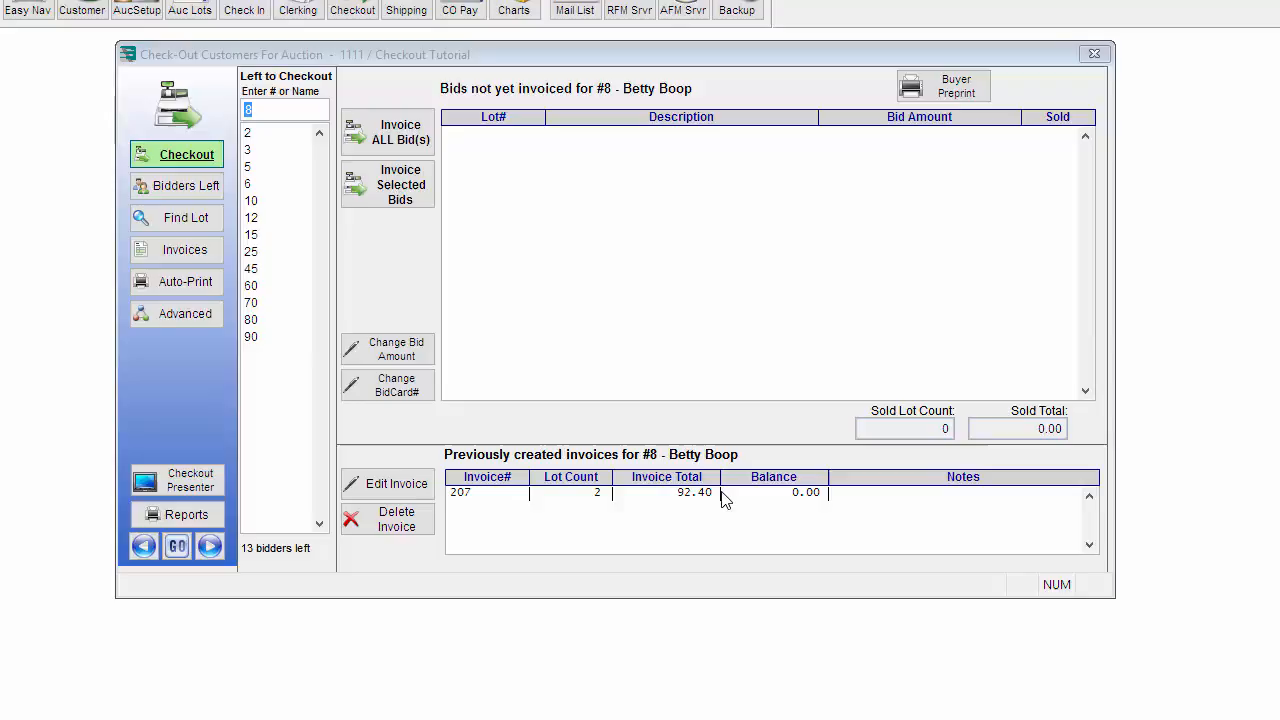
Step: Edit invoice 207's $92.40 receipt from cash to check with the check number noted
{"action": "left_click", "coordinate": [396, 484]}
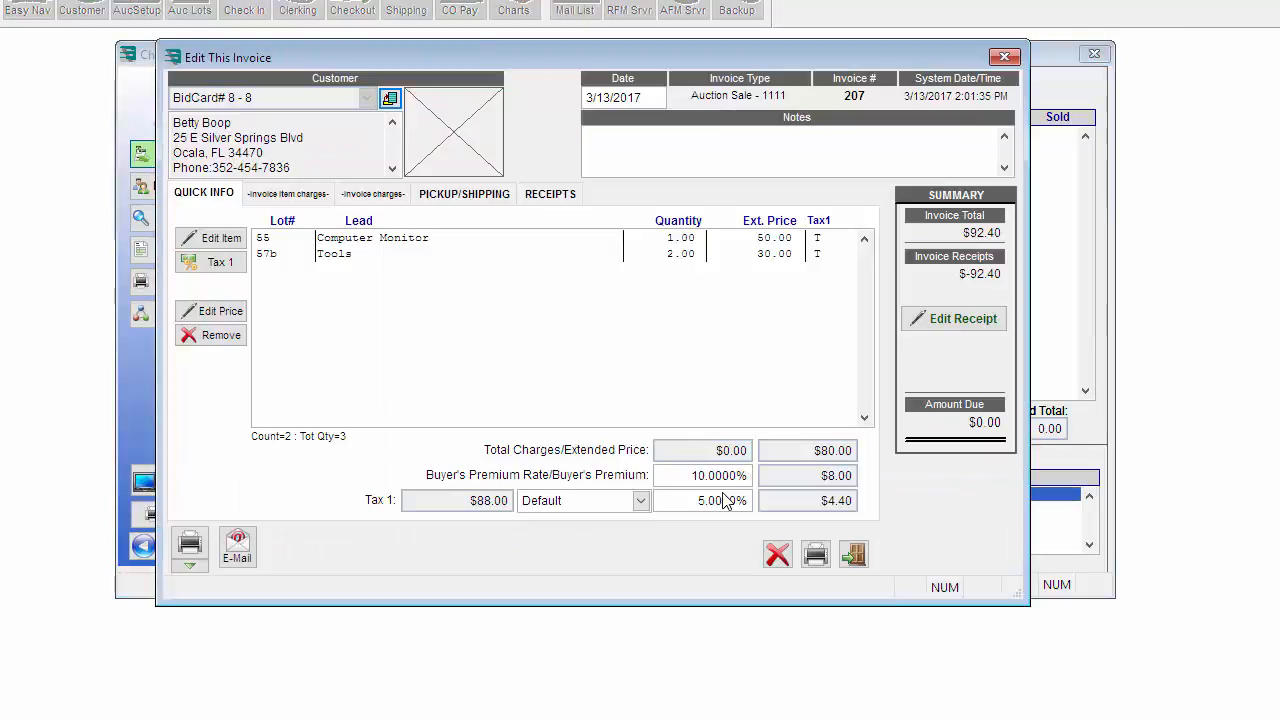
{"action": "left_click", "coordinate": [548, 192]}
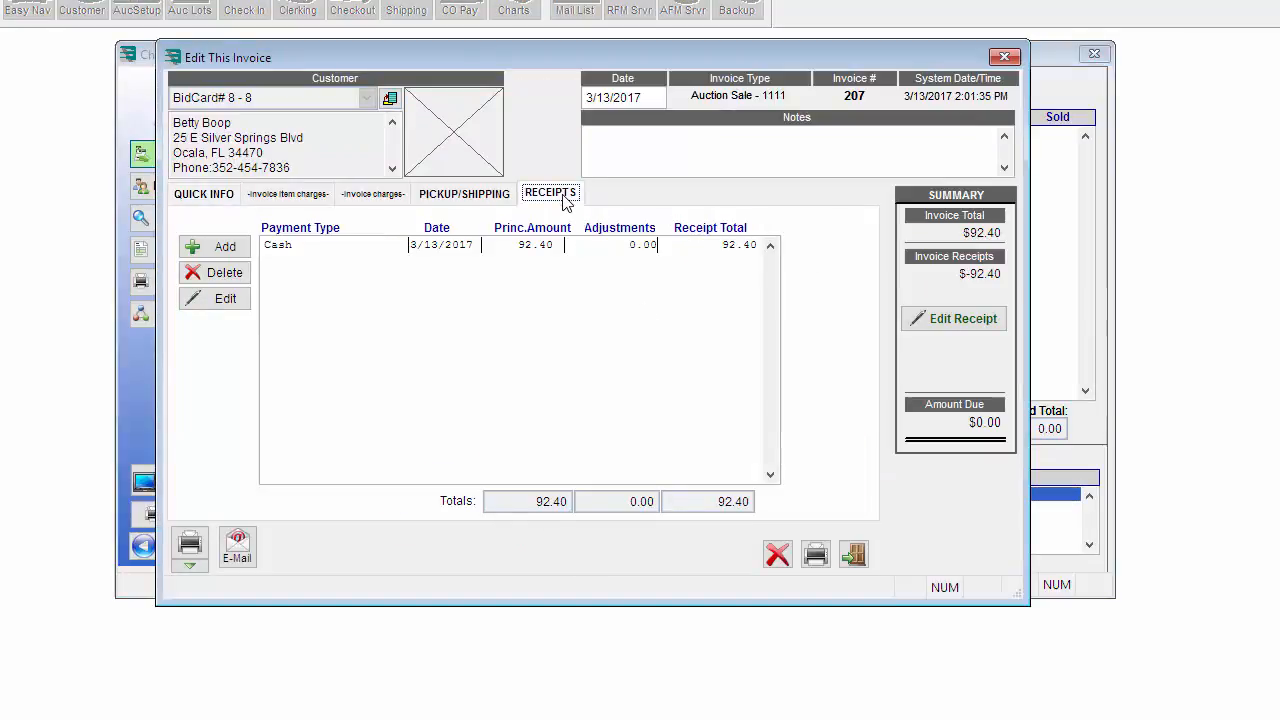
{"action": "left_click", "coordinate": [954, 318]}
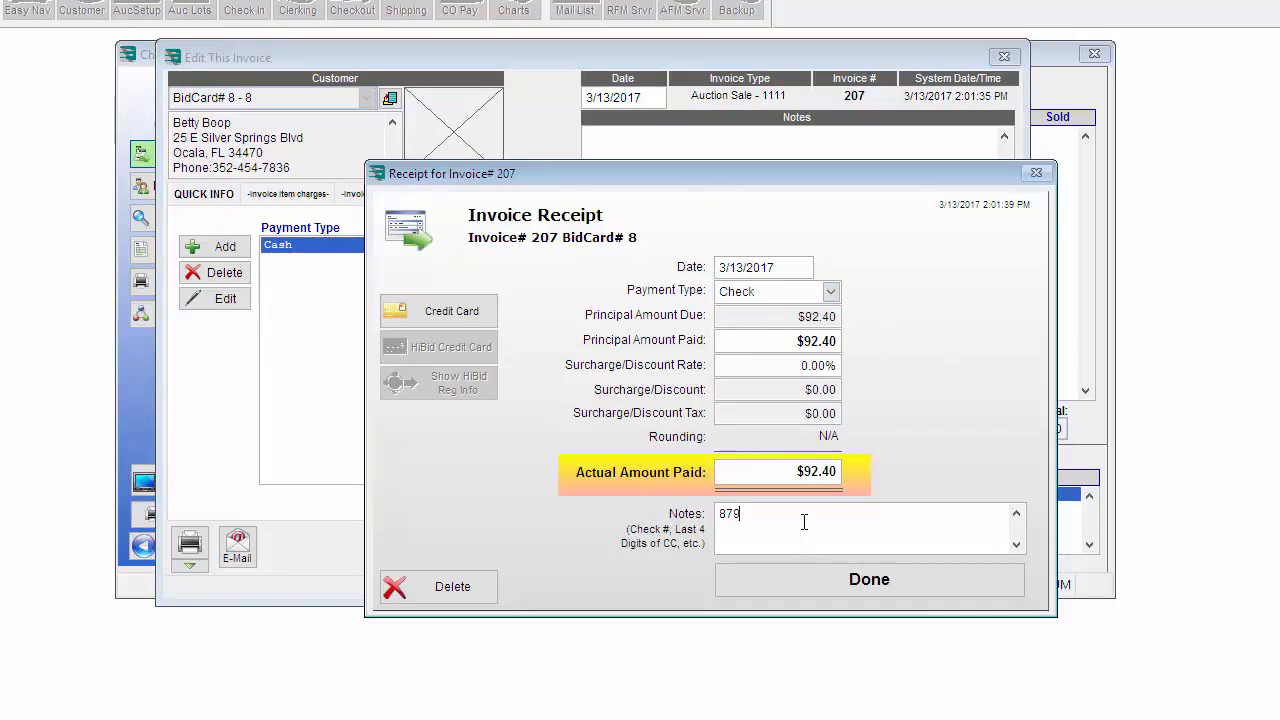
{"action": "left_click", "coordinate": [868, 580]}
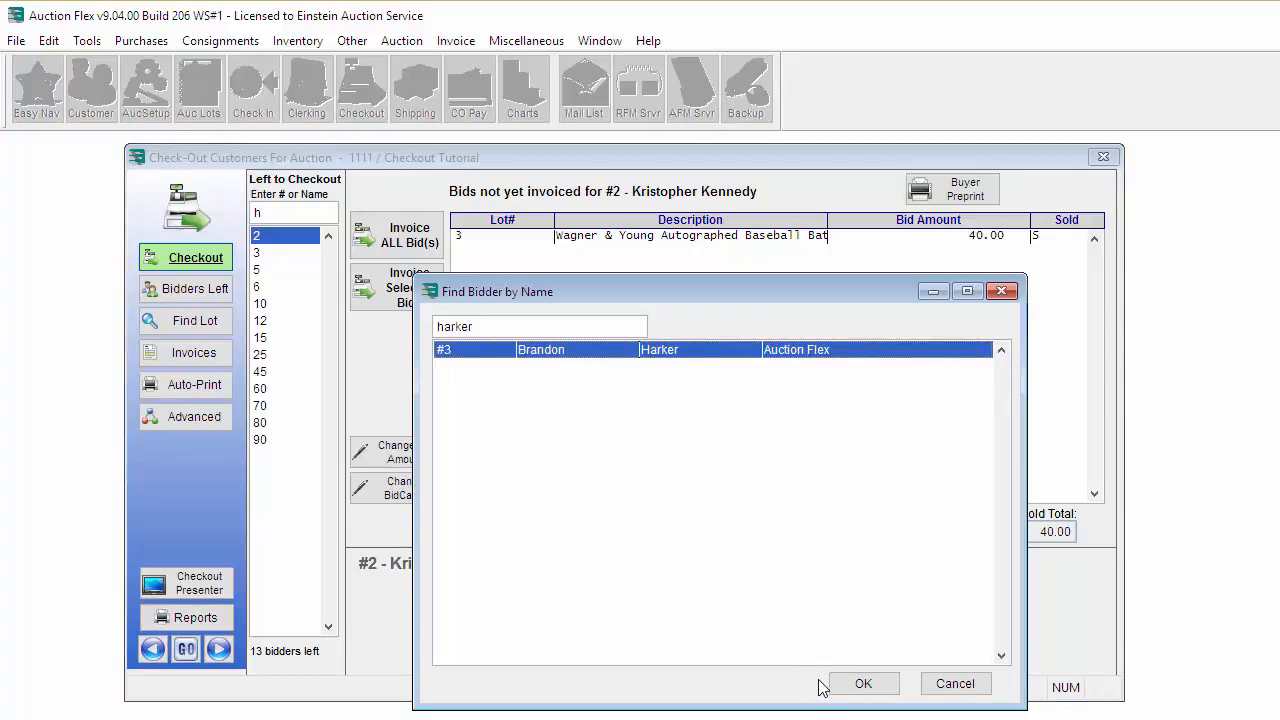
{"action": "left_click", "coordinate": [862, 684]}
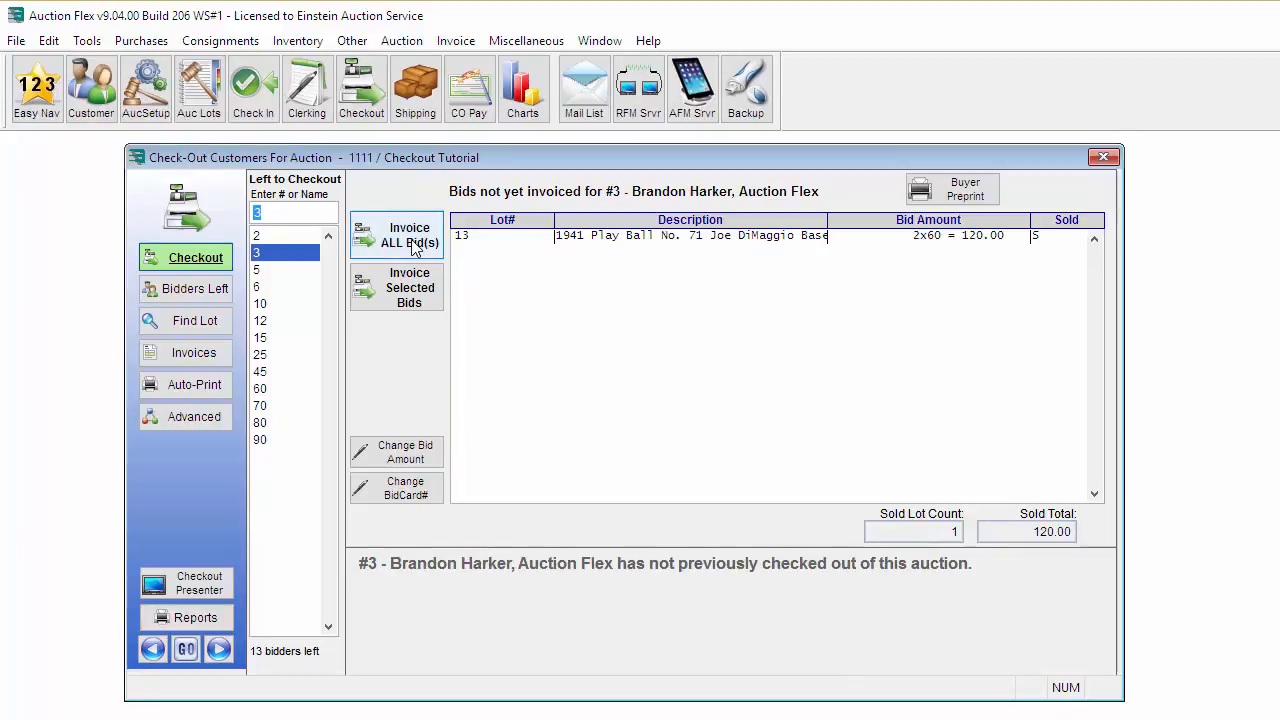
{"action": "left_click", "coordinate": [396, 236]}
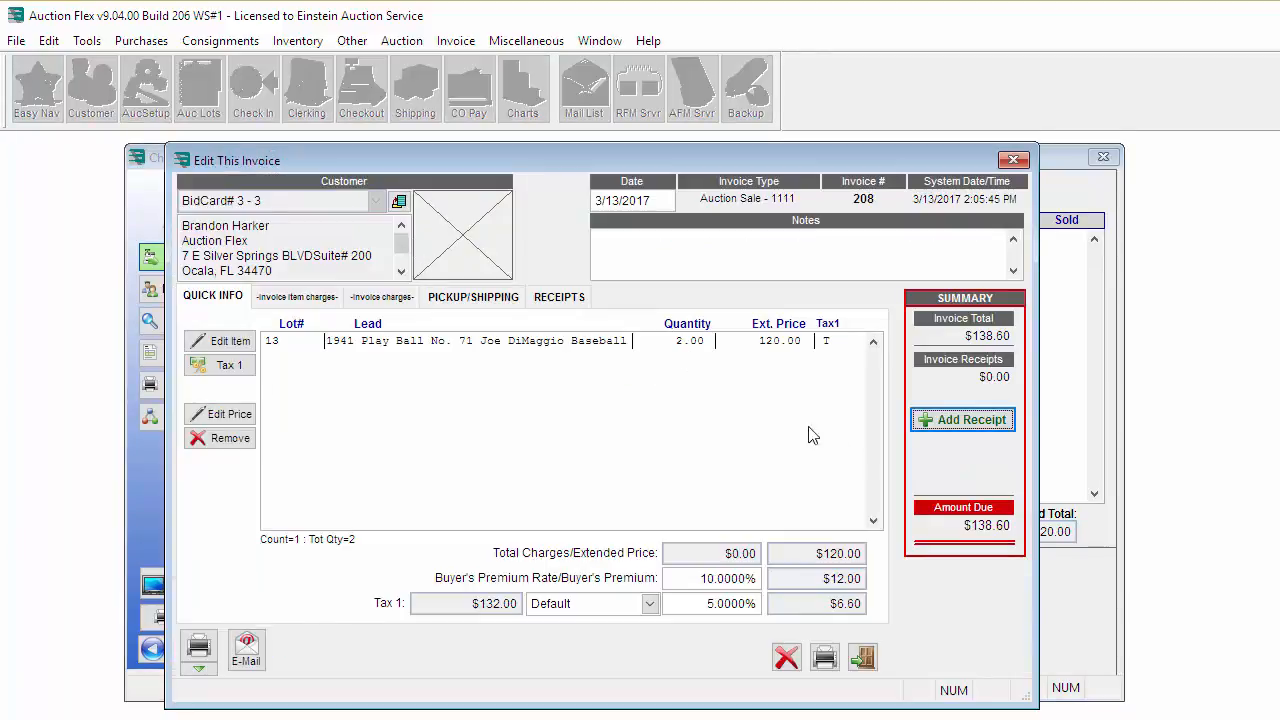
{"action": "mouse_move", "coordinate": [936, 430]}
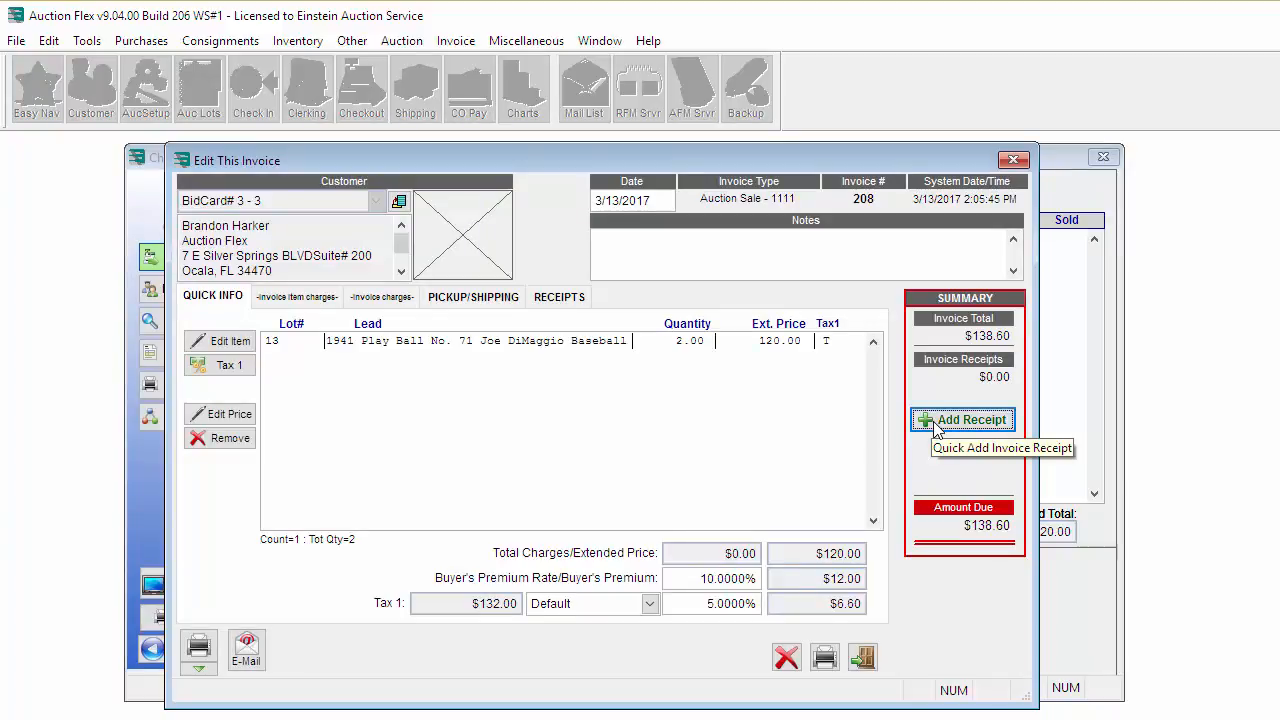
Step: Pay invoice 208 by American Express credit card, confirming the CVV and processing $142.97
{"action": "left_click", "coordinate": [964, 420]}
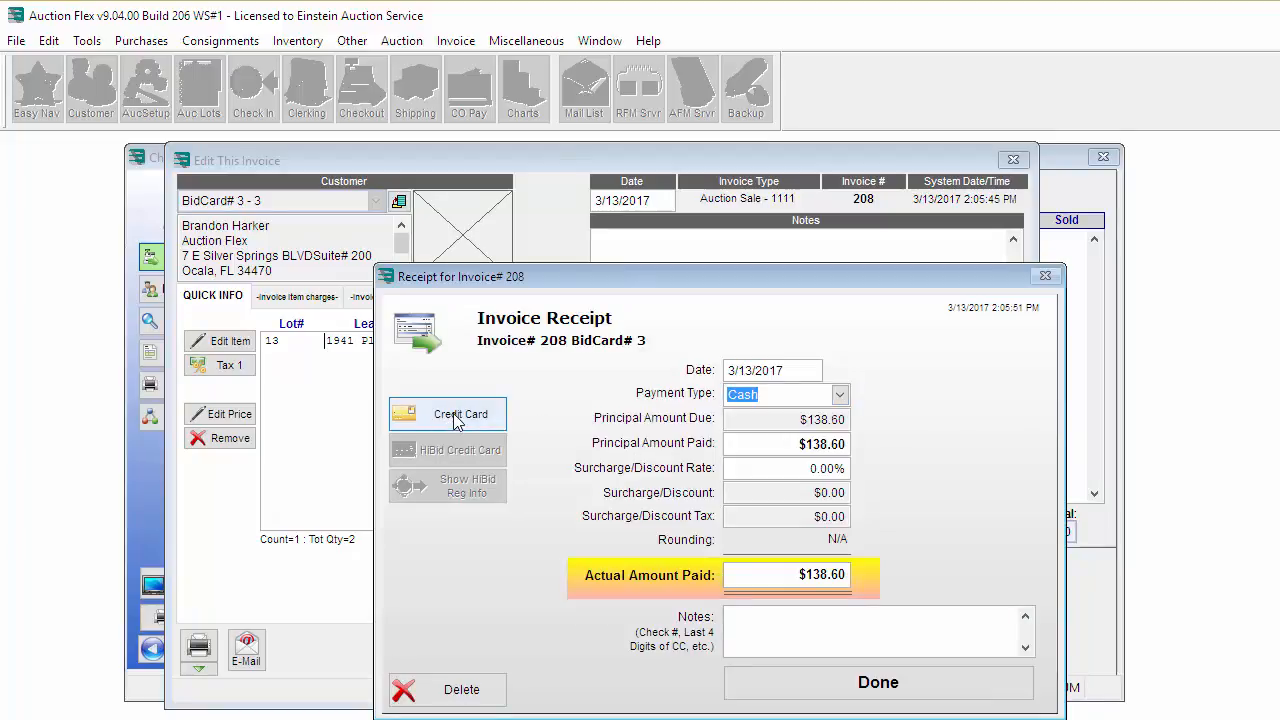
{"action": "left_click", "coordinate": [460, 412]}
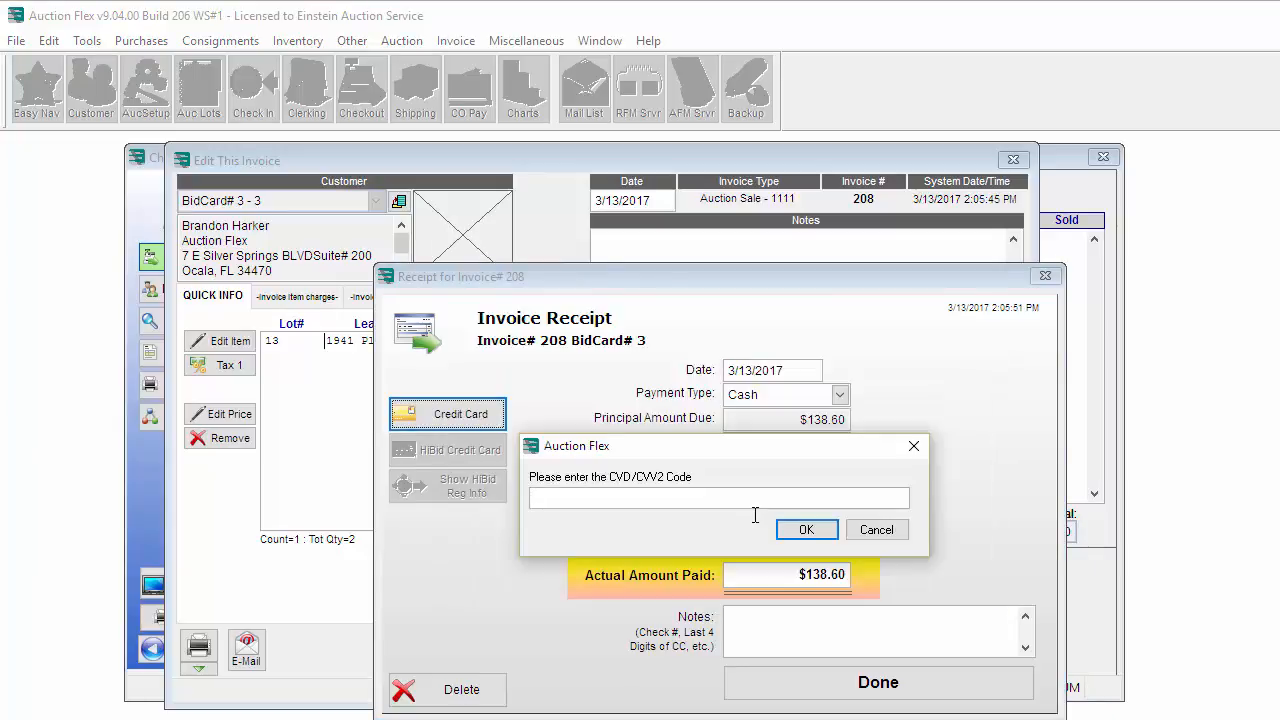
{"action": "left_click", "coordinate": [806, 528]}
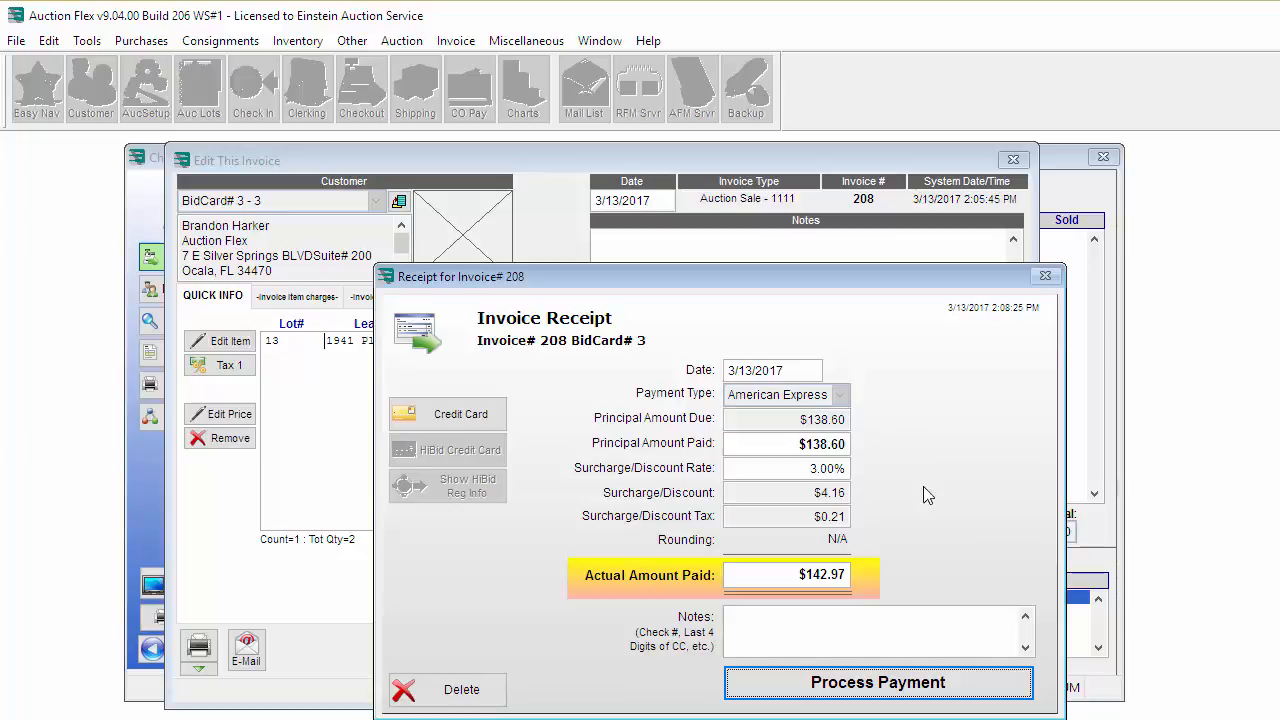
{"action": "left_click", "coordinate": [876, 682]}
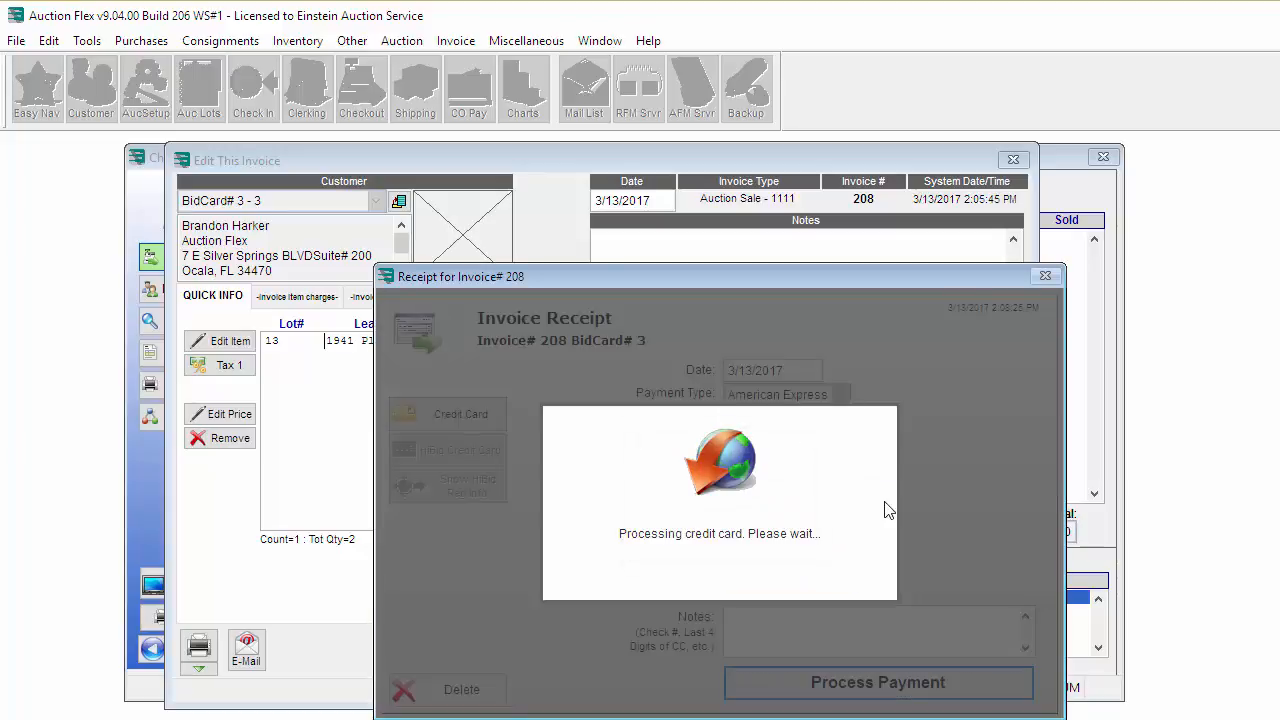
Step: Let the receipt print and save/close invoice 208 with $0.00 due
{"action": "left_click", "coordinate": [876, 682]}
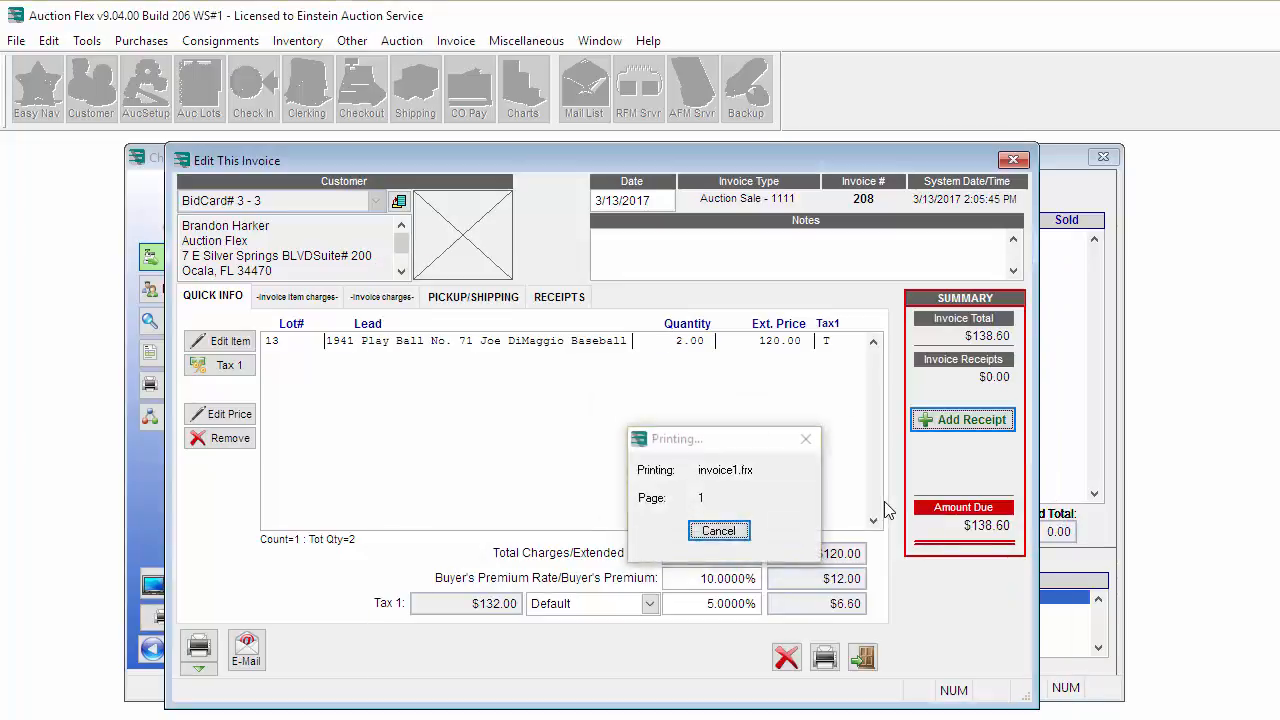
{"action": "left_click", "coordinate": [962, 420]}
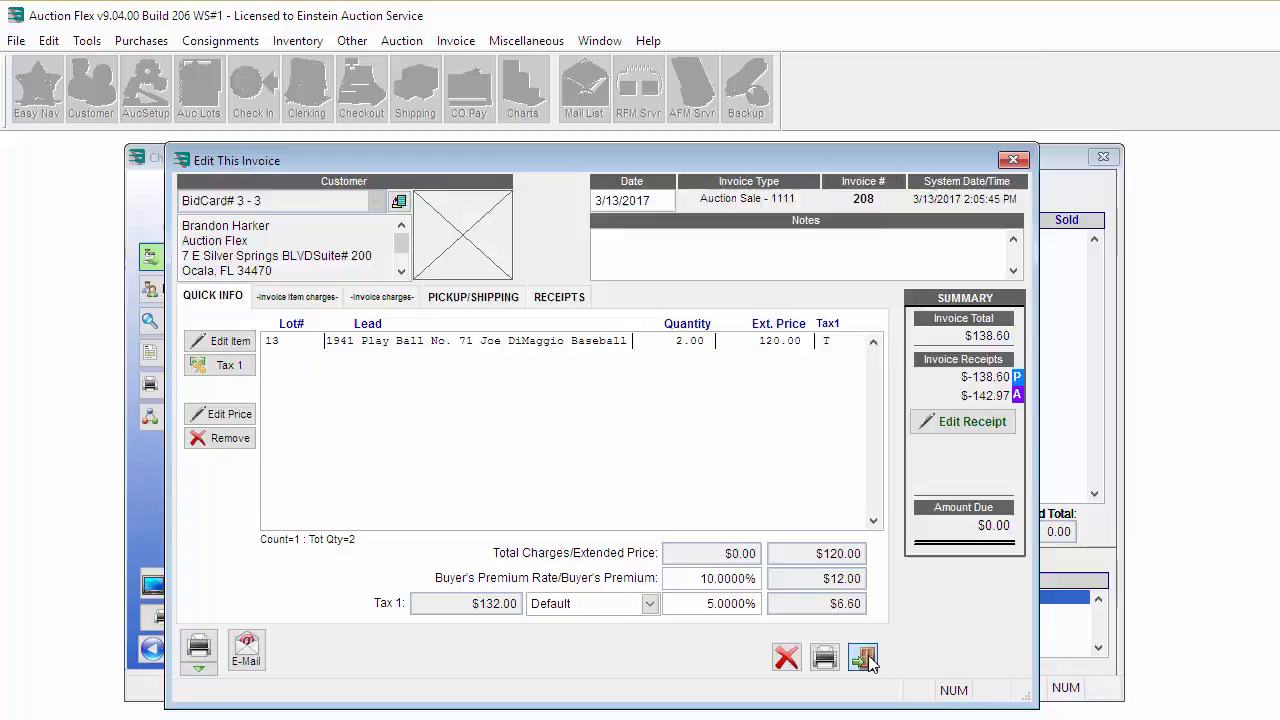
{"action": "left_click", "coordinate": [862, 656]}
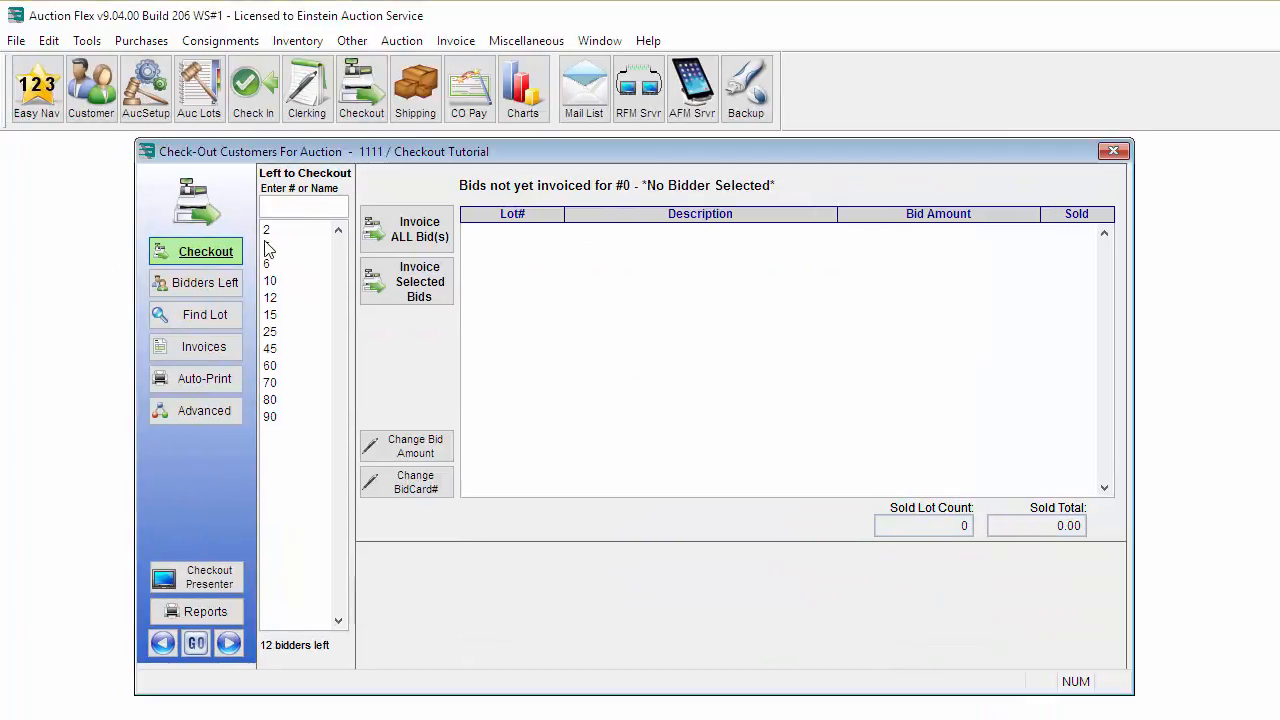
Step: Use Find Lot with 'keyboard' to locate lot 58, the mouse and keyboard
{"action": "left_click", "coordinate": [204, 316]}
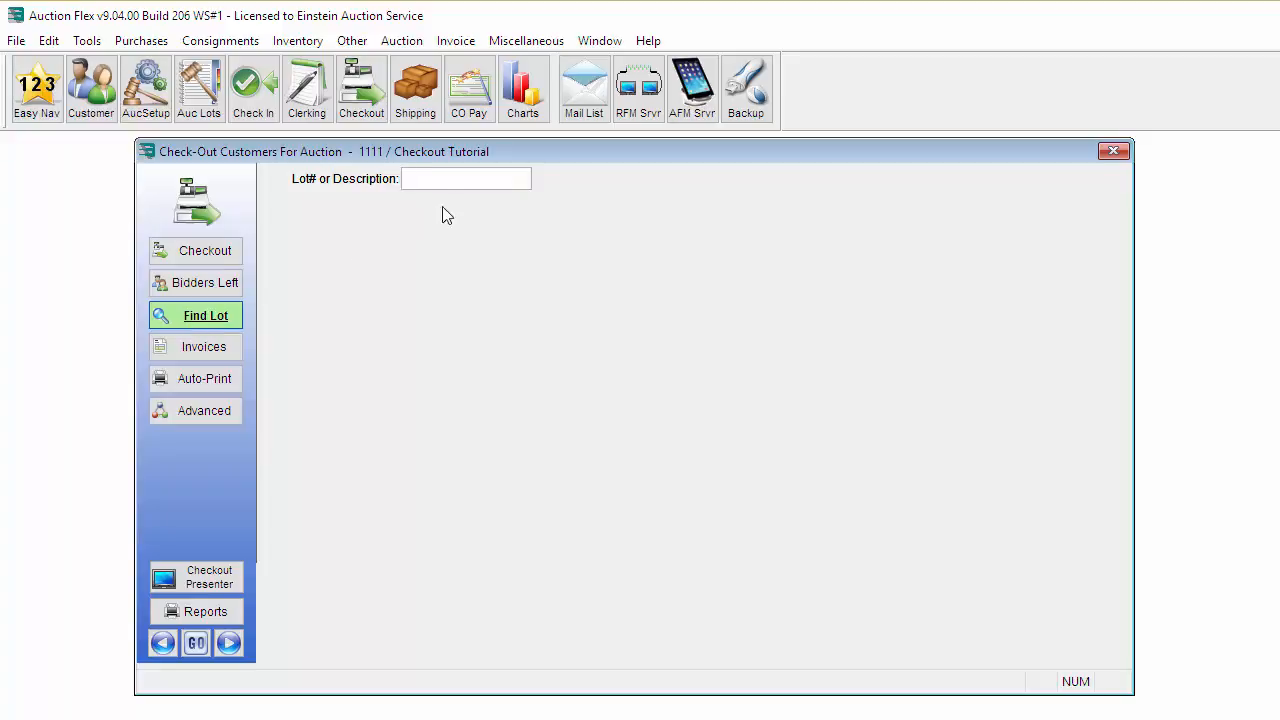
{"action": "type", "text": "keyboard"}
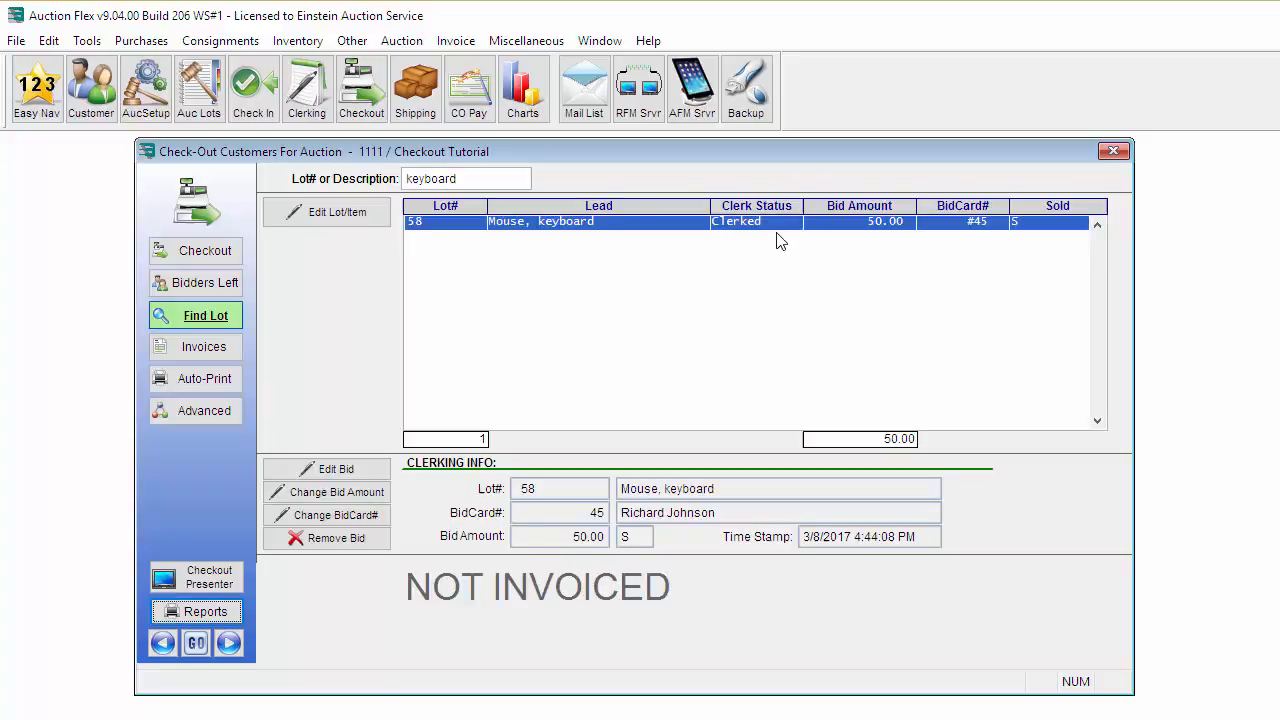
{"action": "mouse_move", "coordinate": [916, 224]}
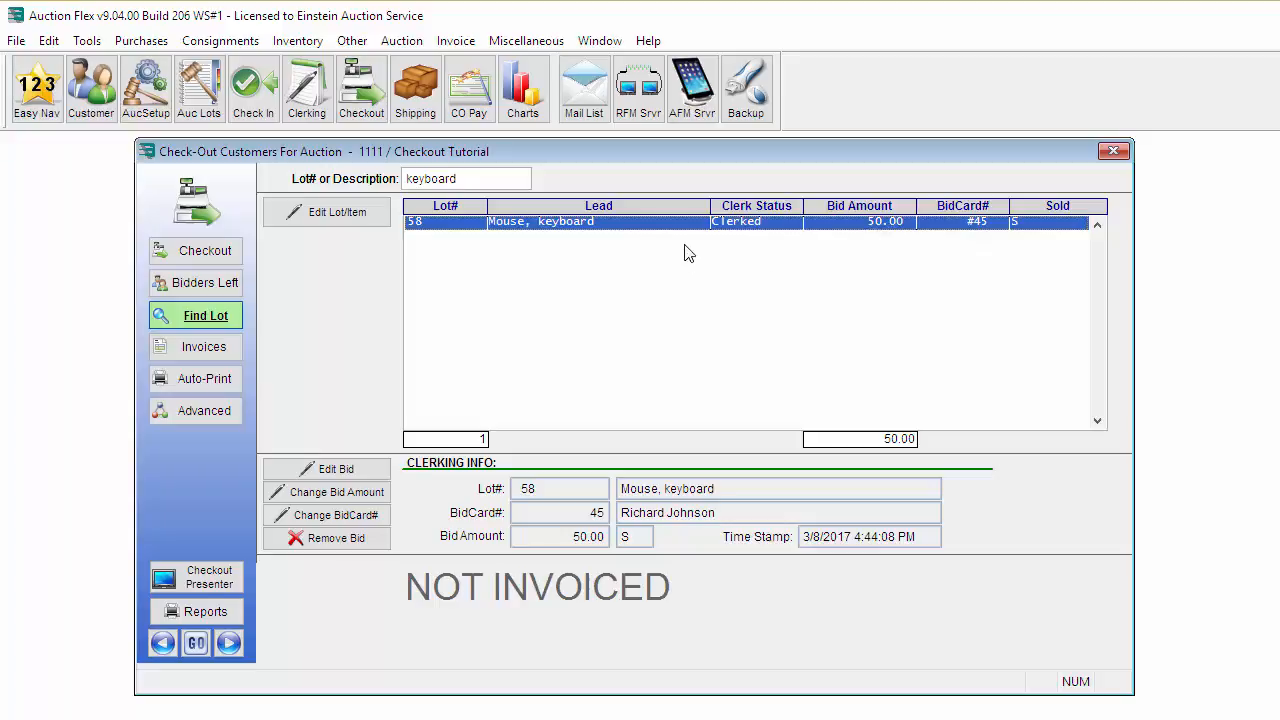
{"action": "left_click", "coordinate": [336, 514]}
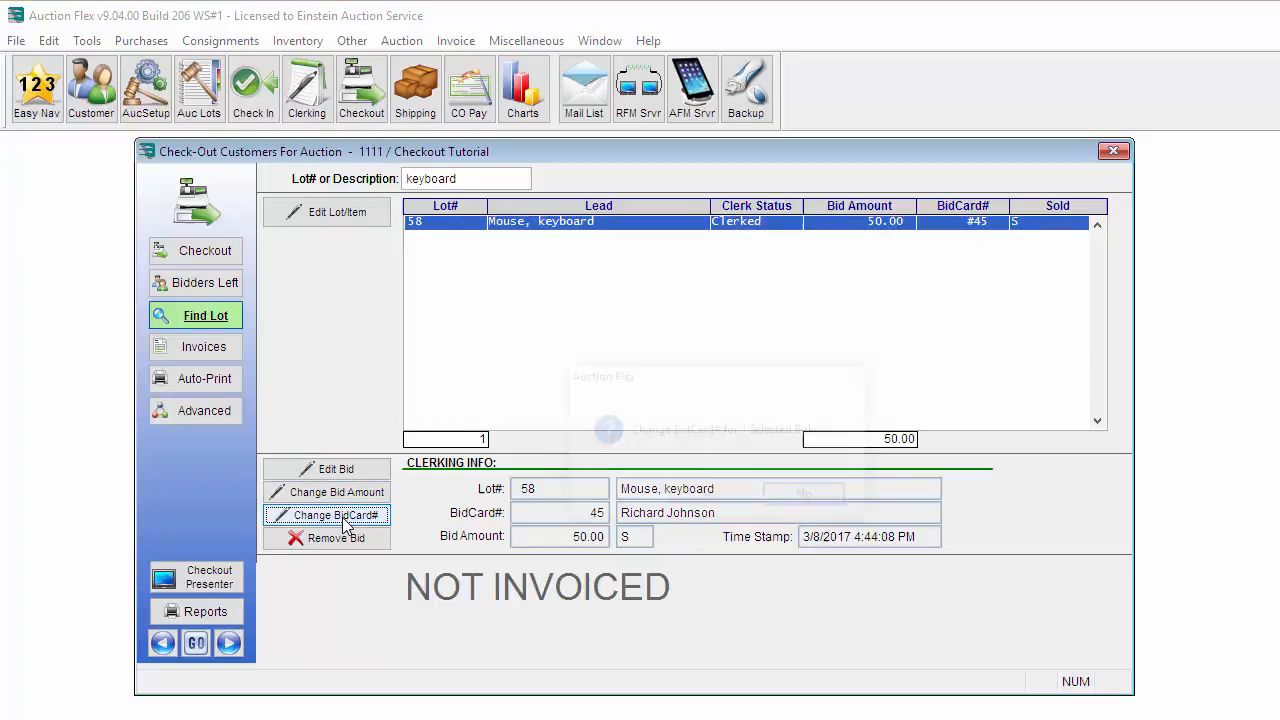
Step: Change lot 58's bid from bidder card 45 to the new bidder card and confirm
{"action": "left_click", "coordinate": [336, 514]}
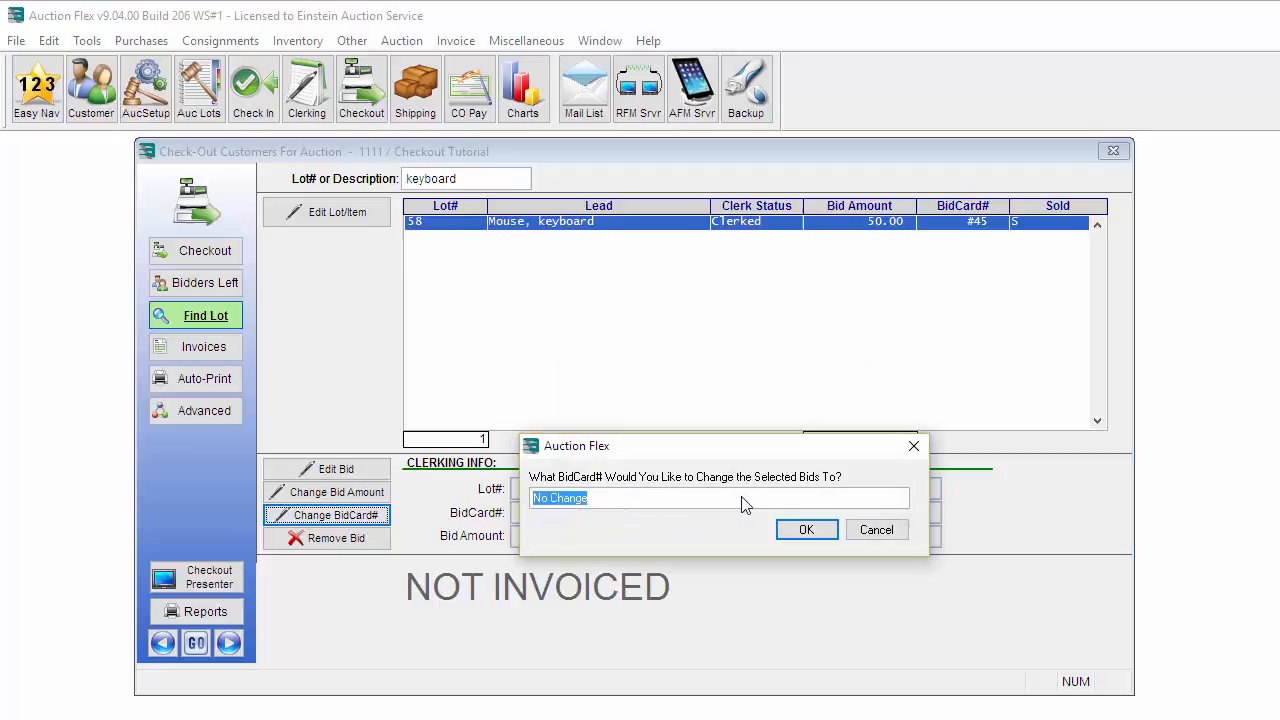
{"action": "left_click", "coordinate": [806, 528]}
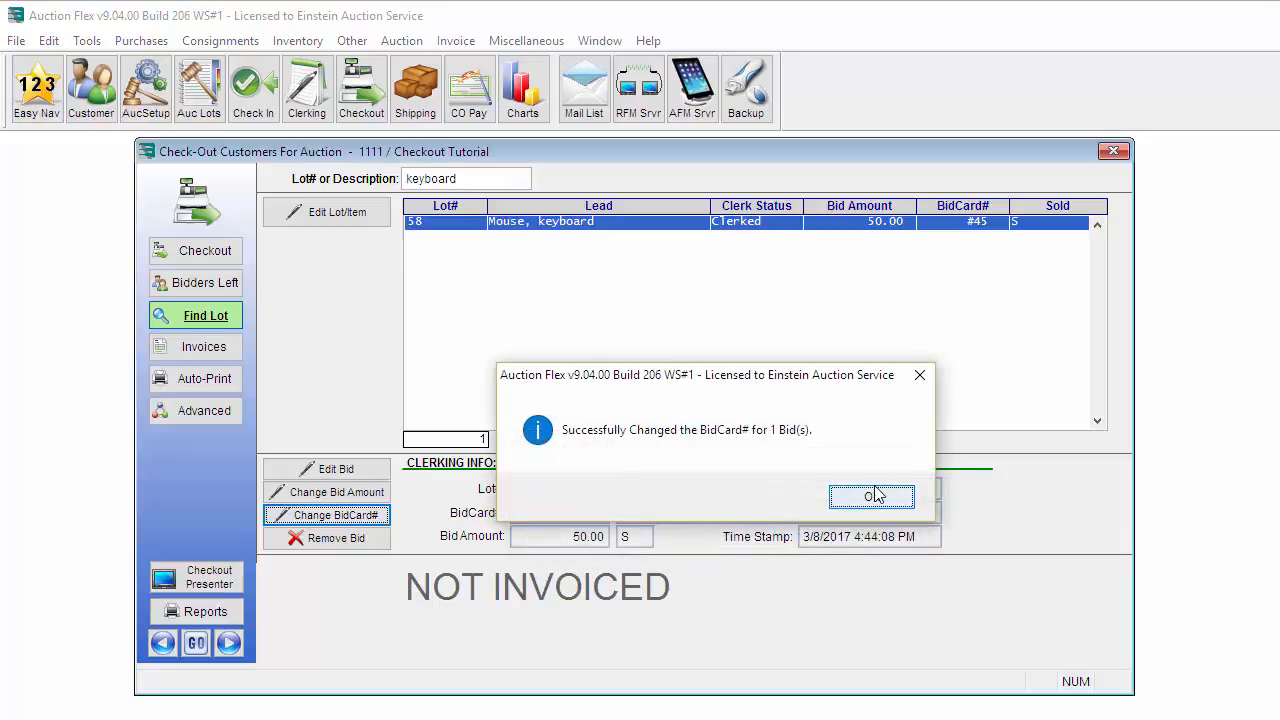
{"action": "left_click", "coordinate": [872, 496]}
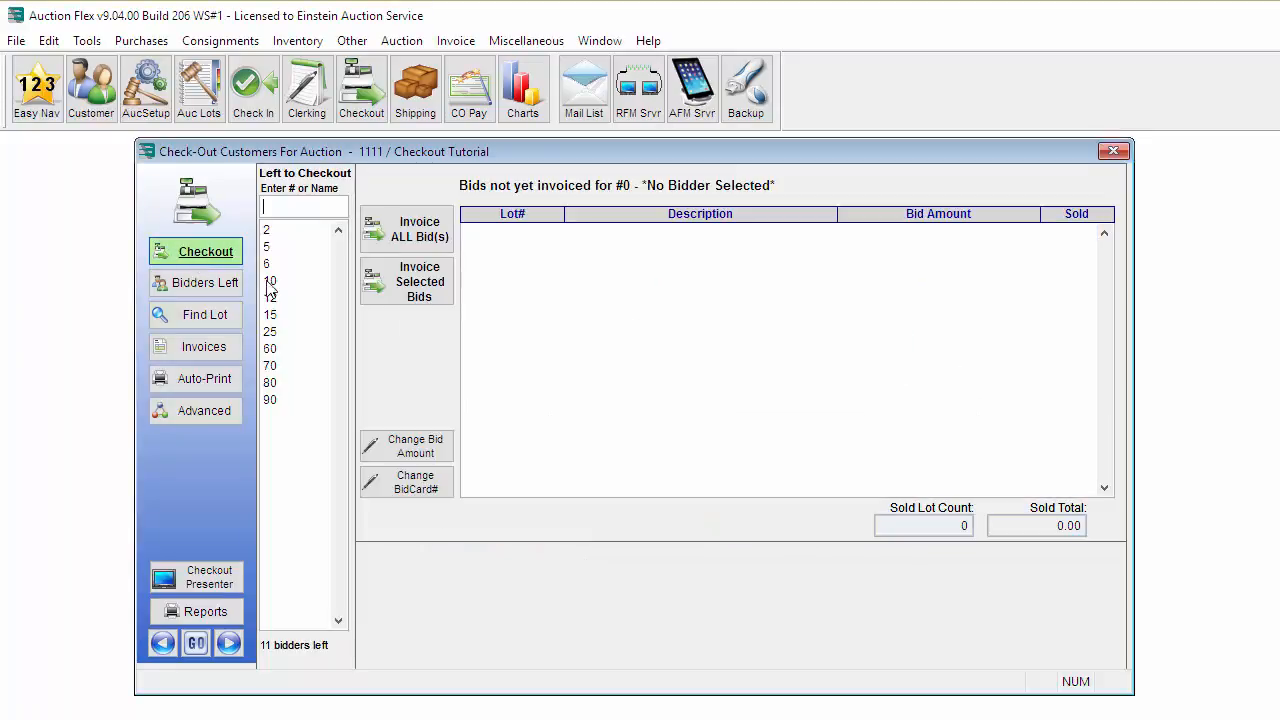
Step: For bidder 5, invoice only lots 12 and 56, the baseball card and Samsung phone
{"action": "left_click", "coordinate": [270, 246]}
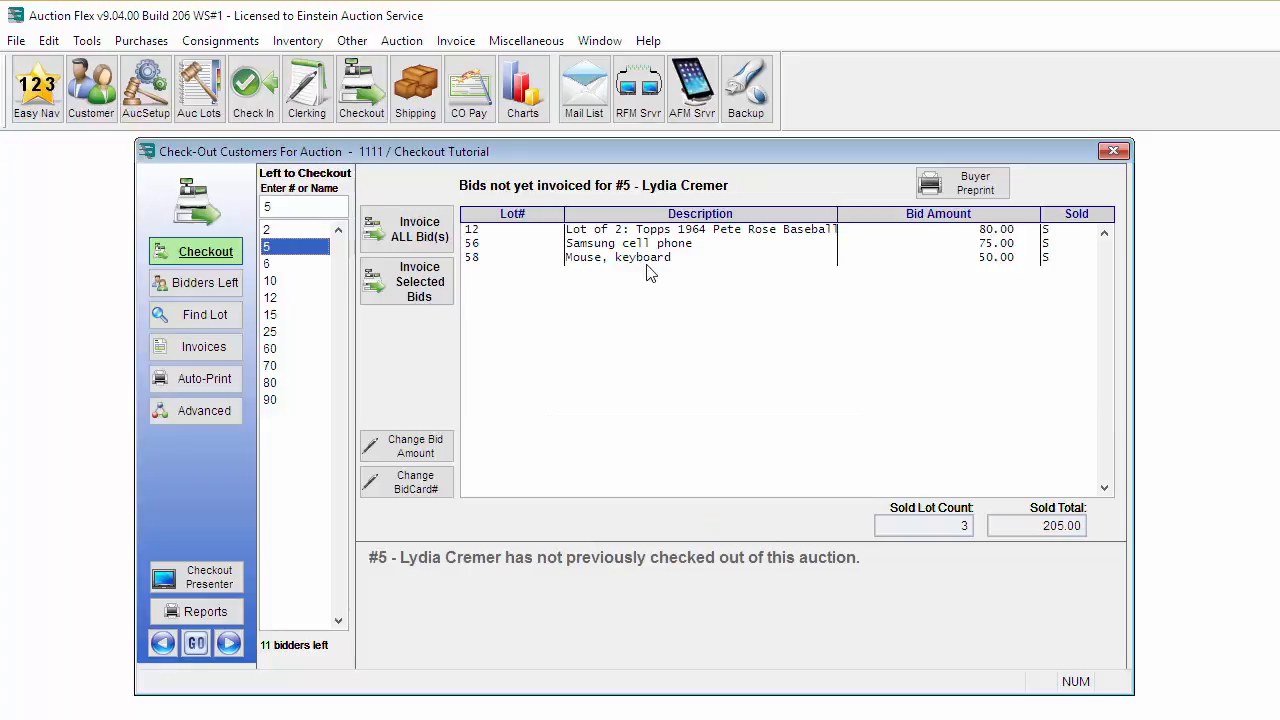
{"action": "left_click", "coordinate": [650, 256]}
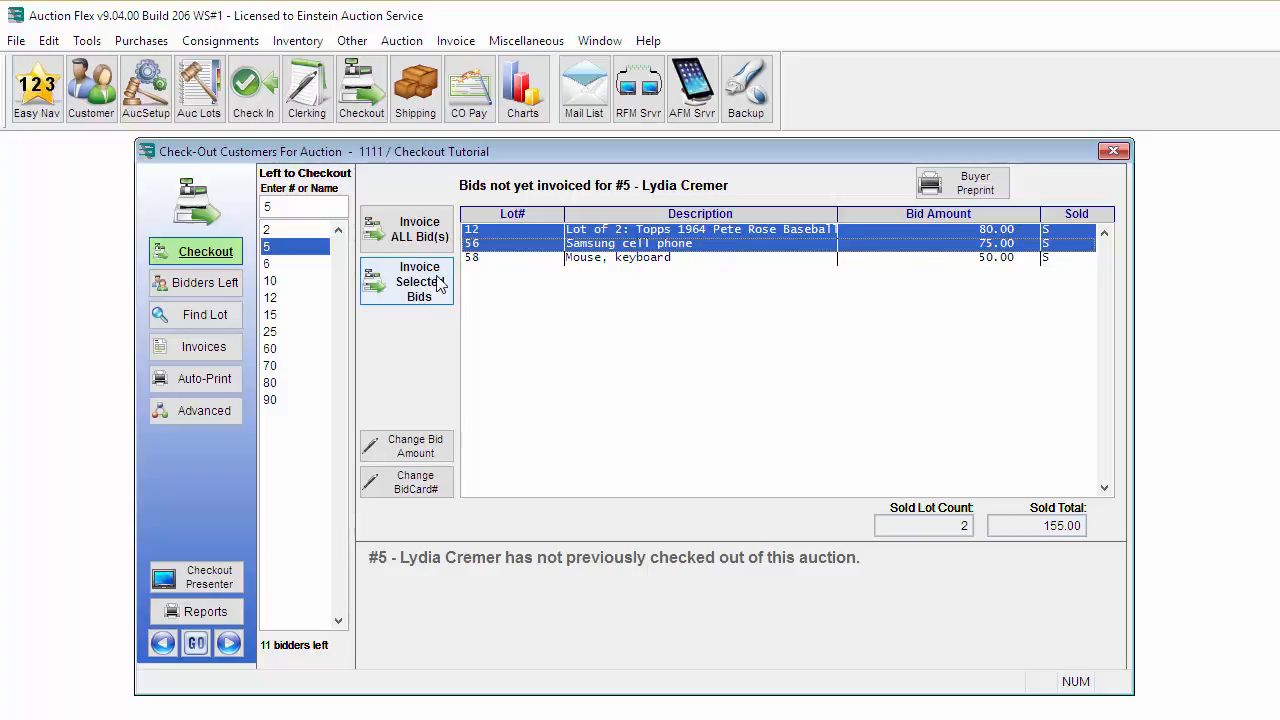
{"action": "left_click", "coordinate": [406, 280]}
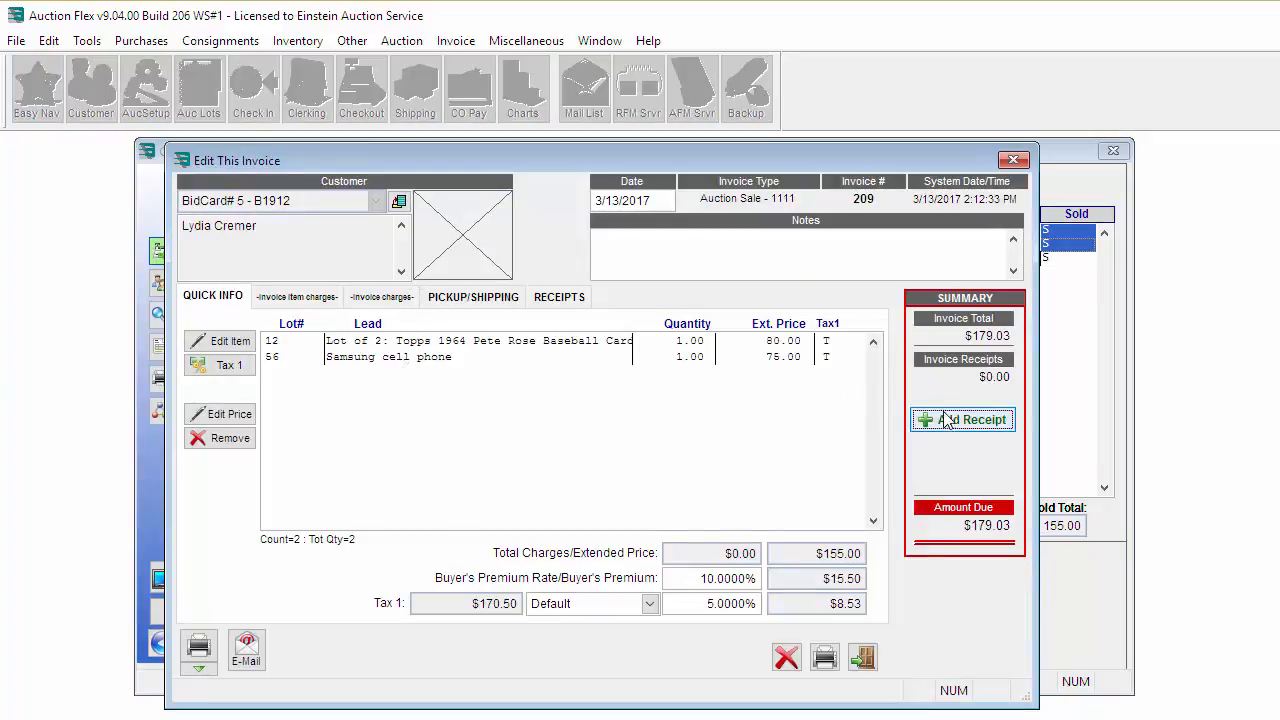
Step: Record $180 cash against the $179.03 invoice, acknowledge the change and close it
{"action": "left_click", "coordinate": [964, 420]}
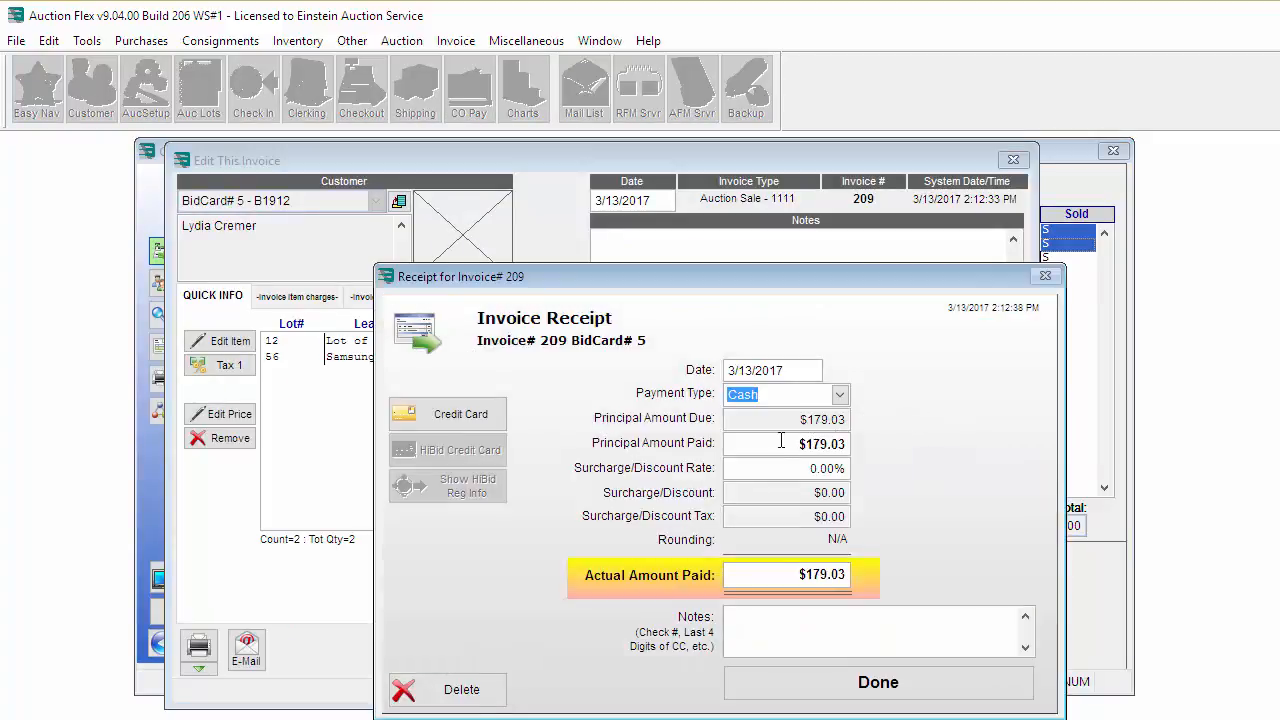
{"action": "type", "text": "180"}
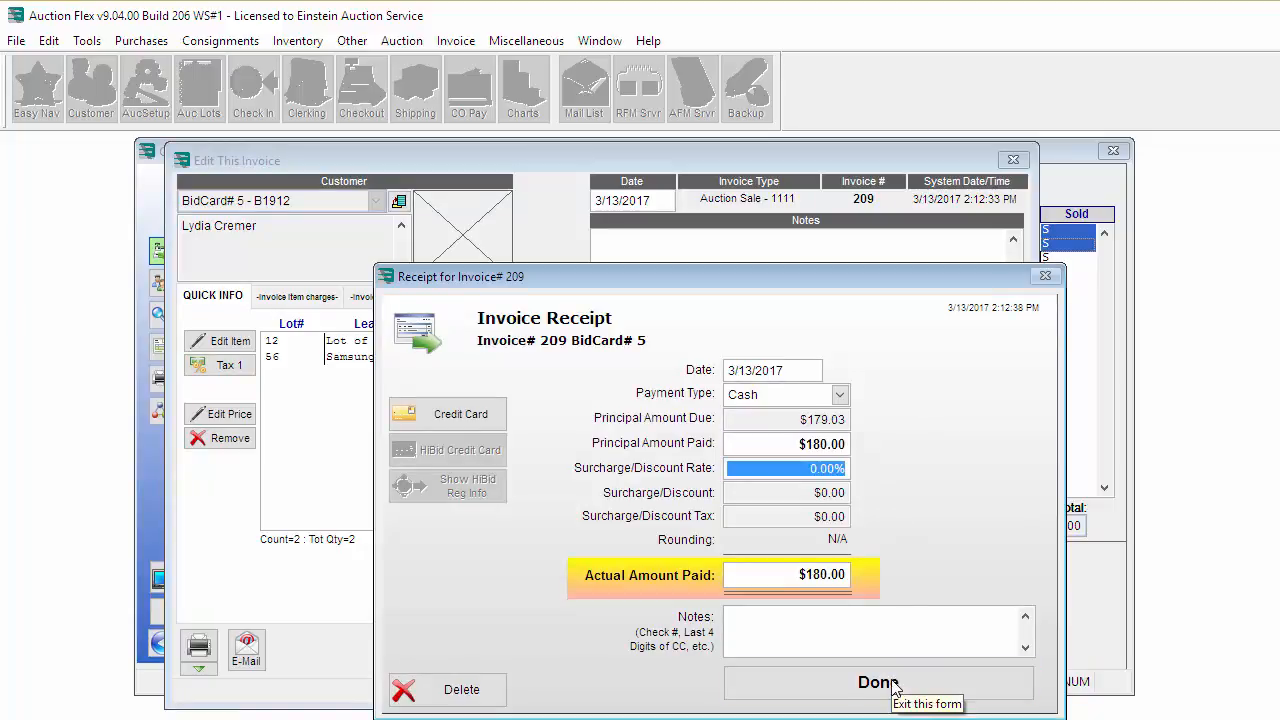
{"action": "left_click", "coordinate": [878, 684]}
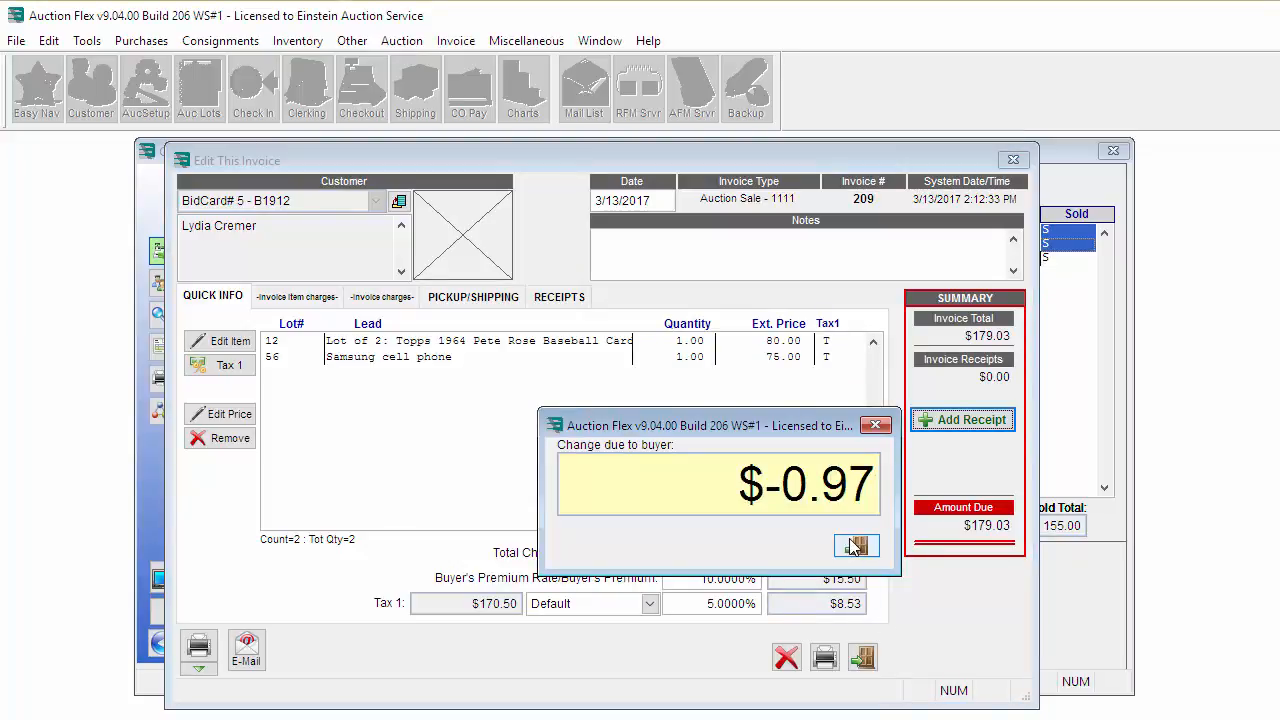
{"action": "left_click", "coordinate": [856, 546]}
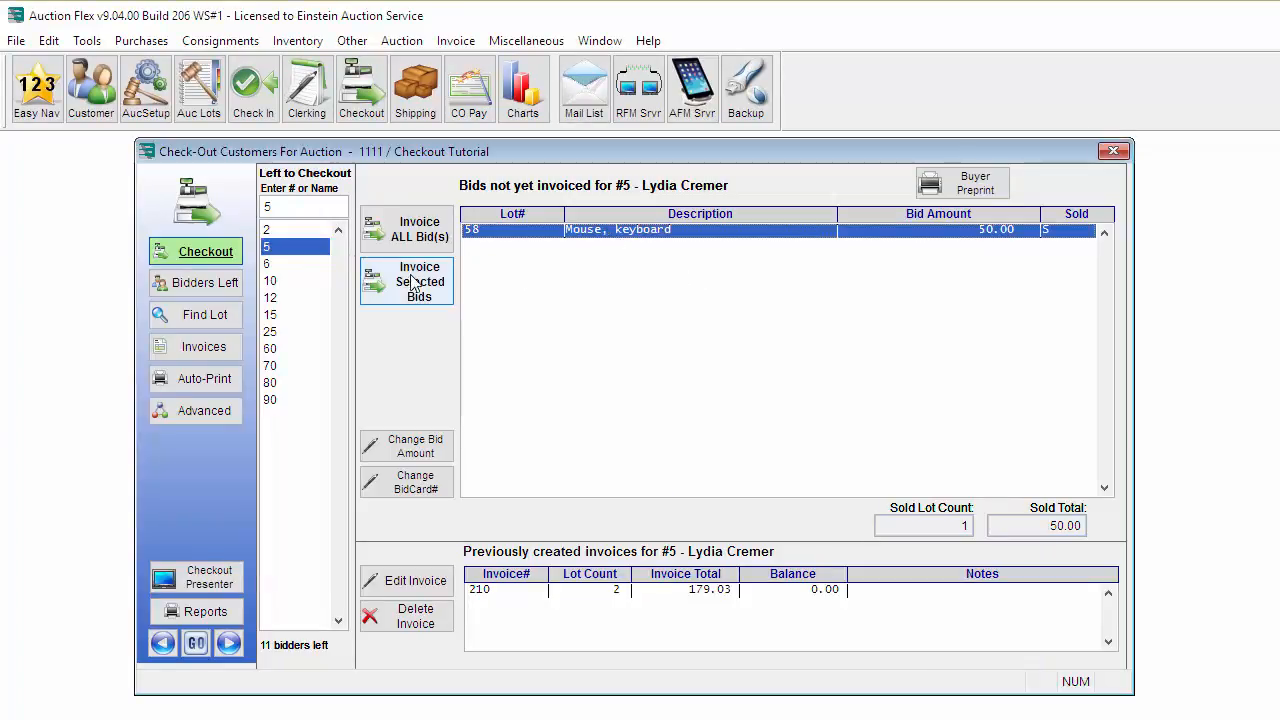
Step: Put lot 58 on separate invoice 211 ($57.75) and pay it with check 8975
{"action": "left_click", "coordinate": [406, 280]}
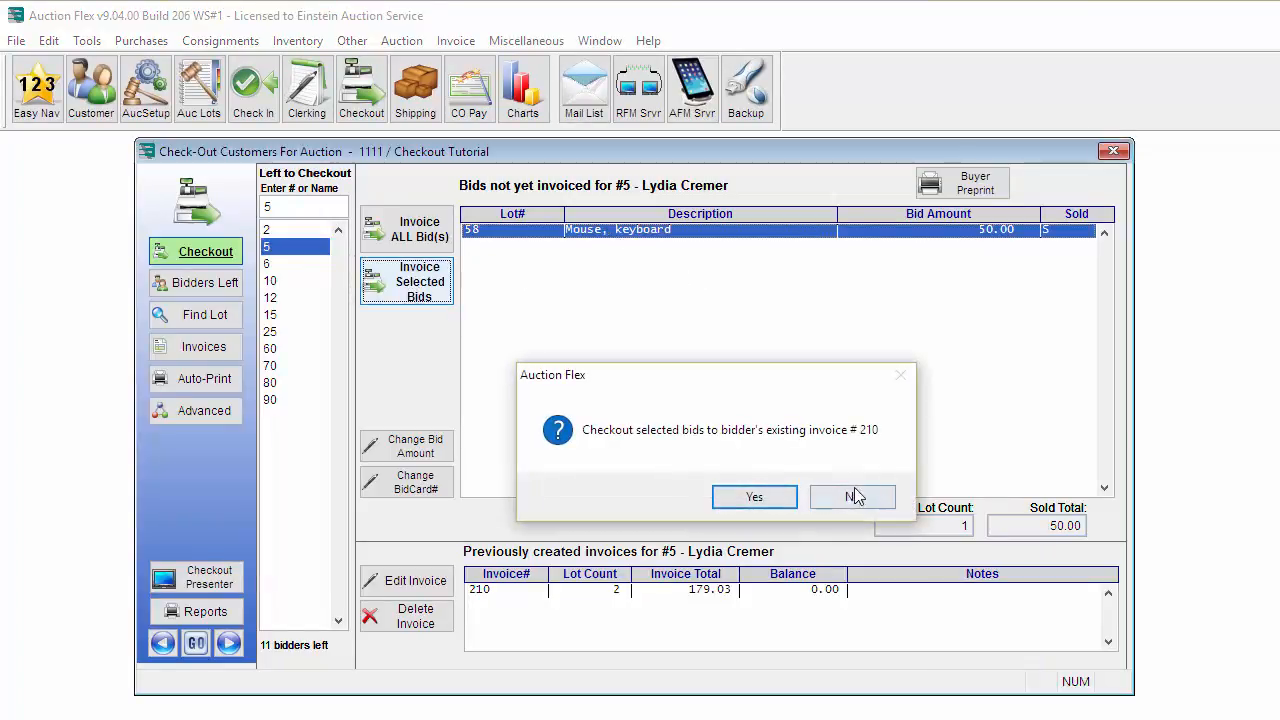
{"action": "left_click", "coordinate": [852, 496]}
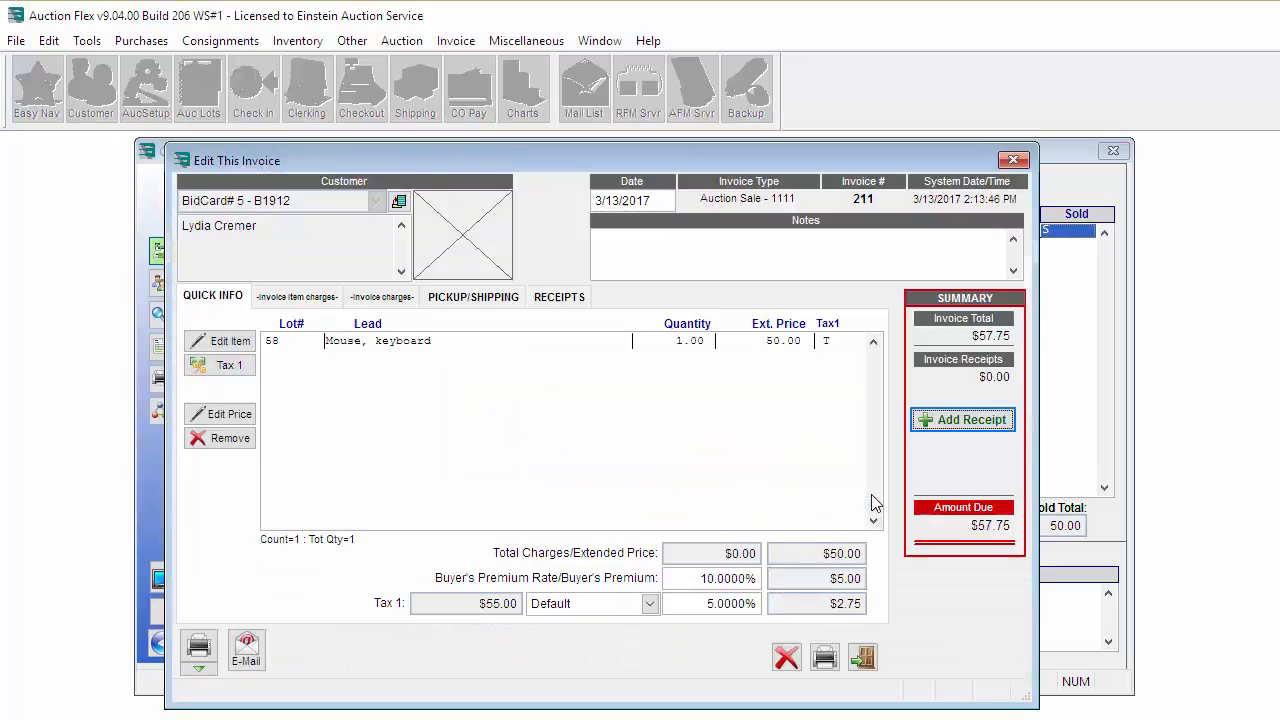
{"action": "left_click", "coordinate": [962, 420]}
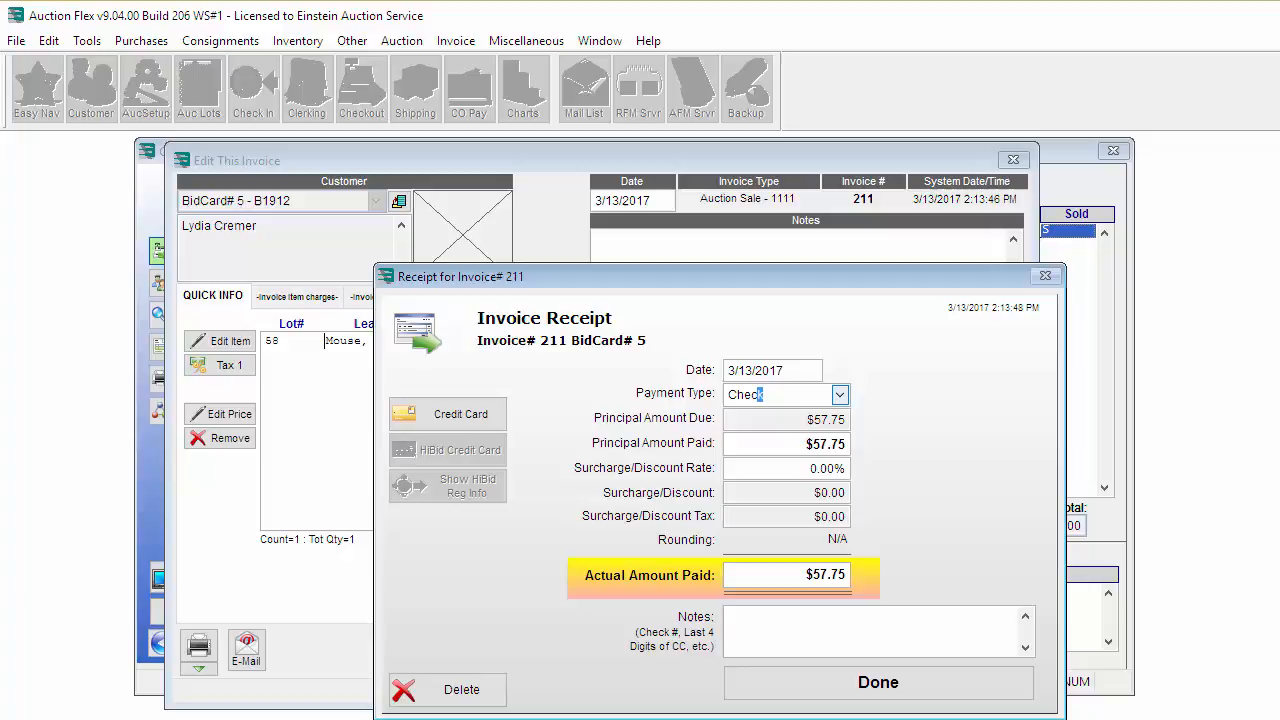
{"action": "type", "text": "8975"}
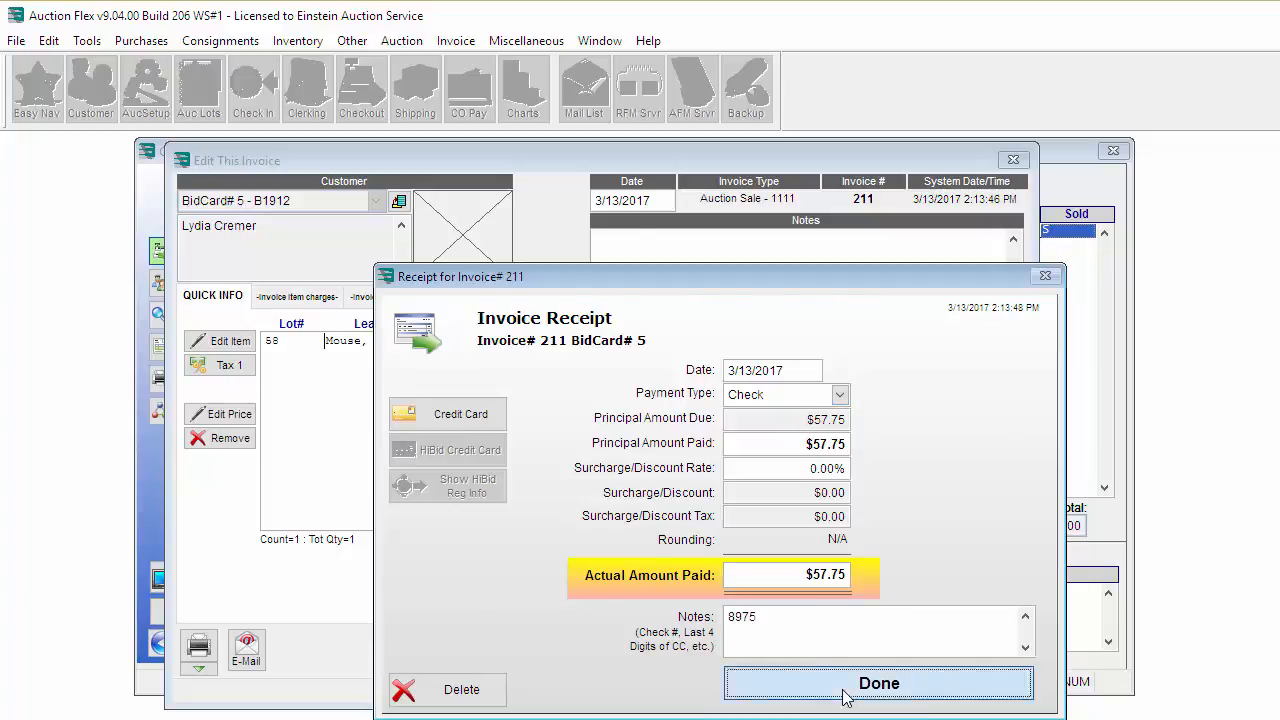
{"action": "left_click", "coordinate": [878, 684]}
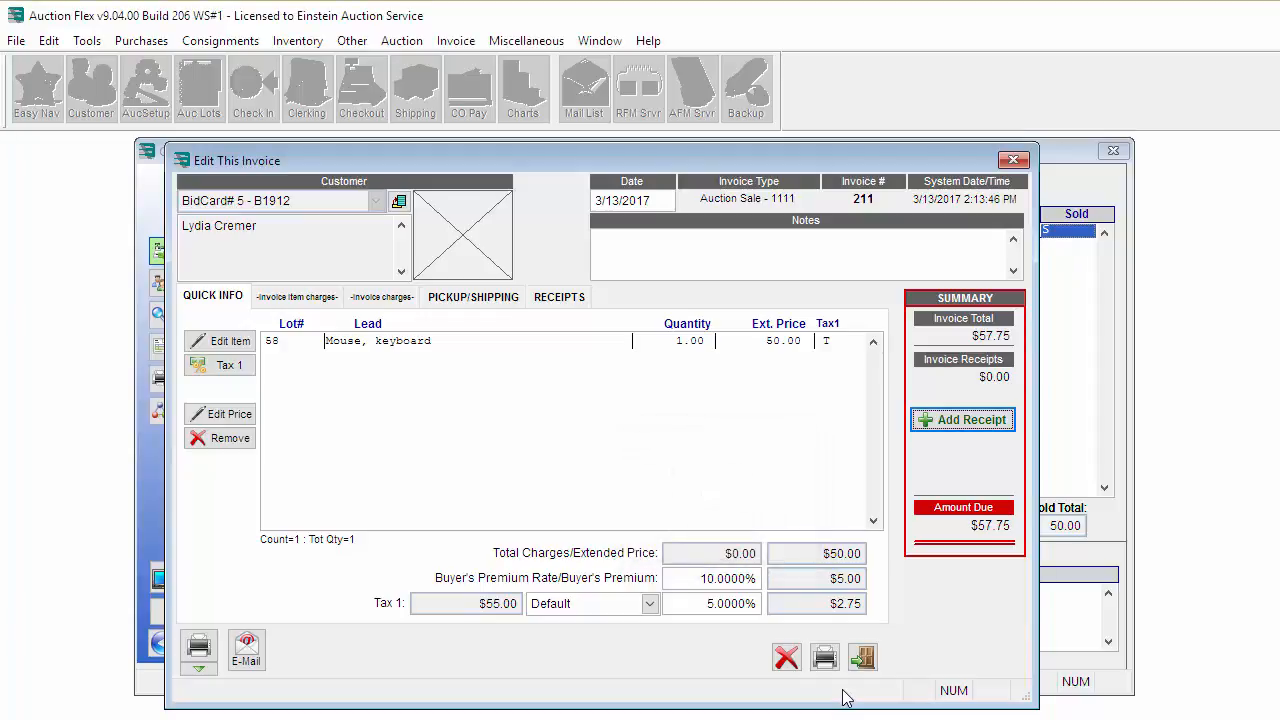
Step: Bring up the Report Dialogue and preview the PAID IN FULL invoice with receipt
{"action": "left_click", "coordinate": [824, 656]}
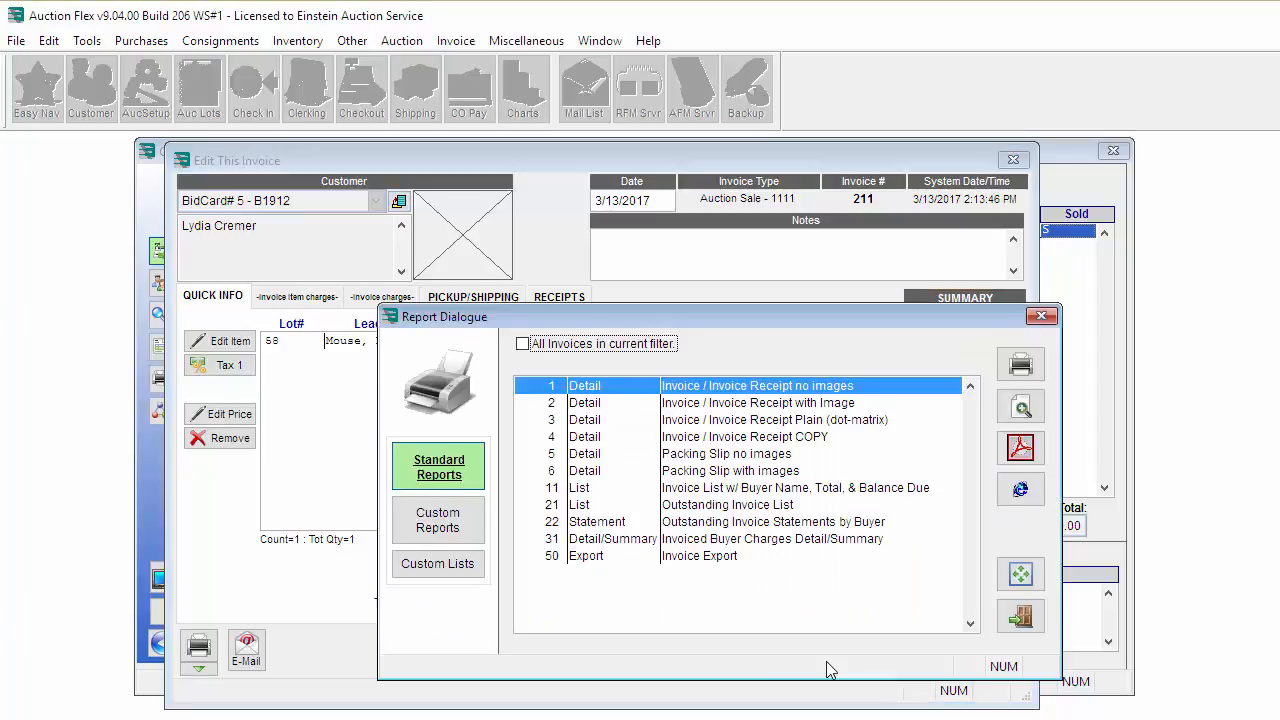
{"action": "left_click", "coordinate": [1020, 406]}
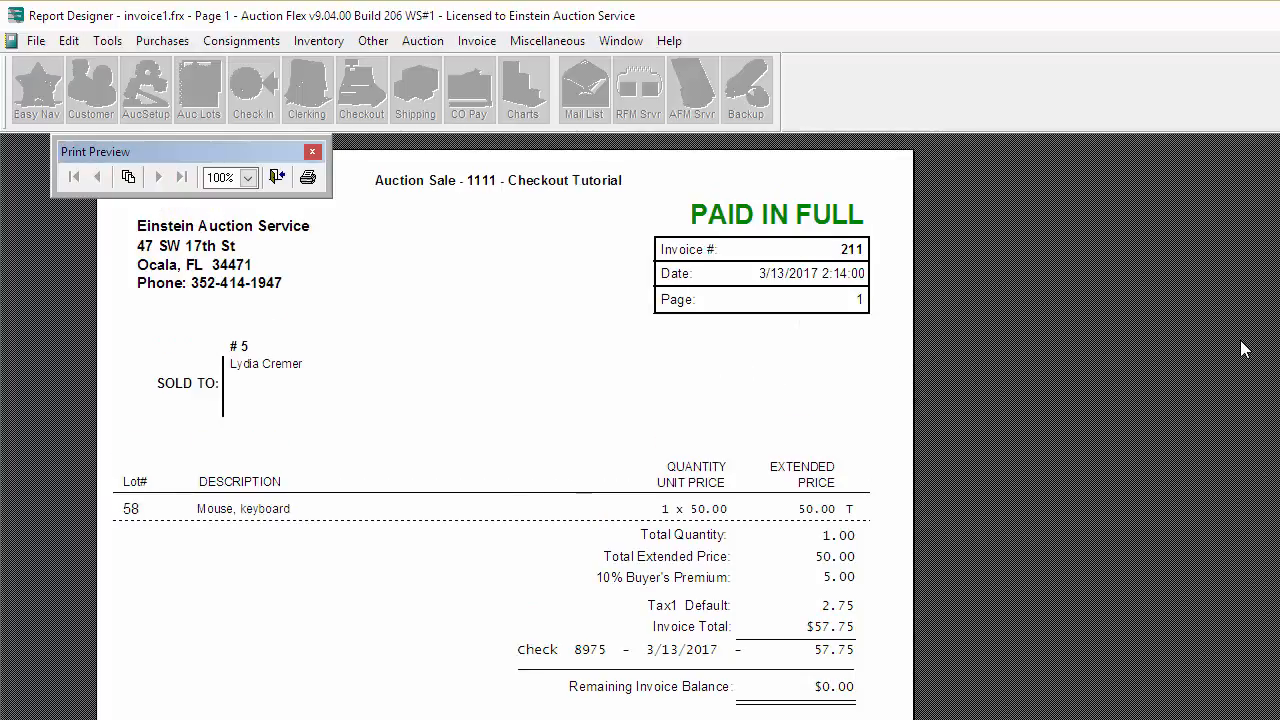
{"action": "mouse_move", "coordinate": [408, 192]}
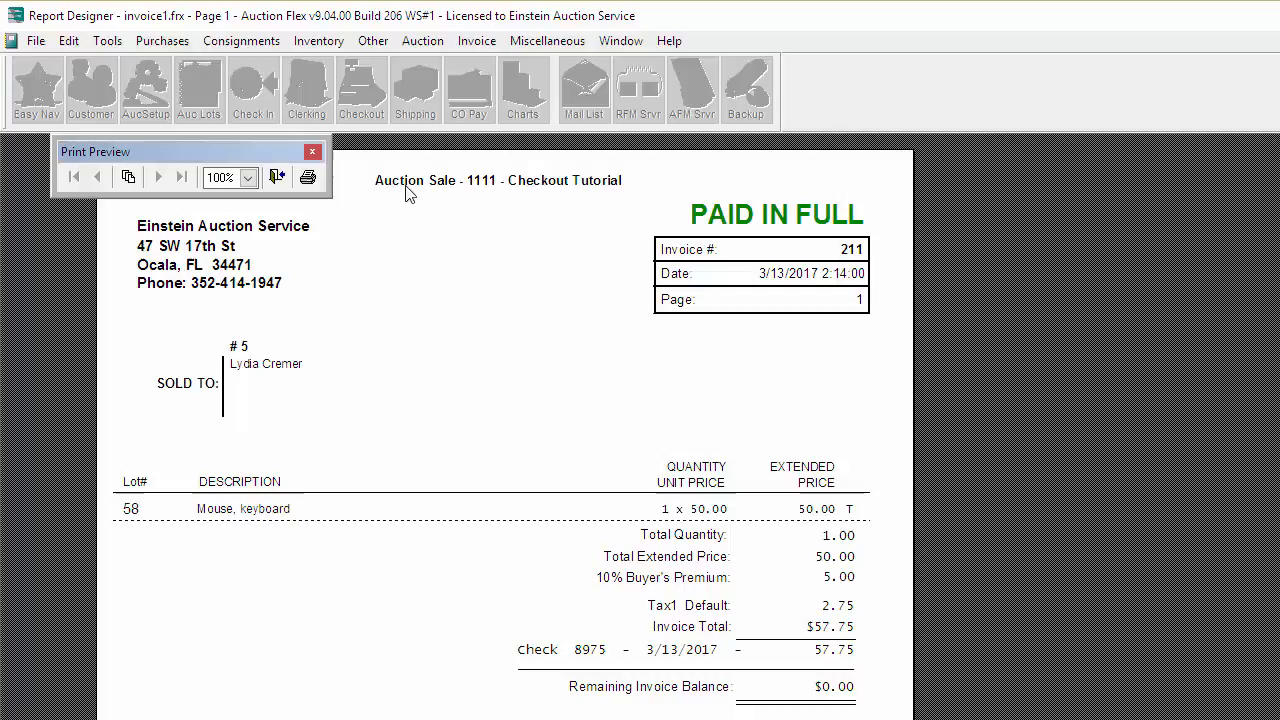
{"action": "mouse_move", "coordinate": [272, 280]}
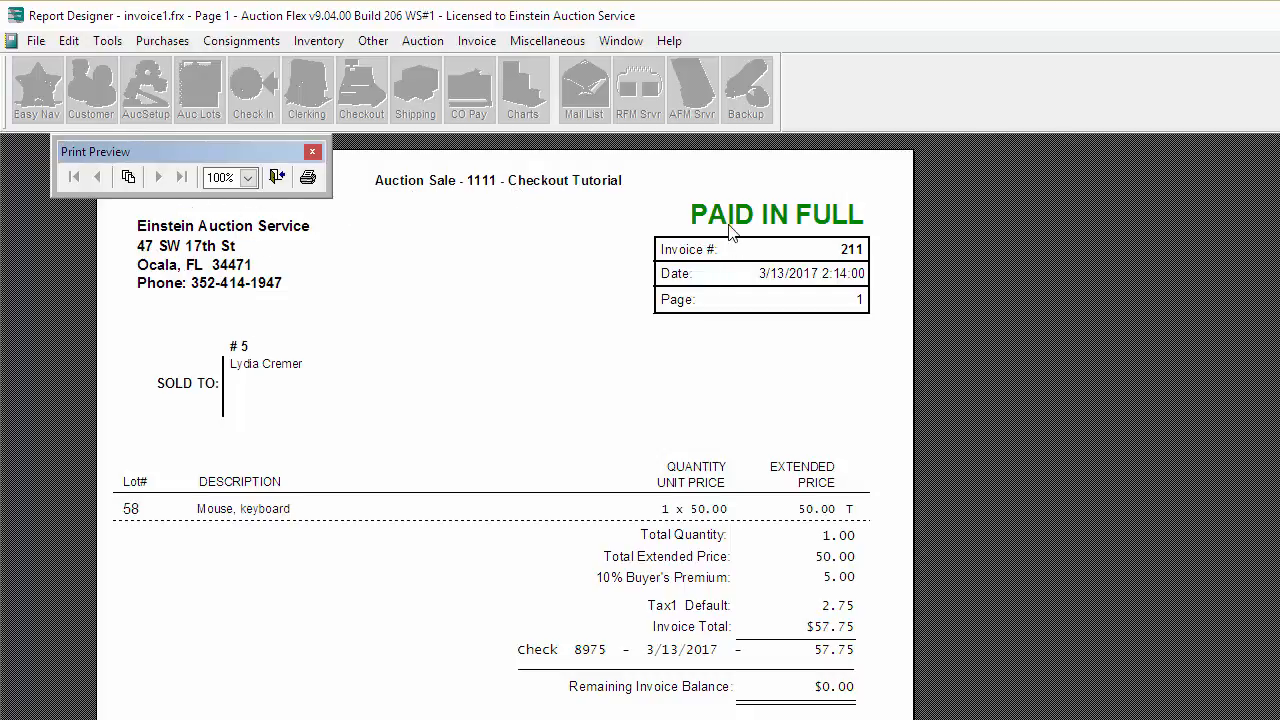
{"action": "mouse_move", "coordinate": [838, 232]}
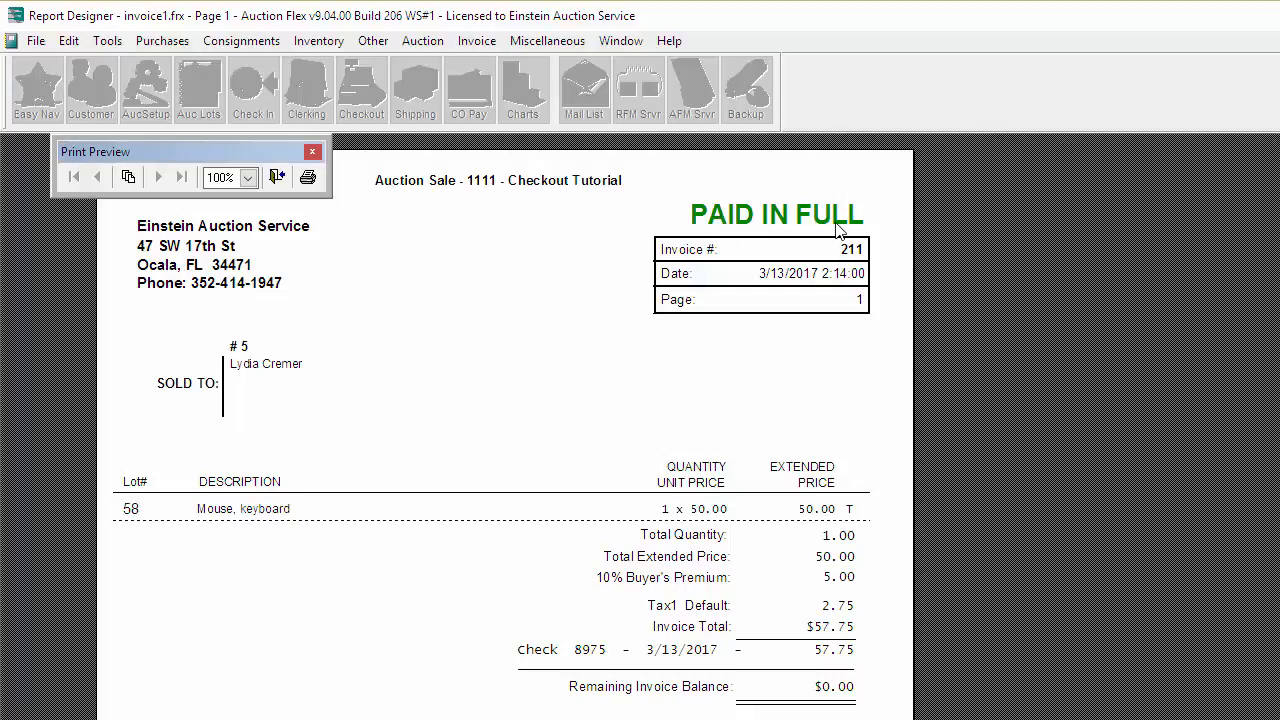
{"action": "mouse_move", "coordinate": [164, 540]}
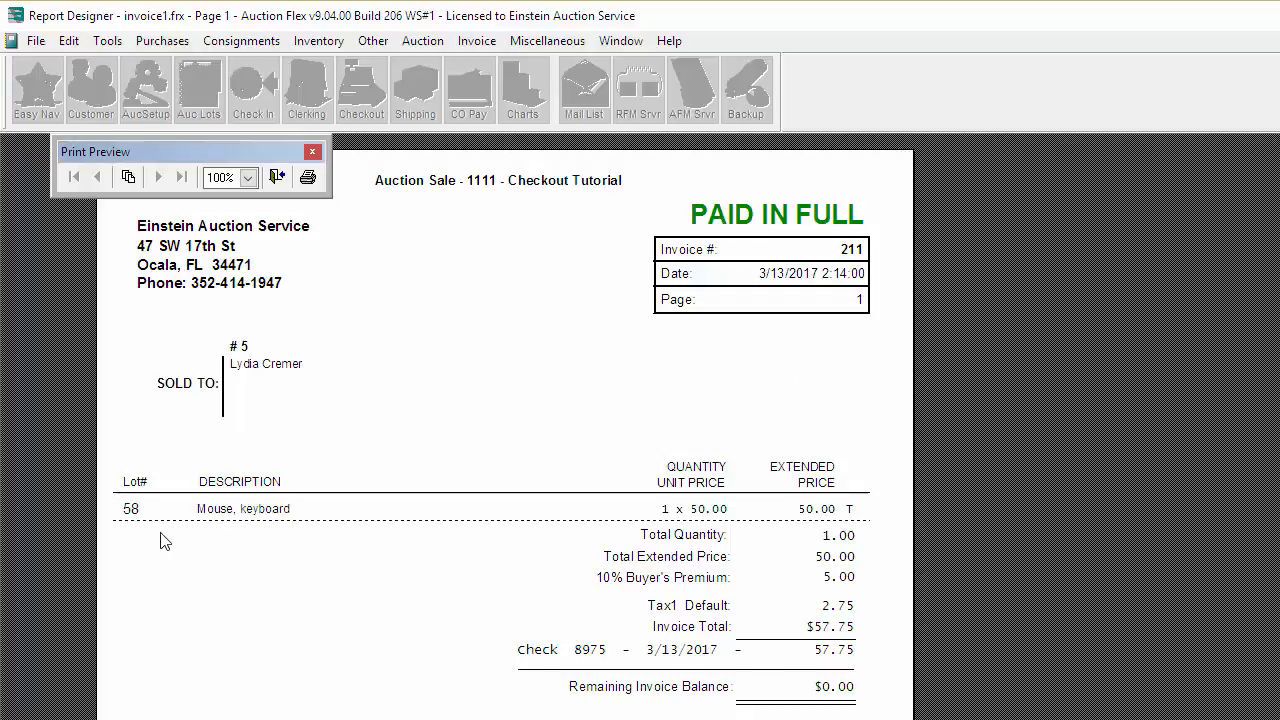
{"action": "mouse_move", "coordinate": [872, 558]}
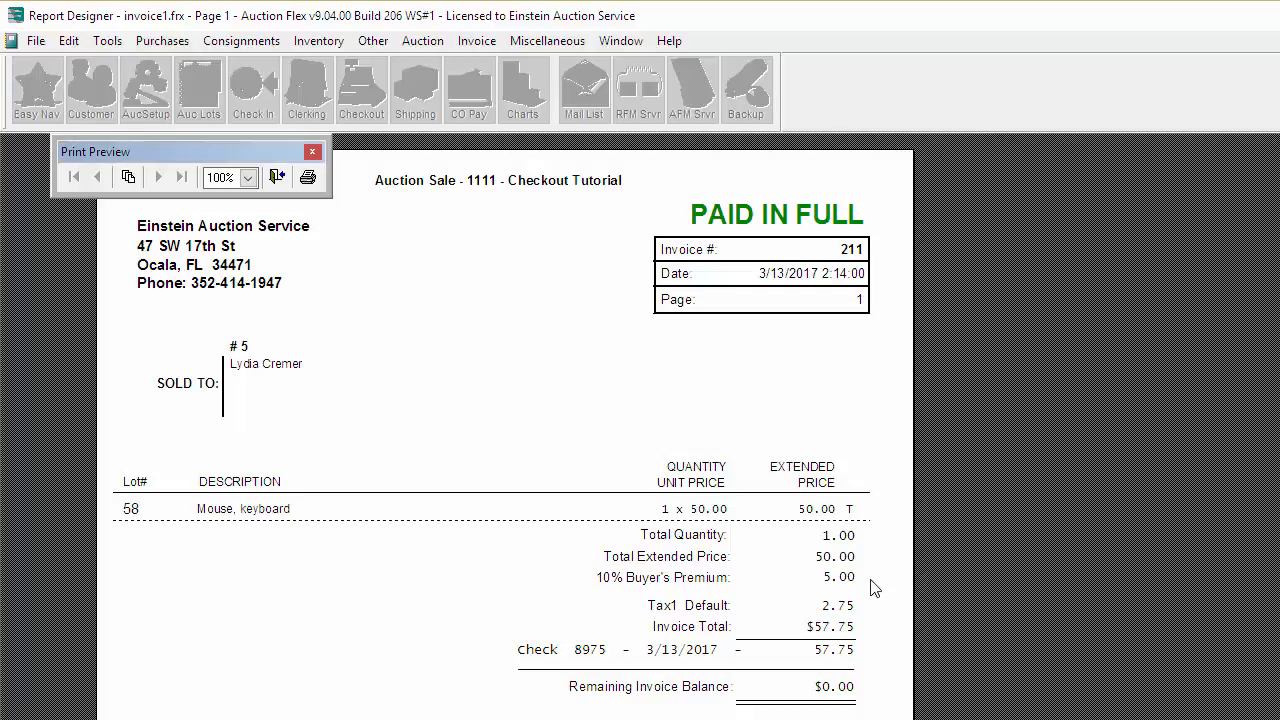
{"action": "mouse_move", "coordinate": [876, 642]}
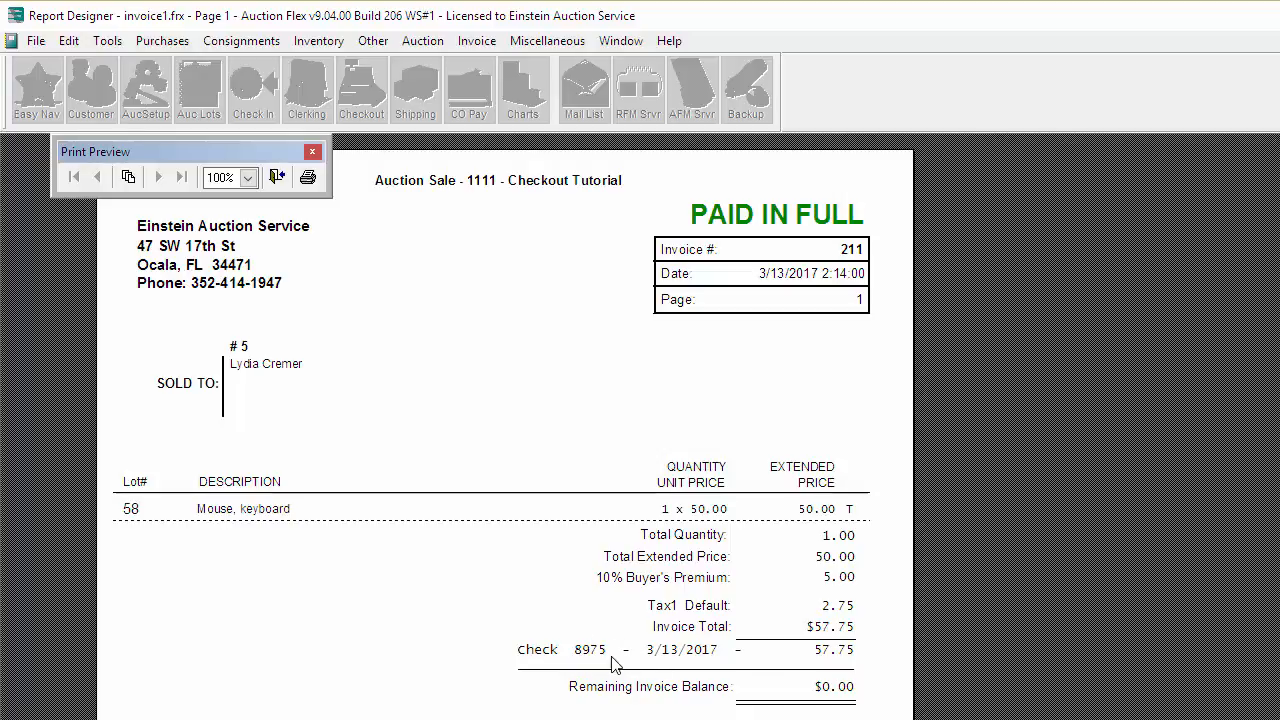
{"action": "mouse_move", "coordinate": [620, 664]}
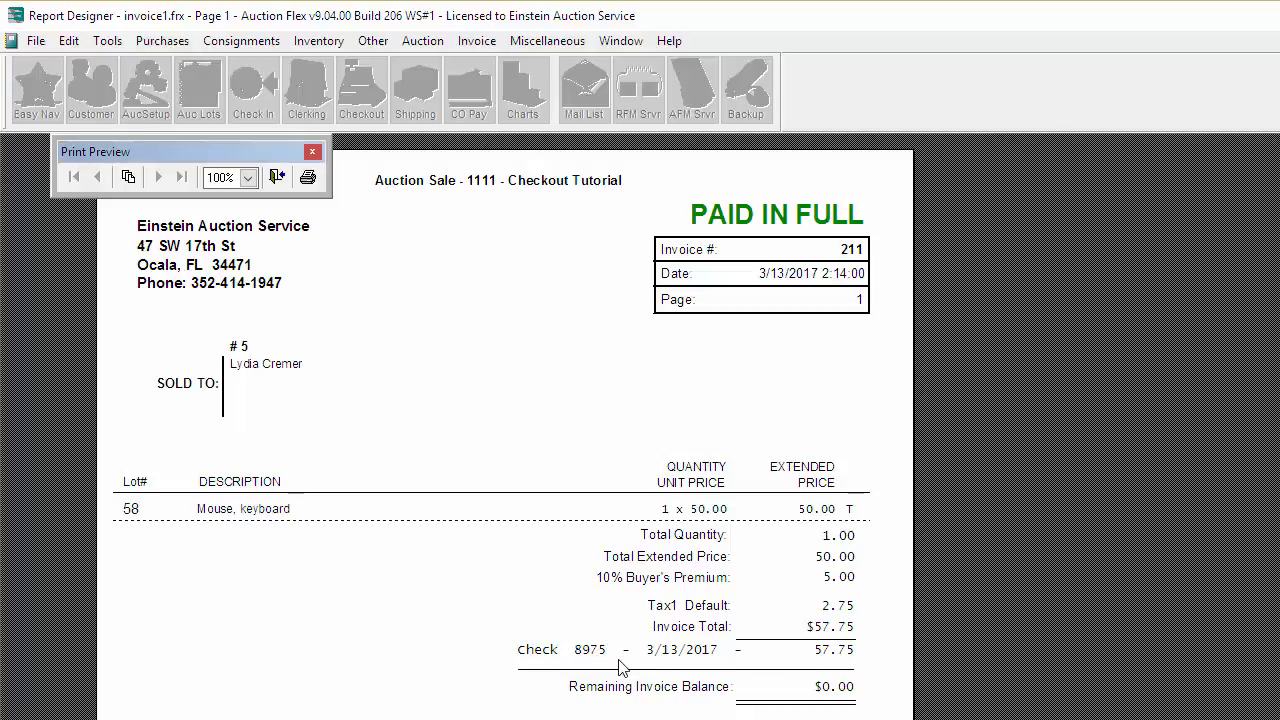
{"action": "mouse_move", "coordinate": [830, 432]}
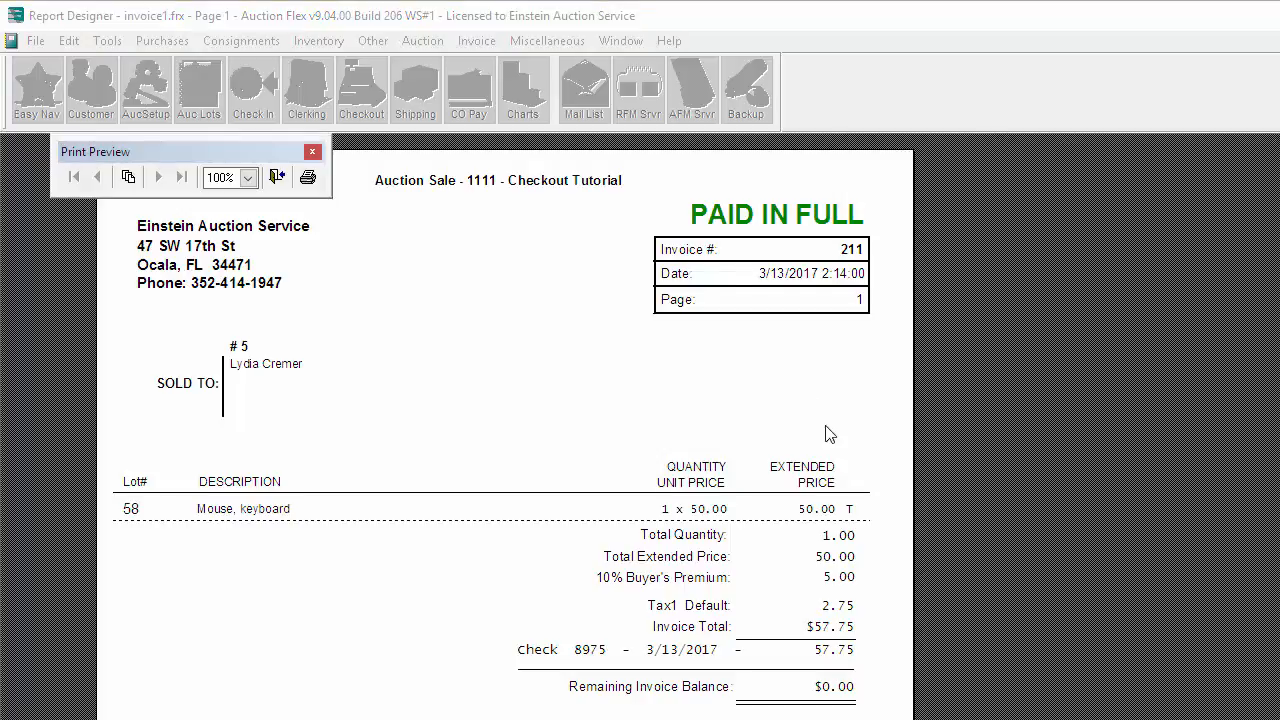
{"action": "mouse_move", "coordinate": [416, 204]}
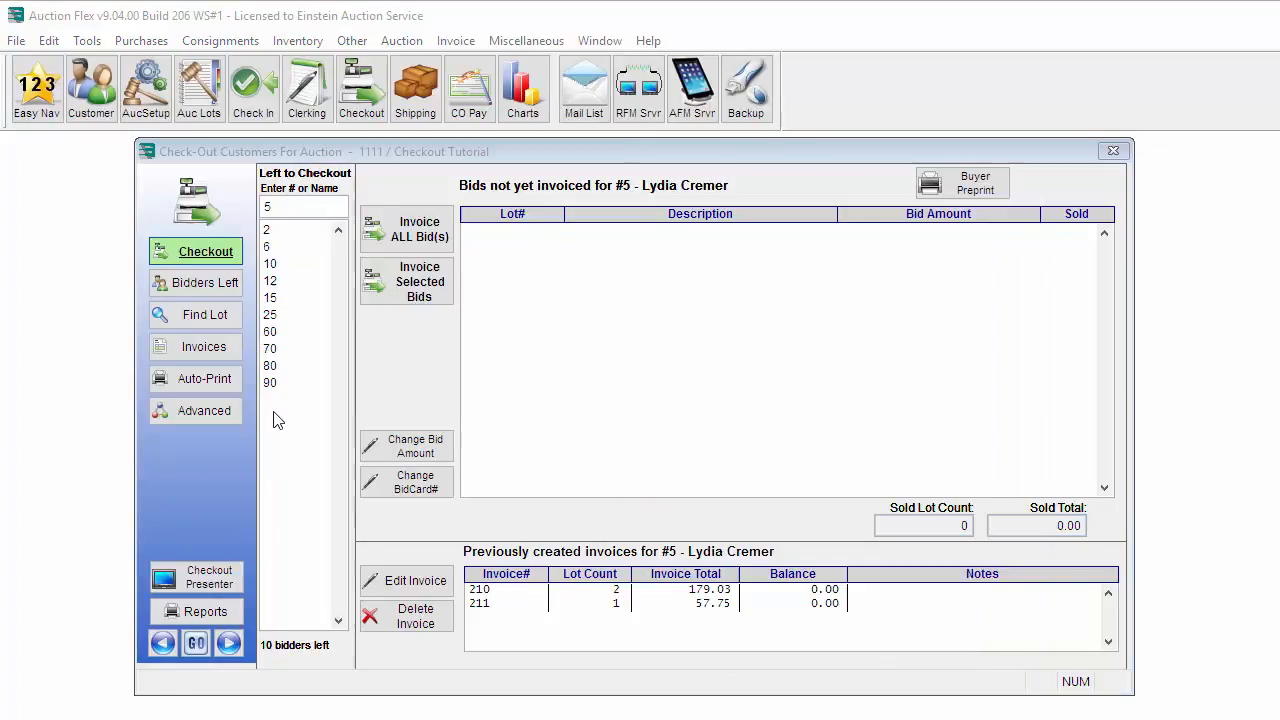
{"action": "mouse_move", "coordinate": [296, 332]}
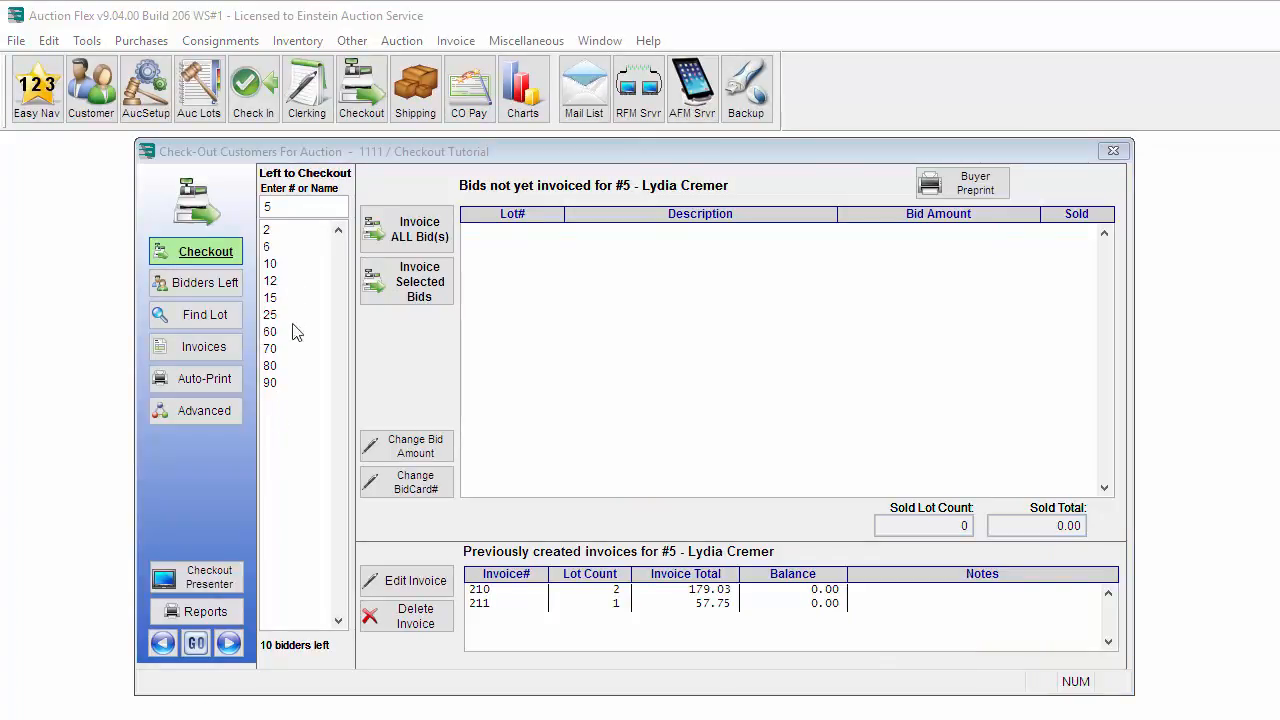
{"action": "mouse_move", "coordinate": [296, 390]}
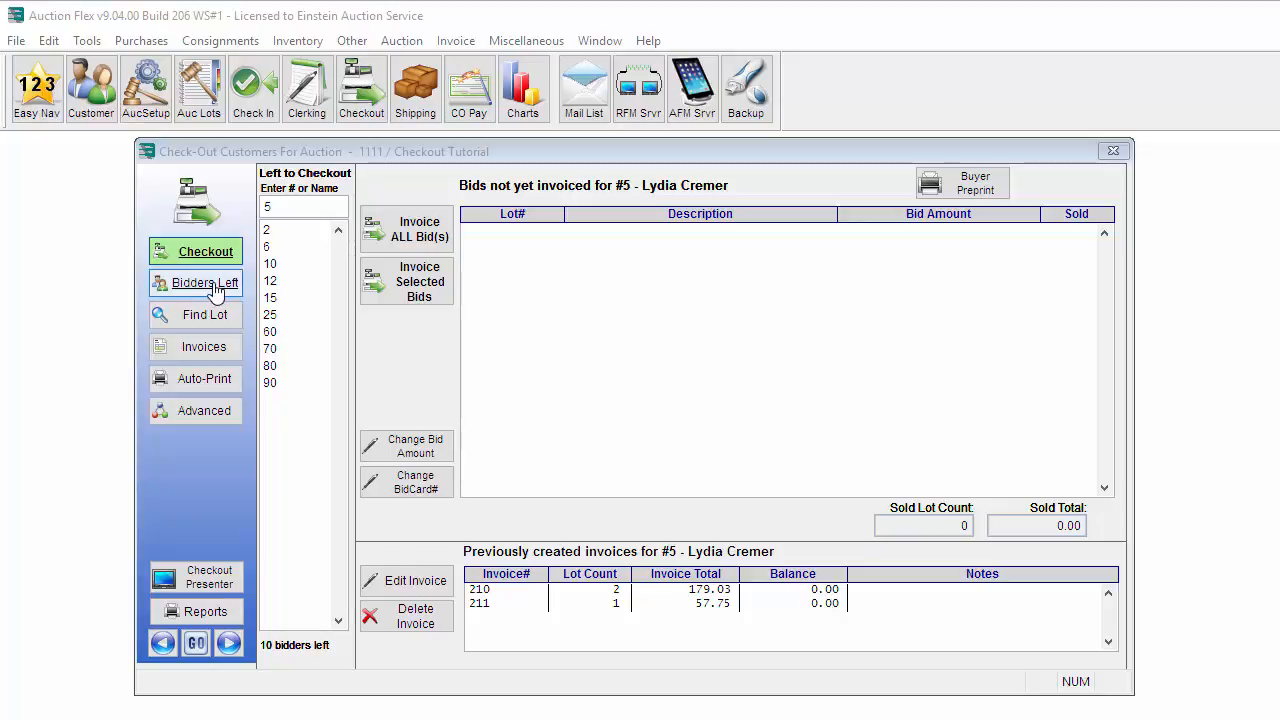
Step: Invoice all ten remaining bidders at once via Bidders Left, confirming and acknowledging completion
{"action": "left_click", "coordinate": [204, 284]}
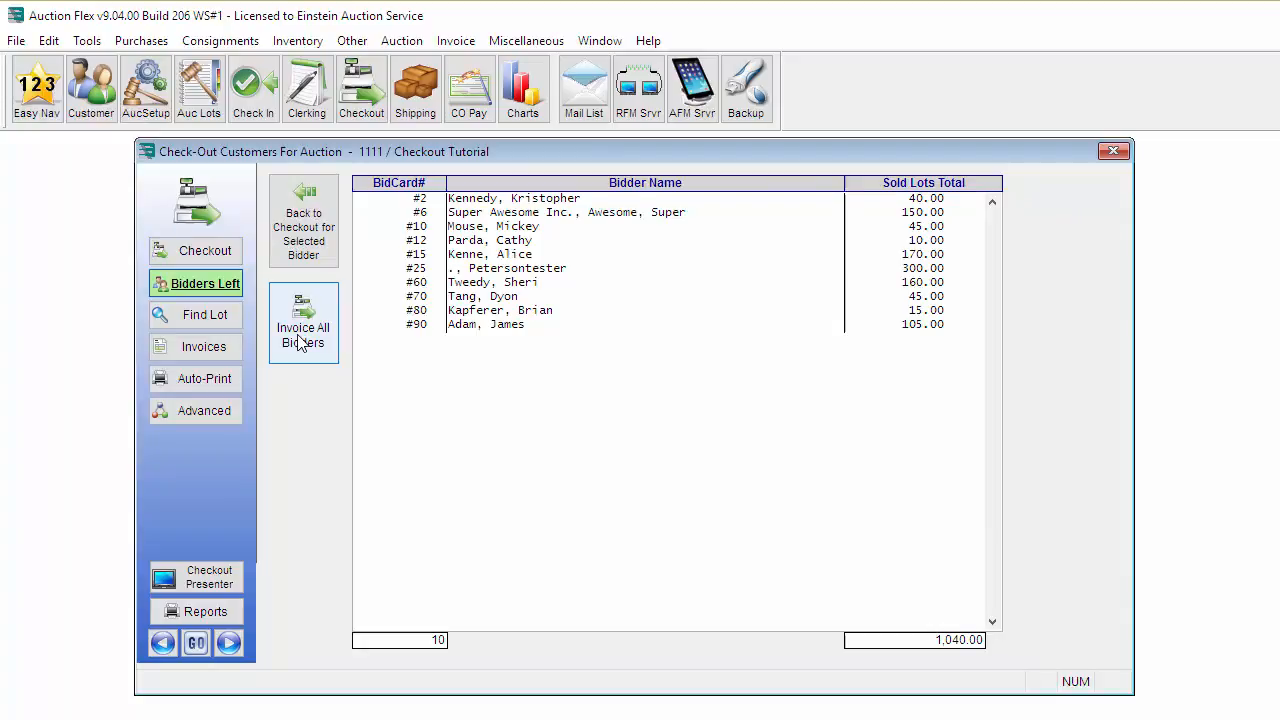
{"action": "left_click", "coordinate": [304, 328]}
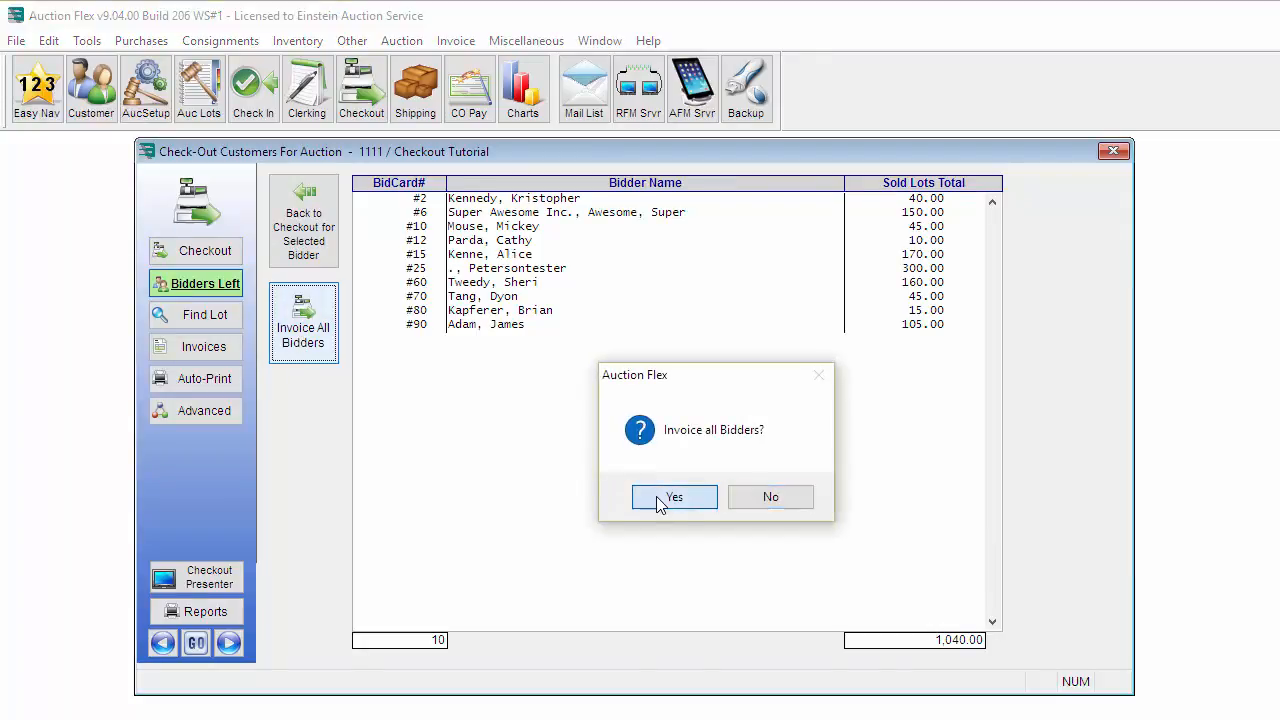
{"action": "left_click", "coordinate": [672, 496]}
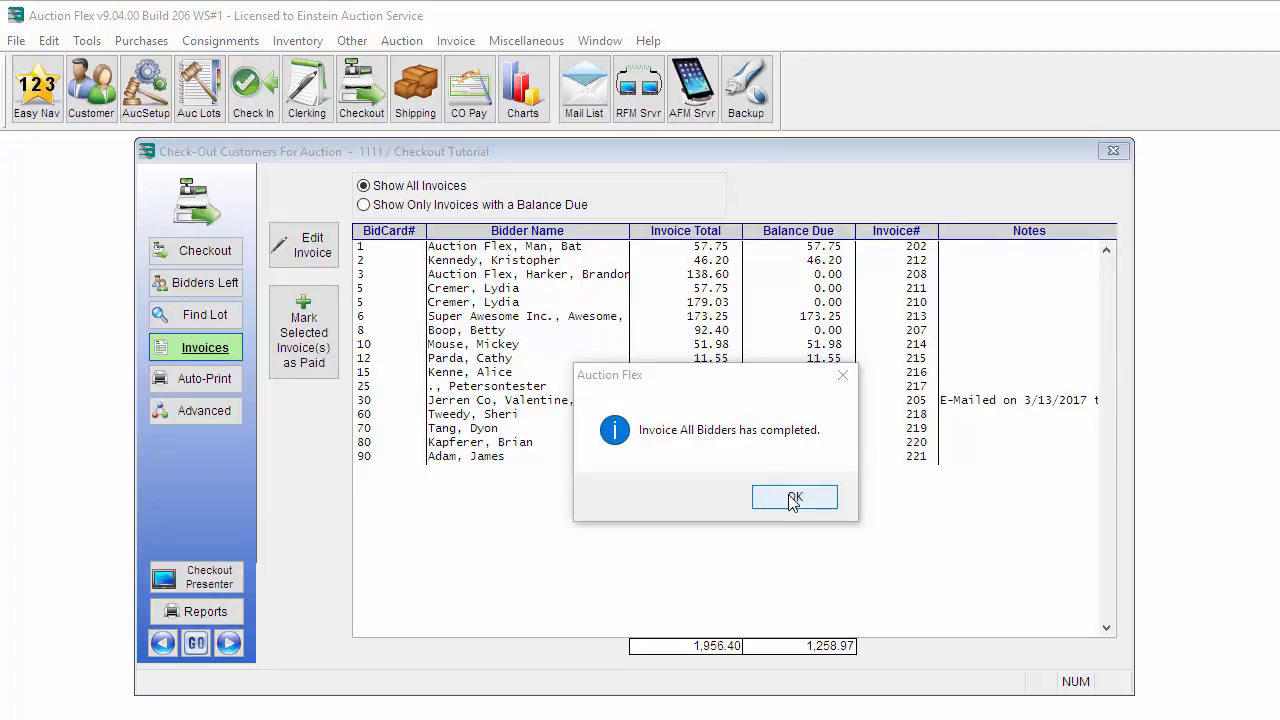
{"action": "left_click", "coordinate": [794, 496]}
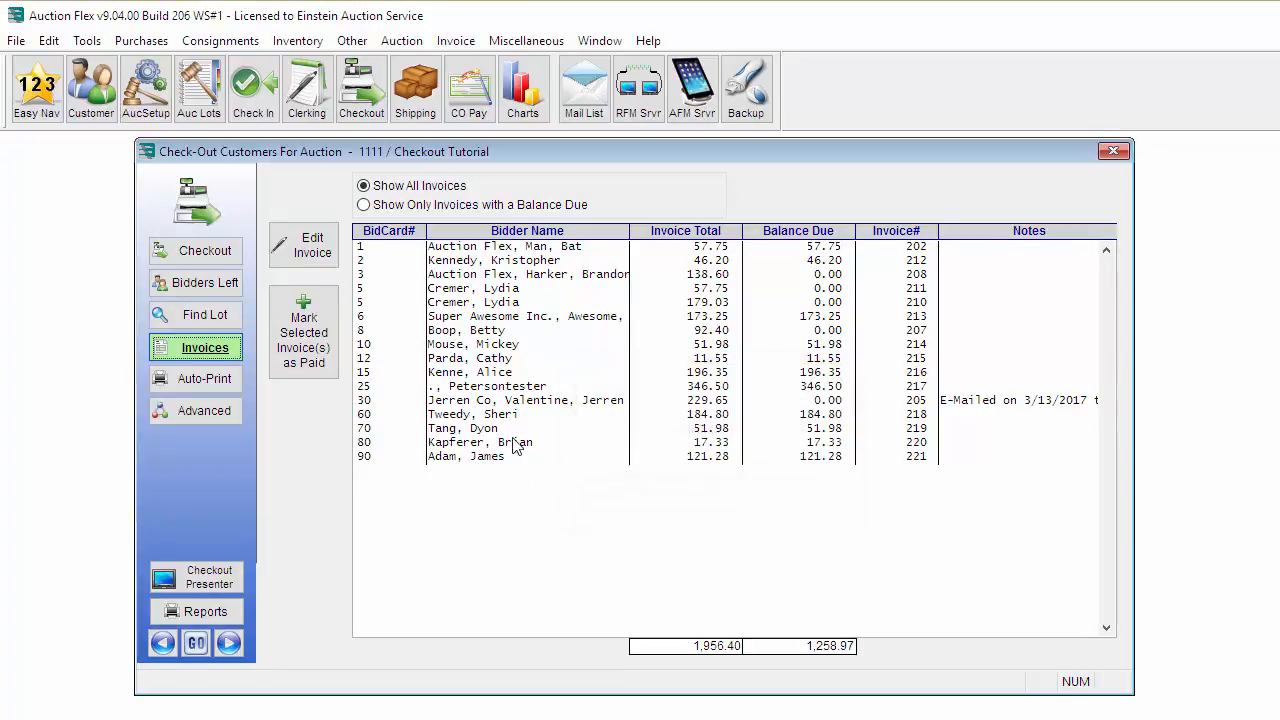
{"action": "left_click", "coordinate": [204, 412]}
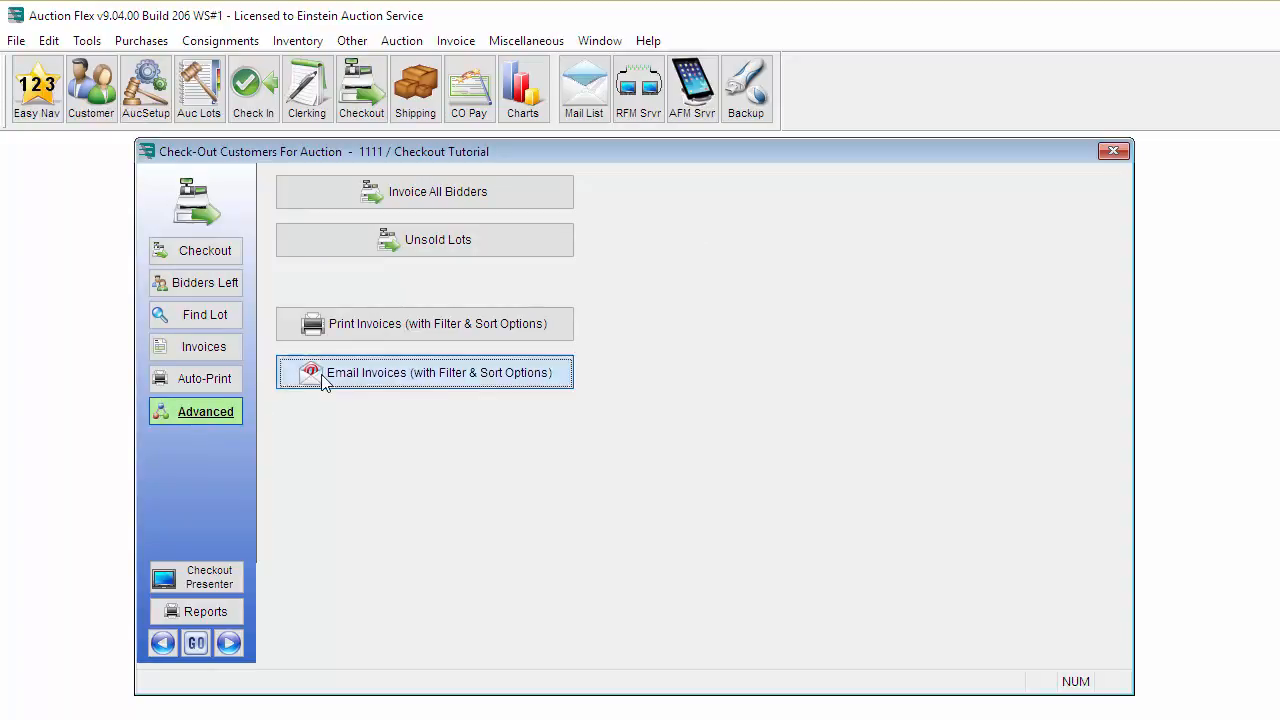
Step: Email Outstanding Invoices Only to bidders, declining the BidCard# range filter
{"action": "left_click", "coordinate": [424, 372]}
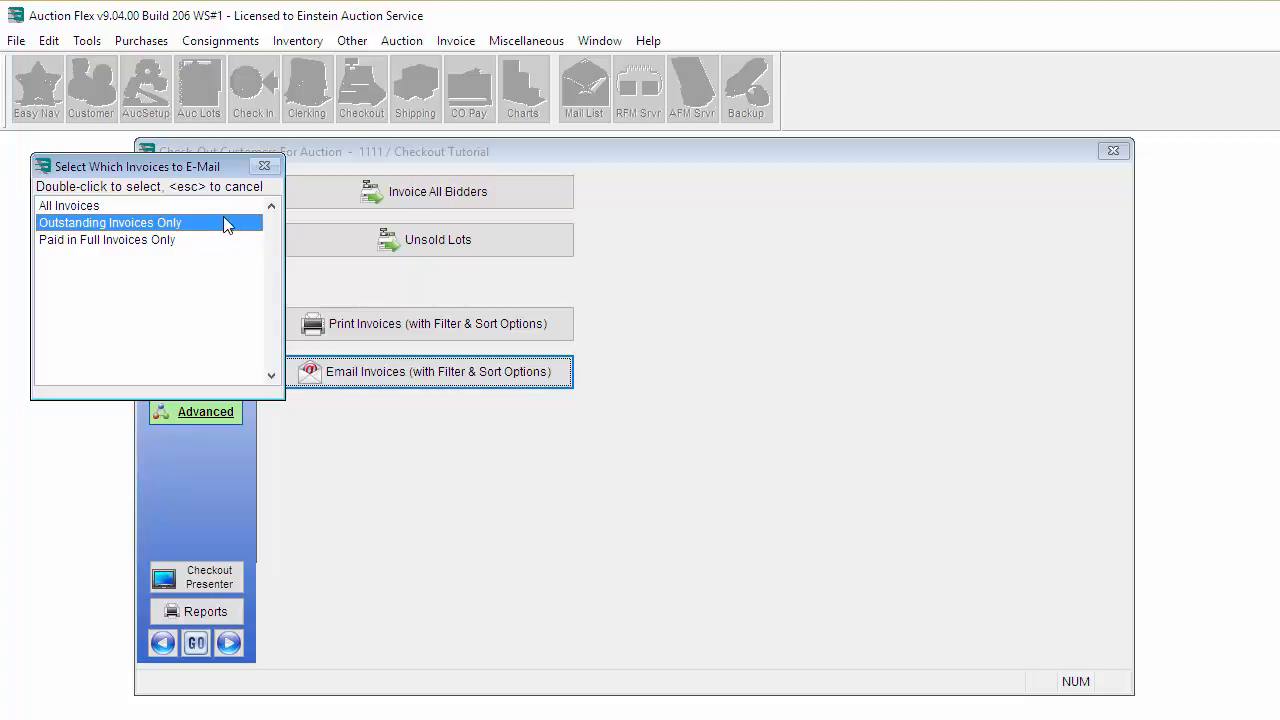
{"action": "double_click", "coordinate": [110, 222]}
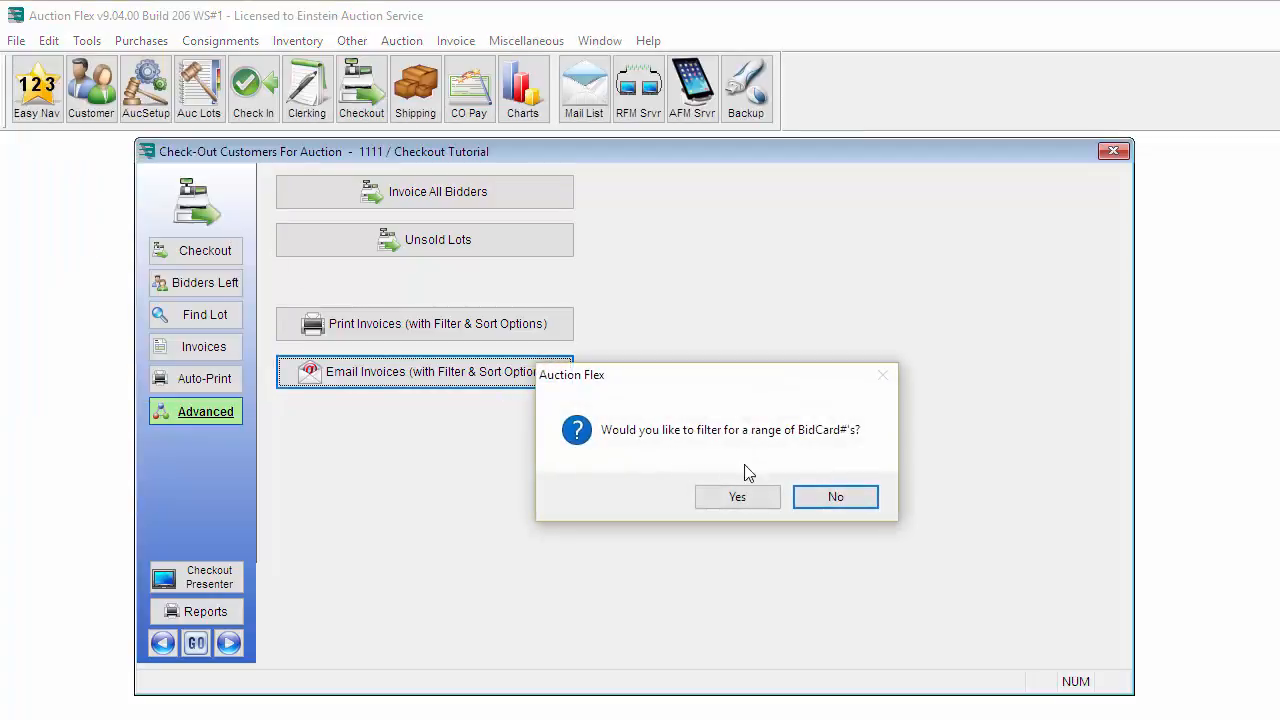
{"action": "left_click", "coordinate": [836, 496]}
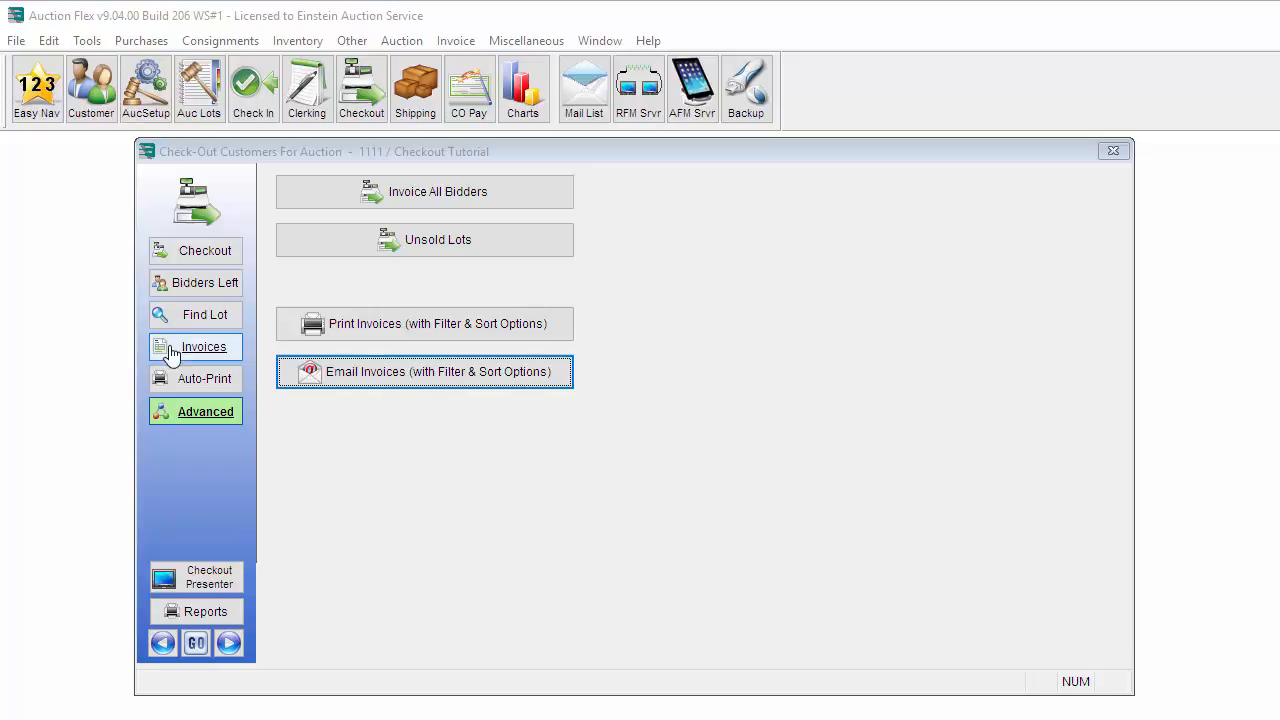
Step: Show only invoices with a balance due ($1,258.97) and bring up the invoice Report Dialogue
{"action": "left_click", "coordinate": [204, 348]}
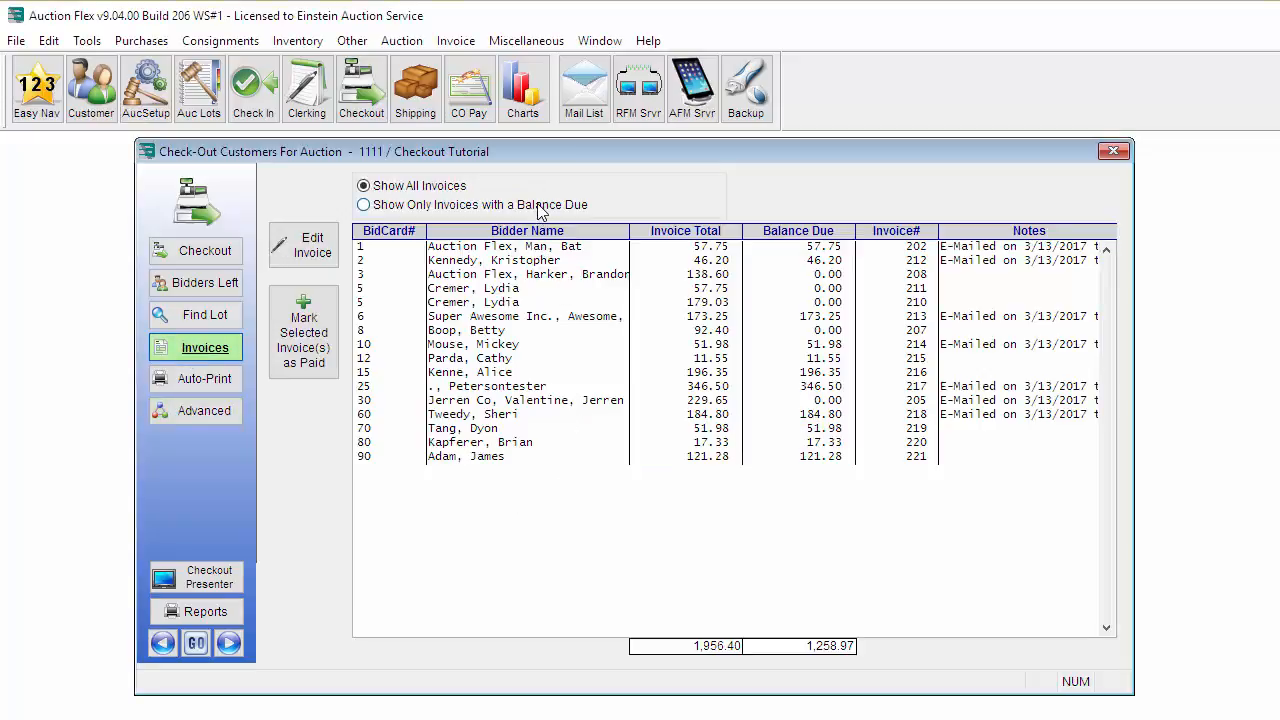
{"action": "left_click", "coordinate": [364, 204]}
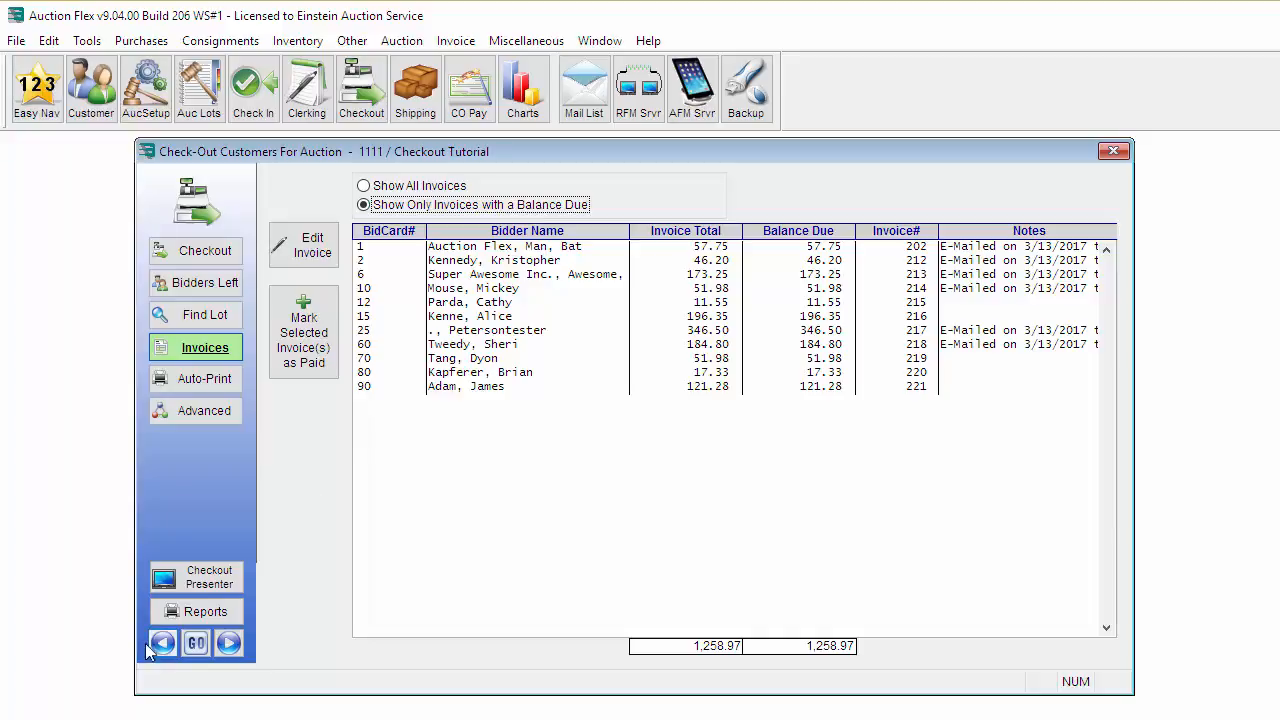
{"action": "left_click", "coordinate": [204, 612]}
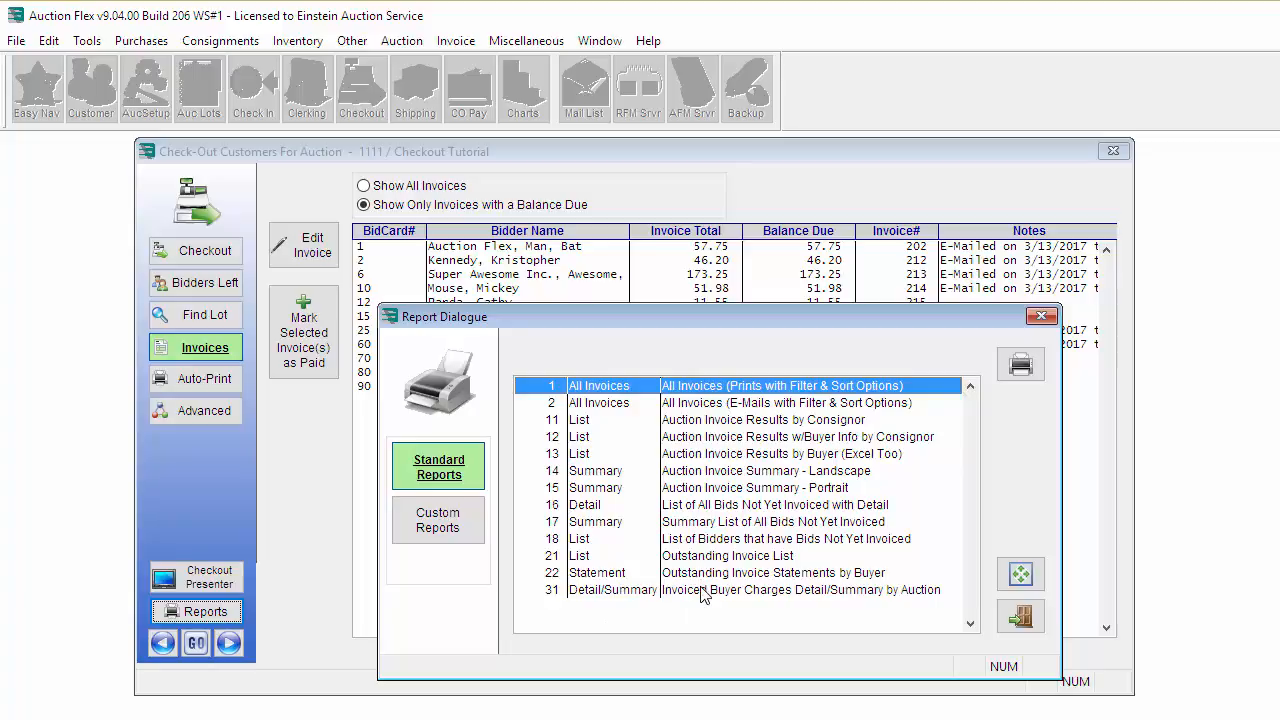
{"action": "mouse_move", "coordinate": [984, 622]}
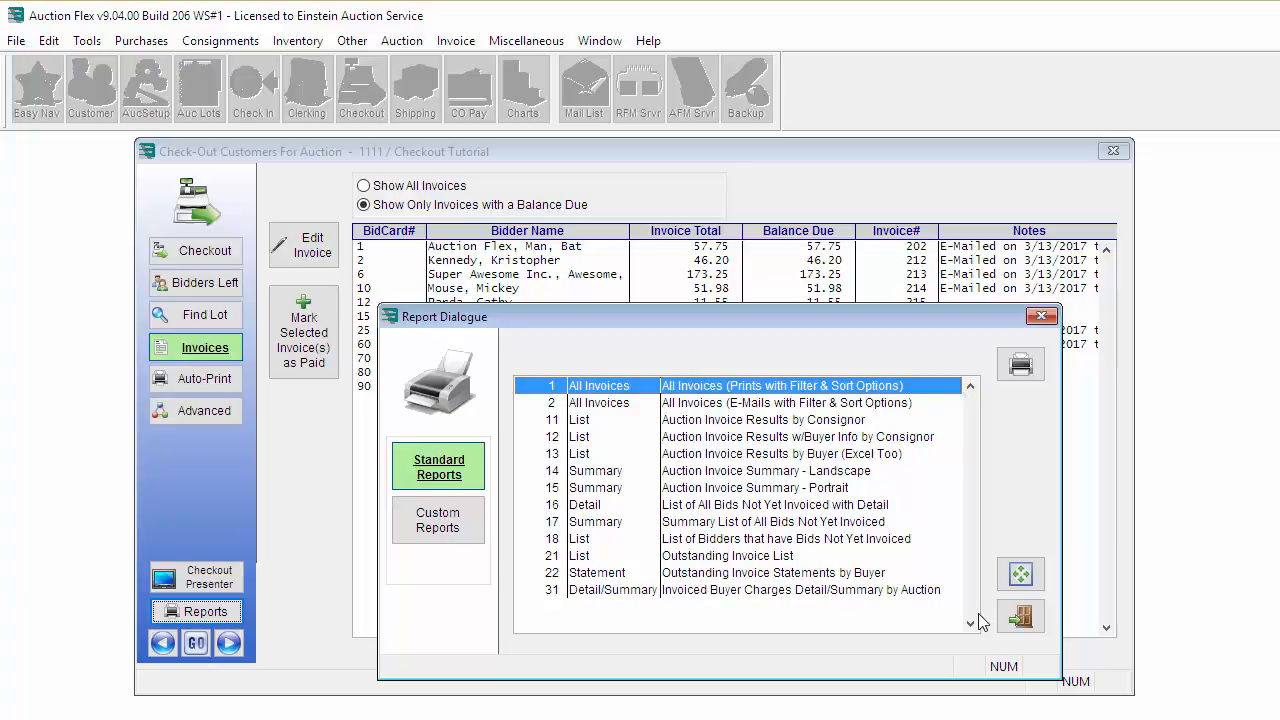